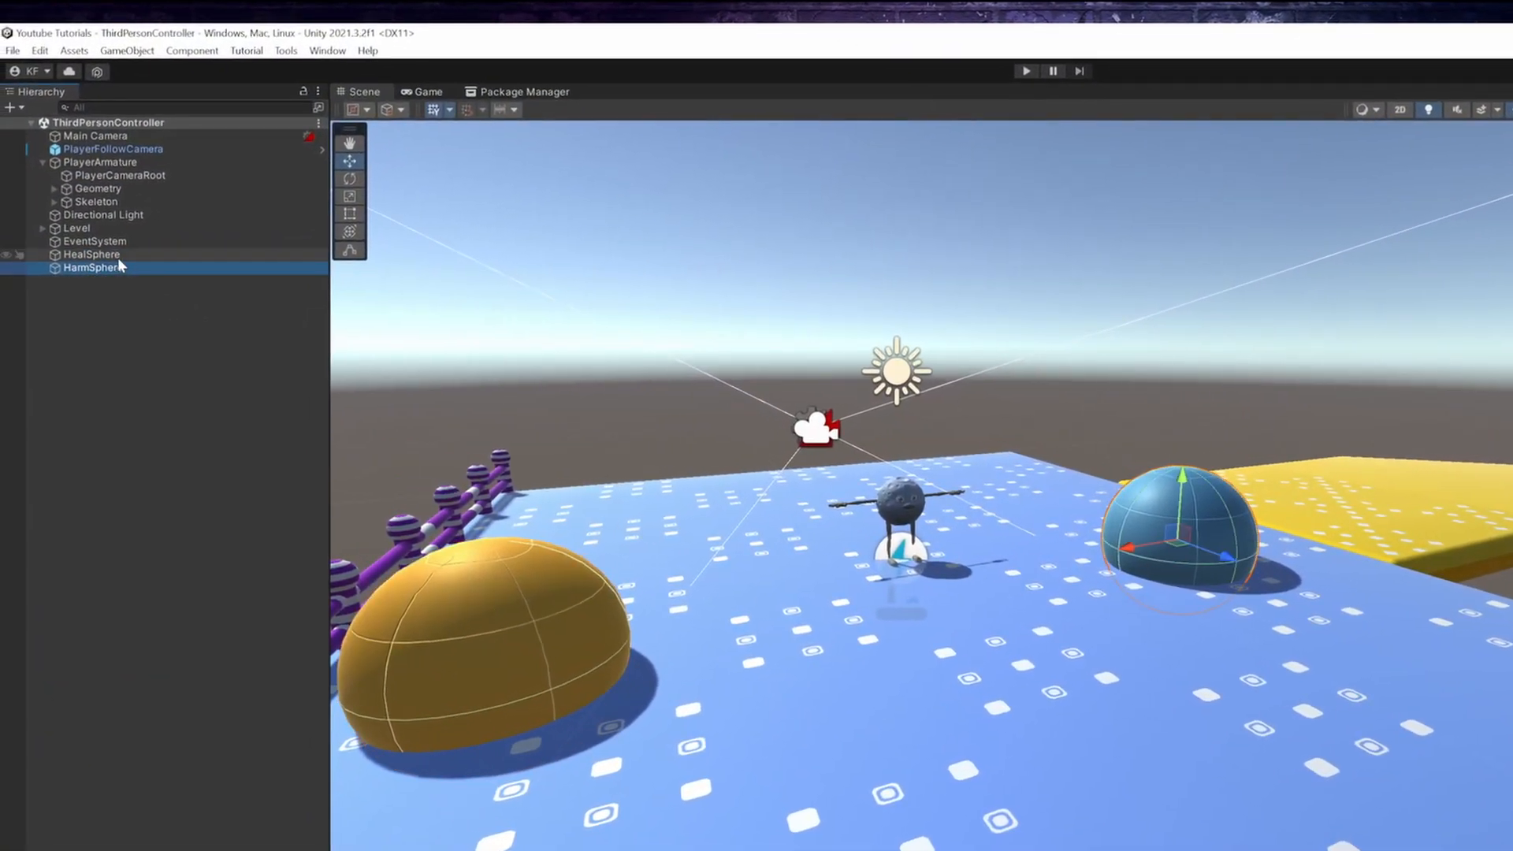
Step: Add a HealthBarCanvas as a child of PlayerArmature
{"action": "left_click", "coordinate": [82, 256]}
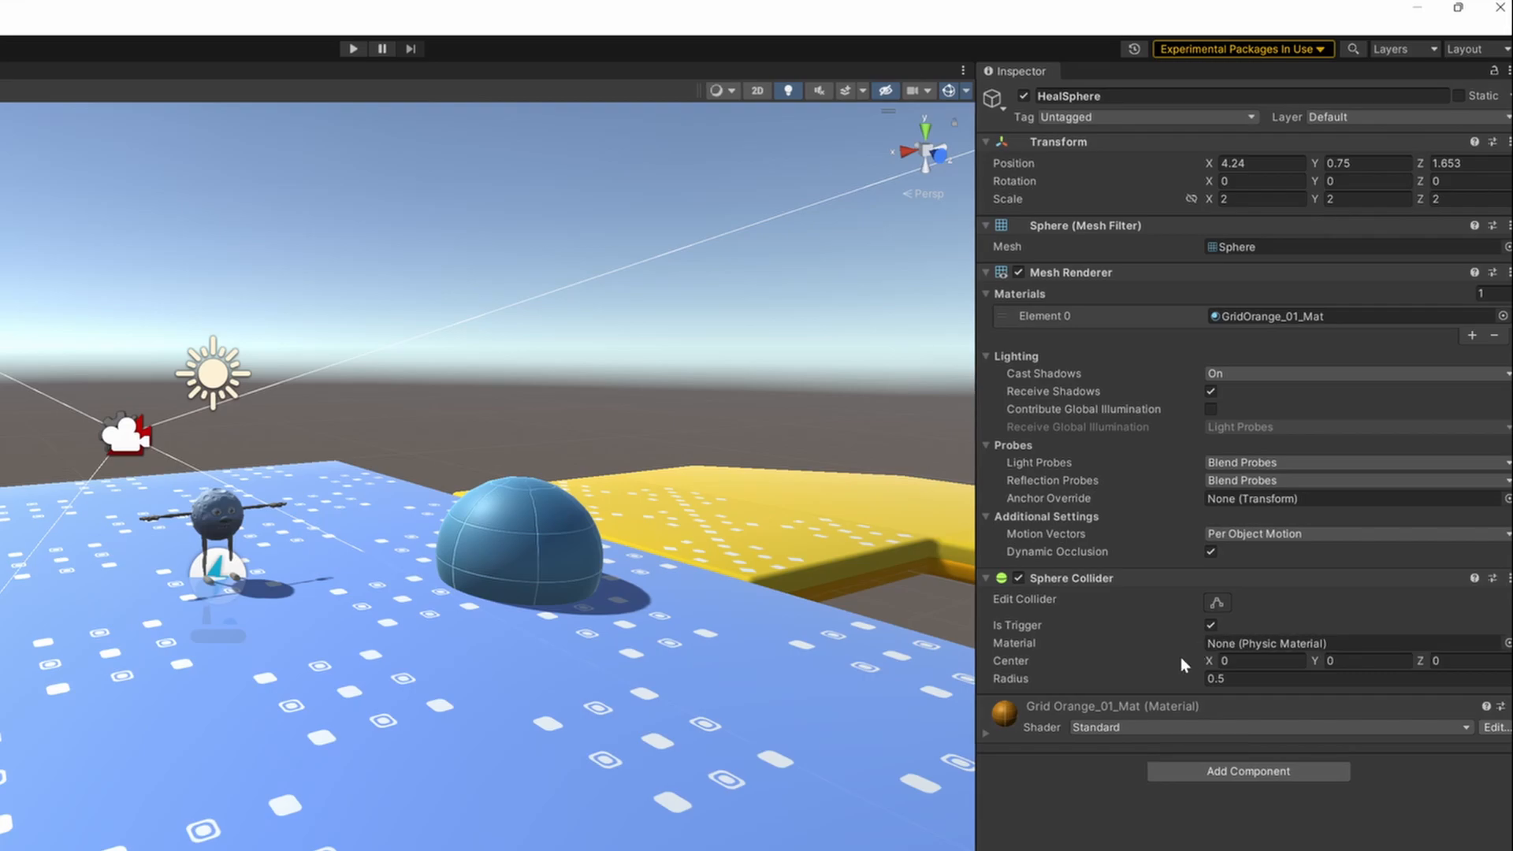
{"action": "mouse_move", "coordinate": [1184, 662]}
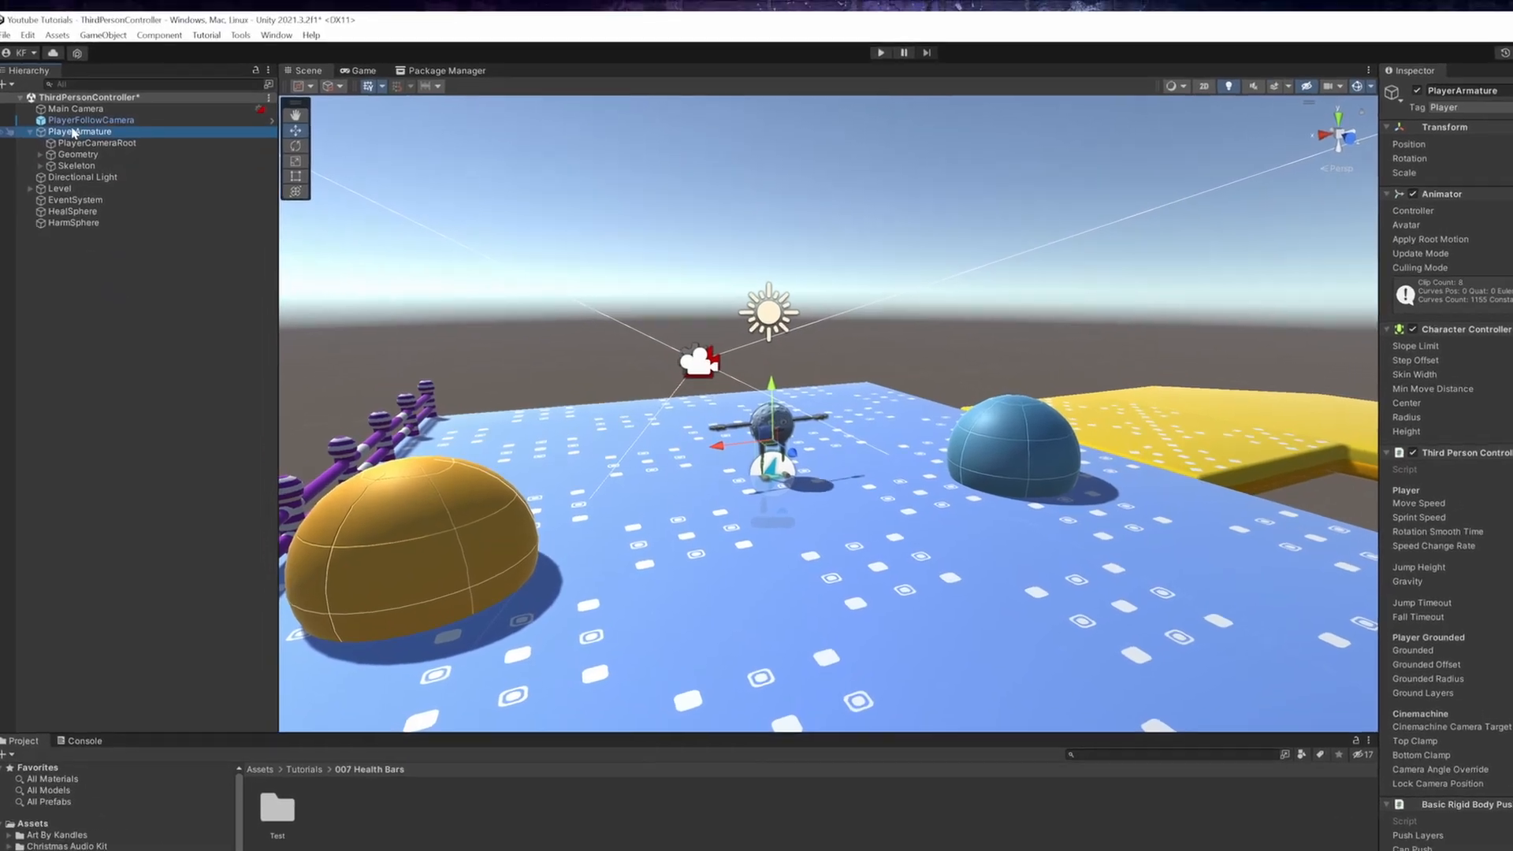
{"action": "right_click", "coordinate": [71, 130]}
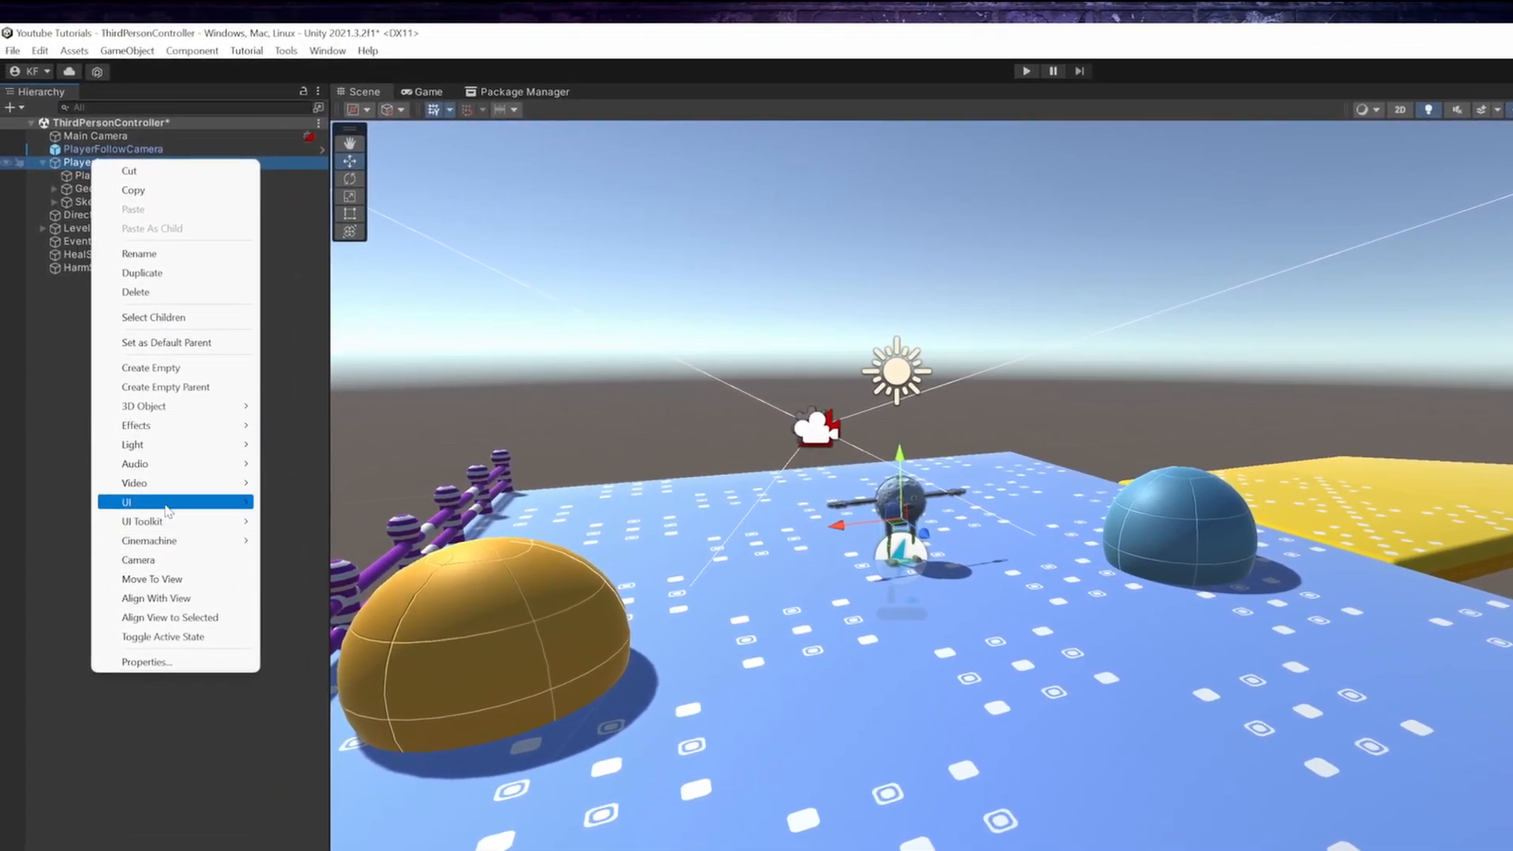
{"action": "left_click", "coordinate": [126, 501]}
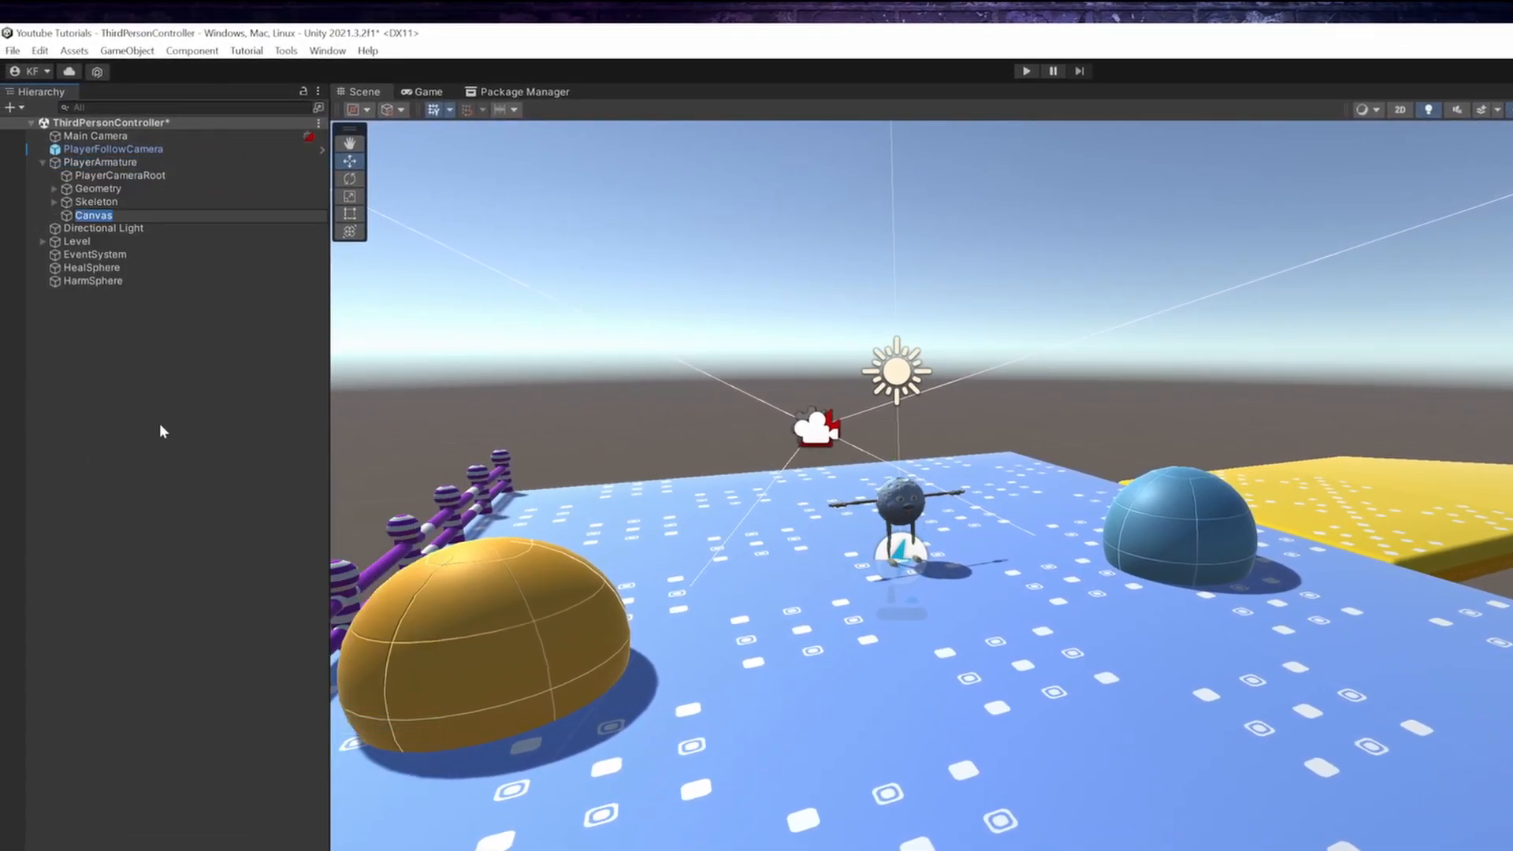
{"action": "type", "text": "HealCanvas"}
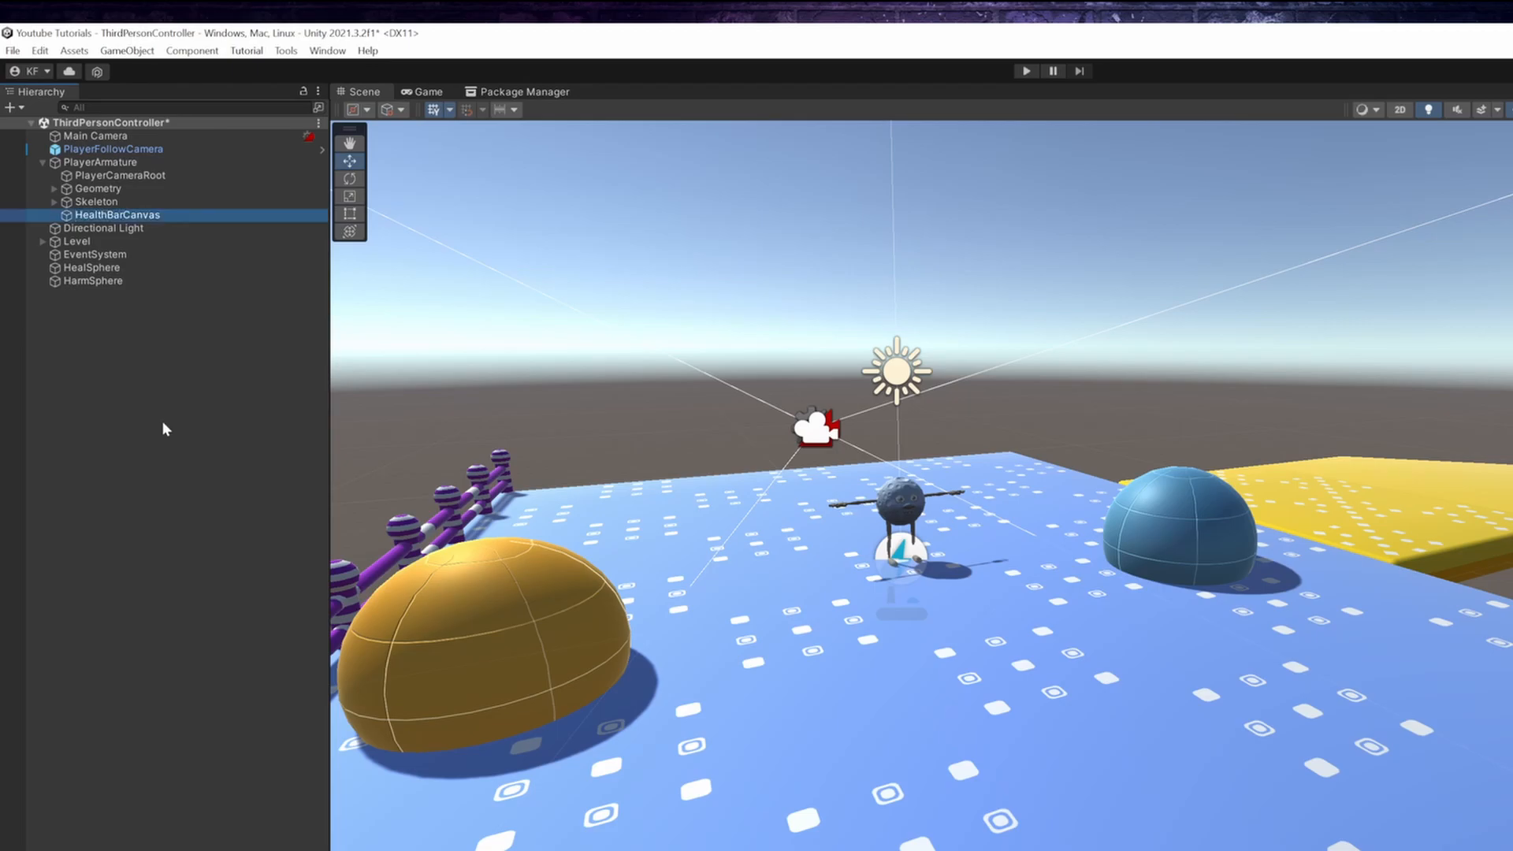
Step: Add a HealthBarHolderPanel inside the HealthBarCanvas
{"action": "right_click", "coordinate": [118, 215]}
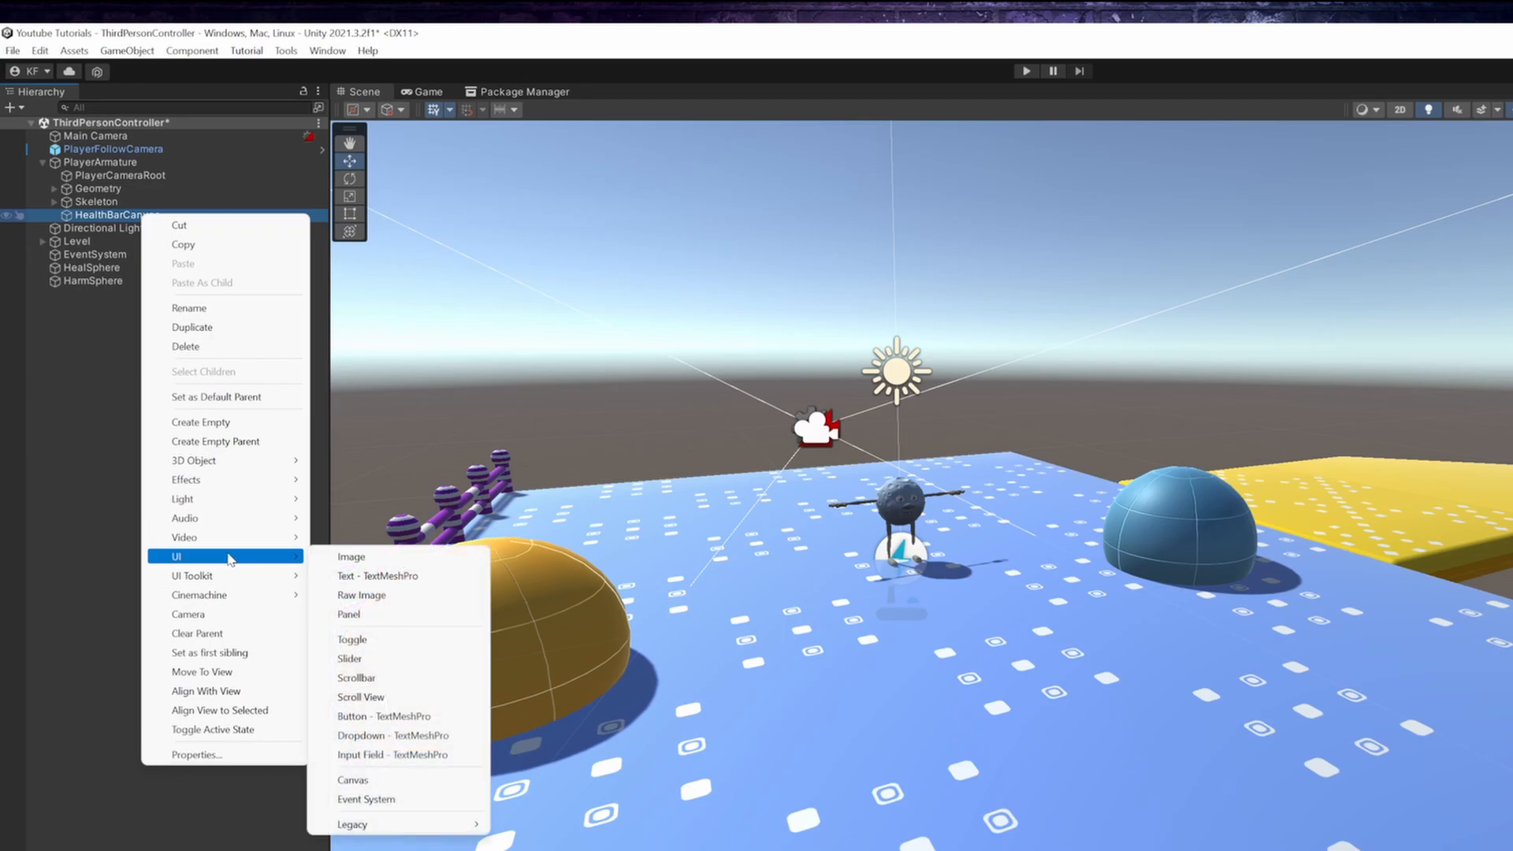
{"action": "left_click", "coordinate": [347, 614]}
{"action": "type", "text": "HealthBarHoldePanel"}
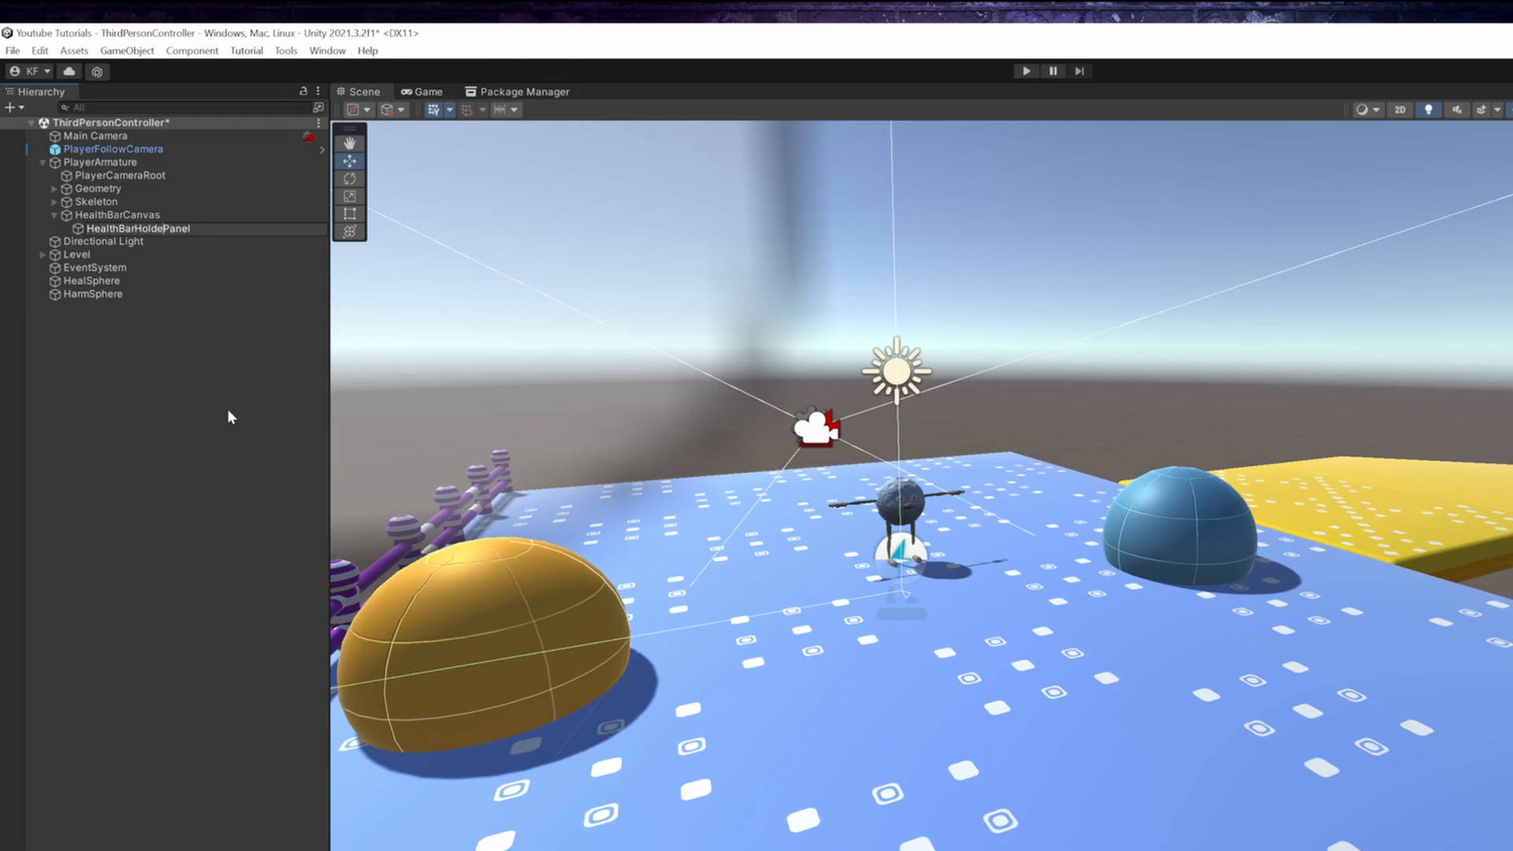
{"action": "left_click", "coordinate": [136, 227]}
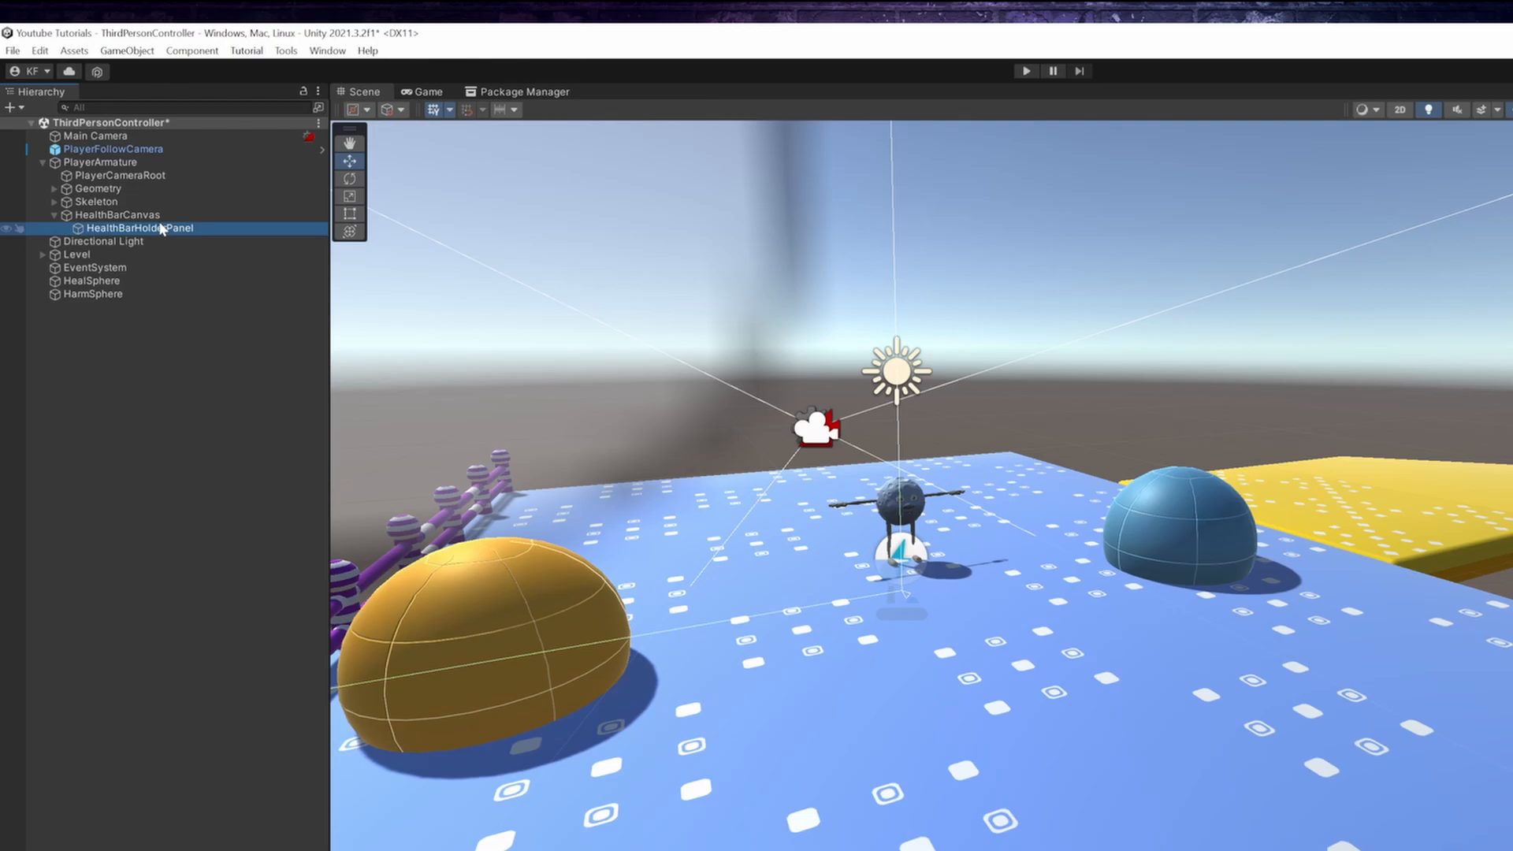
Step: Add a HealthBarImage inside the holder panel and confirm its name
{"action": "right_click", "coordinate": [157, 227]}
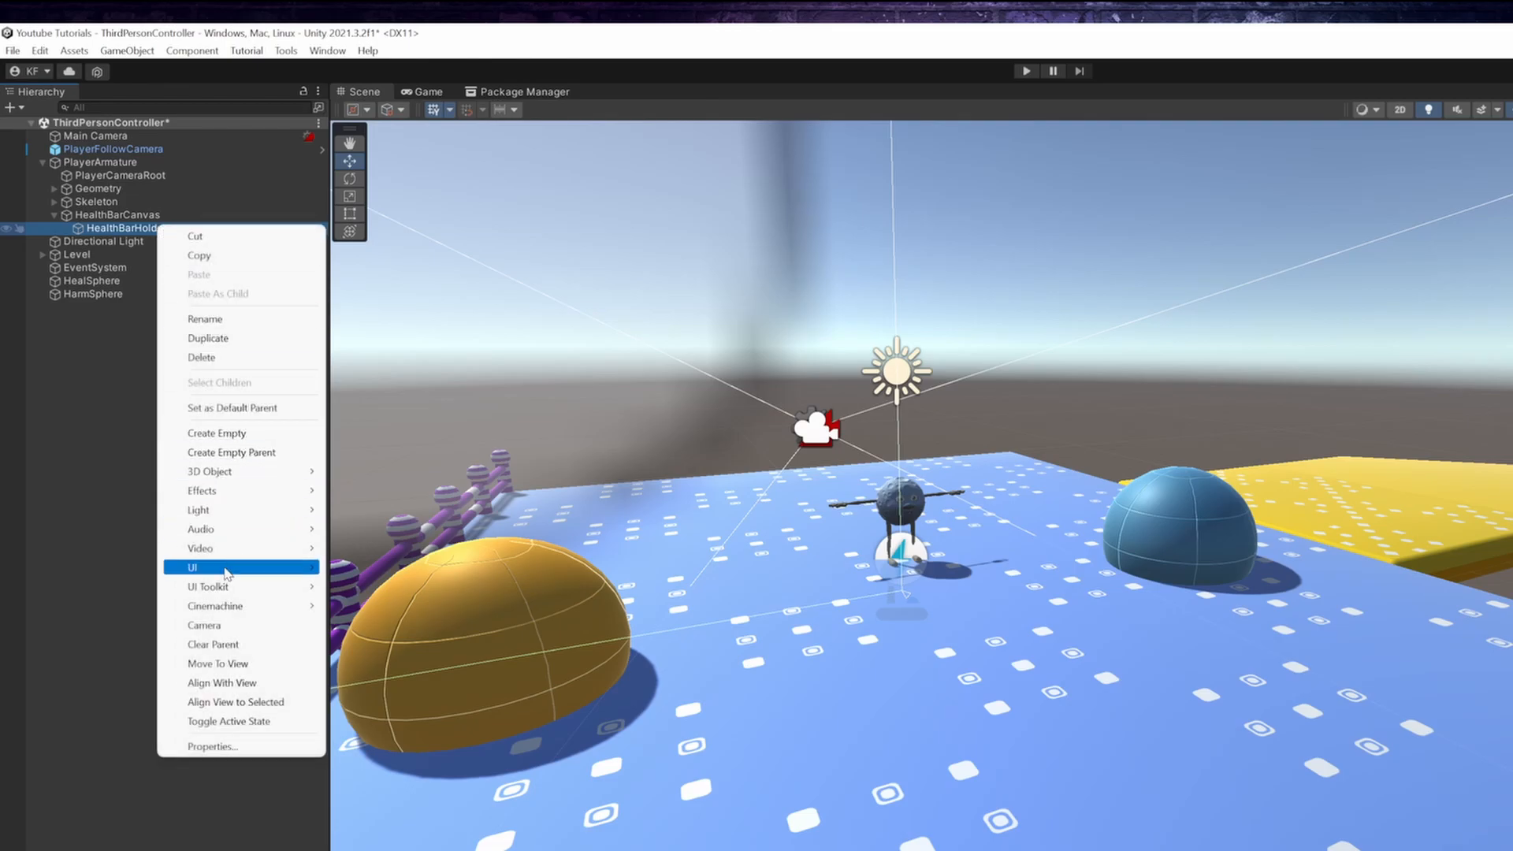
{"action": "left_click", "coordinate": [193, 568]}
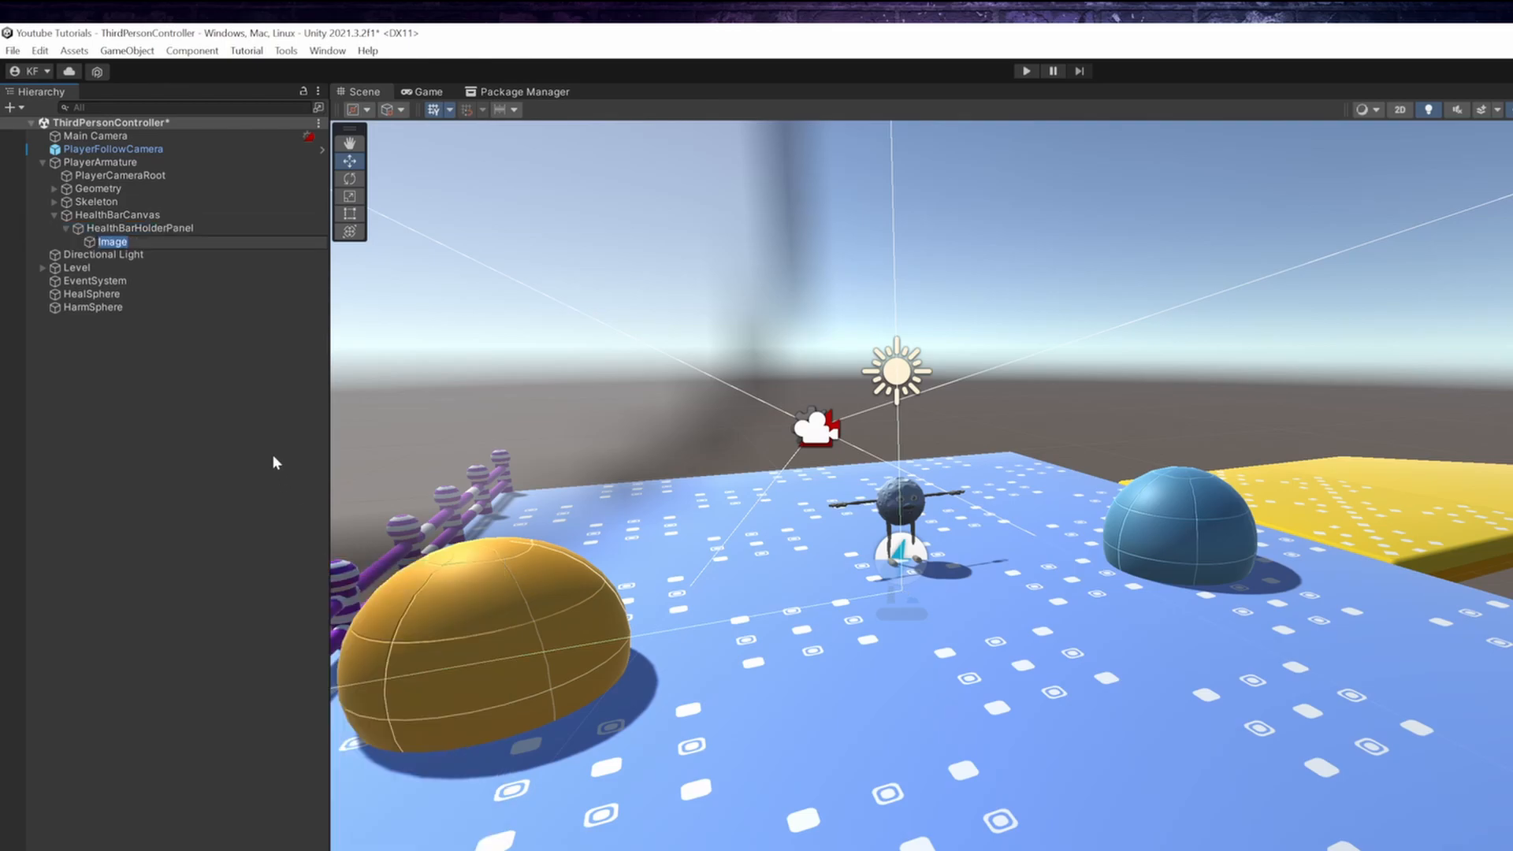
{"action": "type", "text": "HealthBar"}
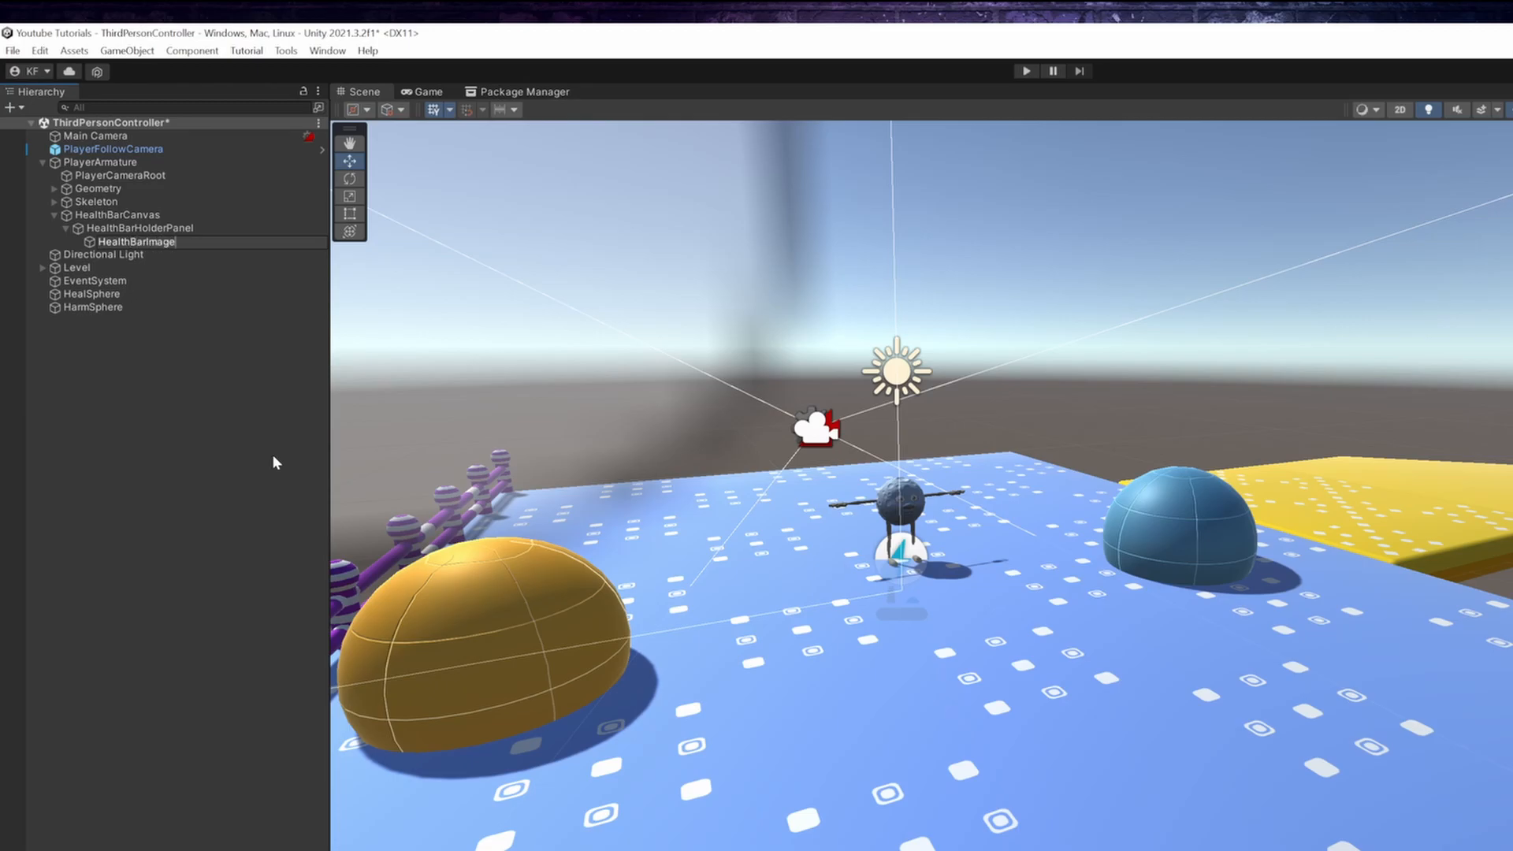
{"action": "left_click", "coordinate": [140, 227]}
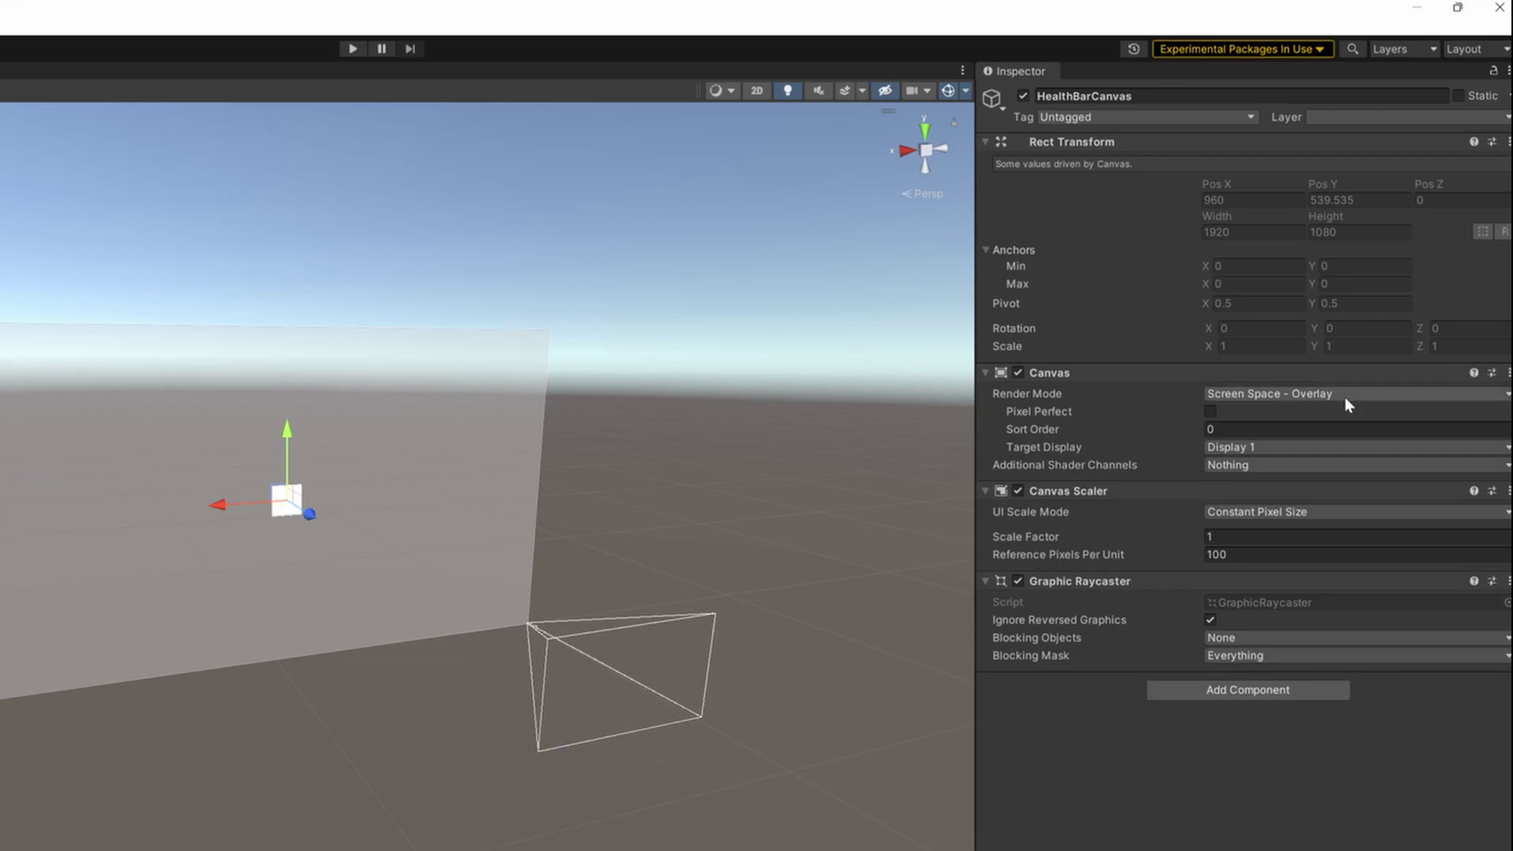
Step: Switch the HealthBarCanvas Render Mode to World Space
{"action": "left_click", "coordinate": [1357, 394]}
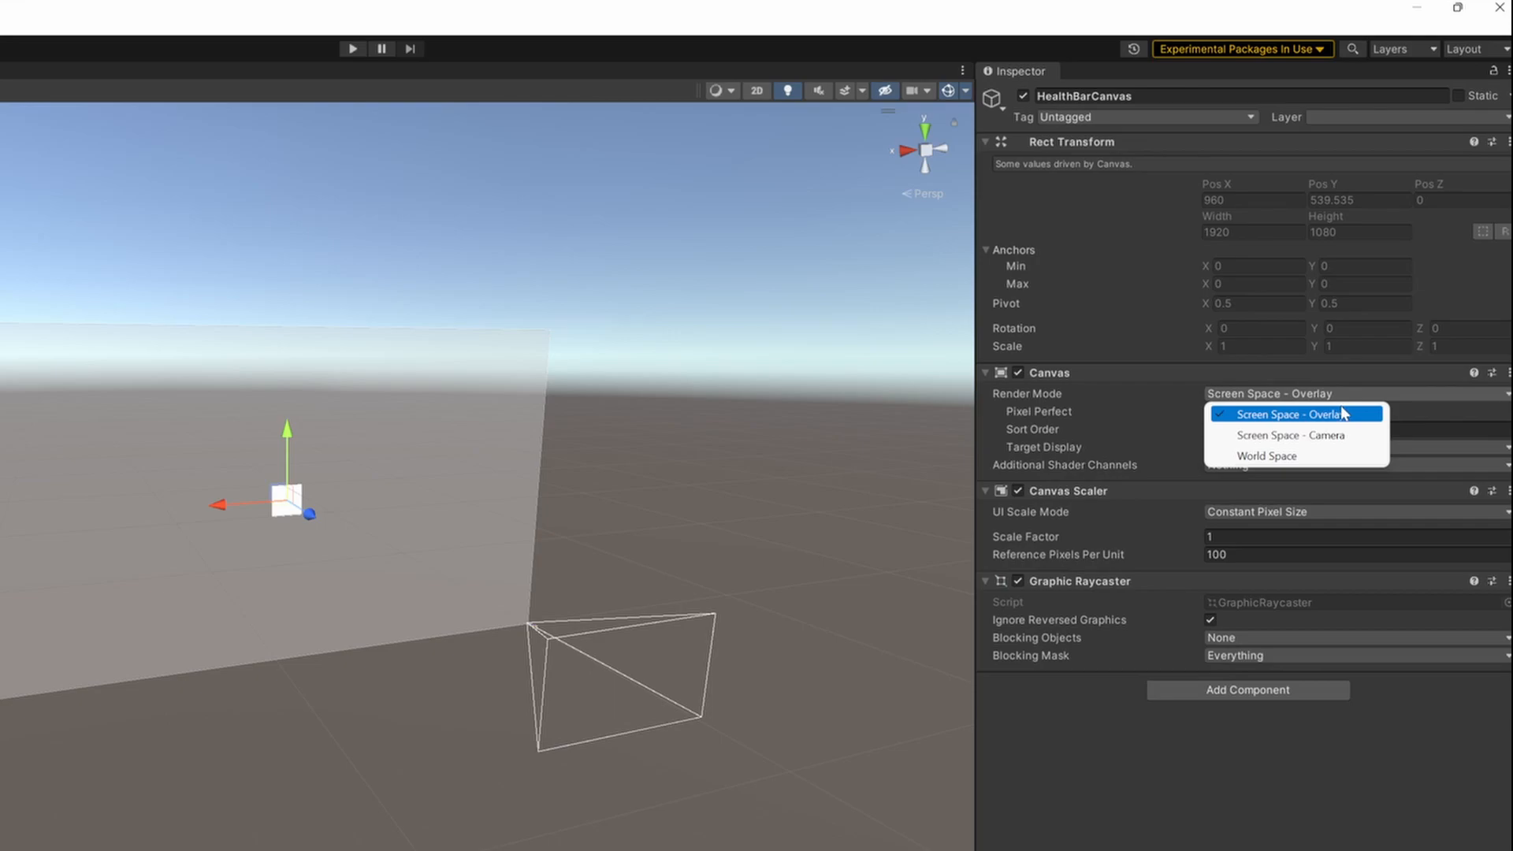
{"action": "mouse_move", "coordinate": [1326, 436]}
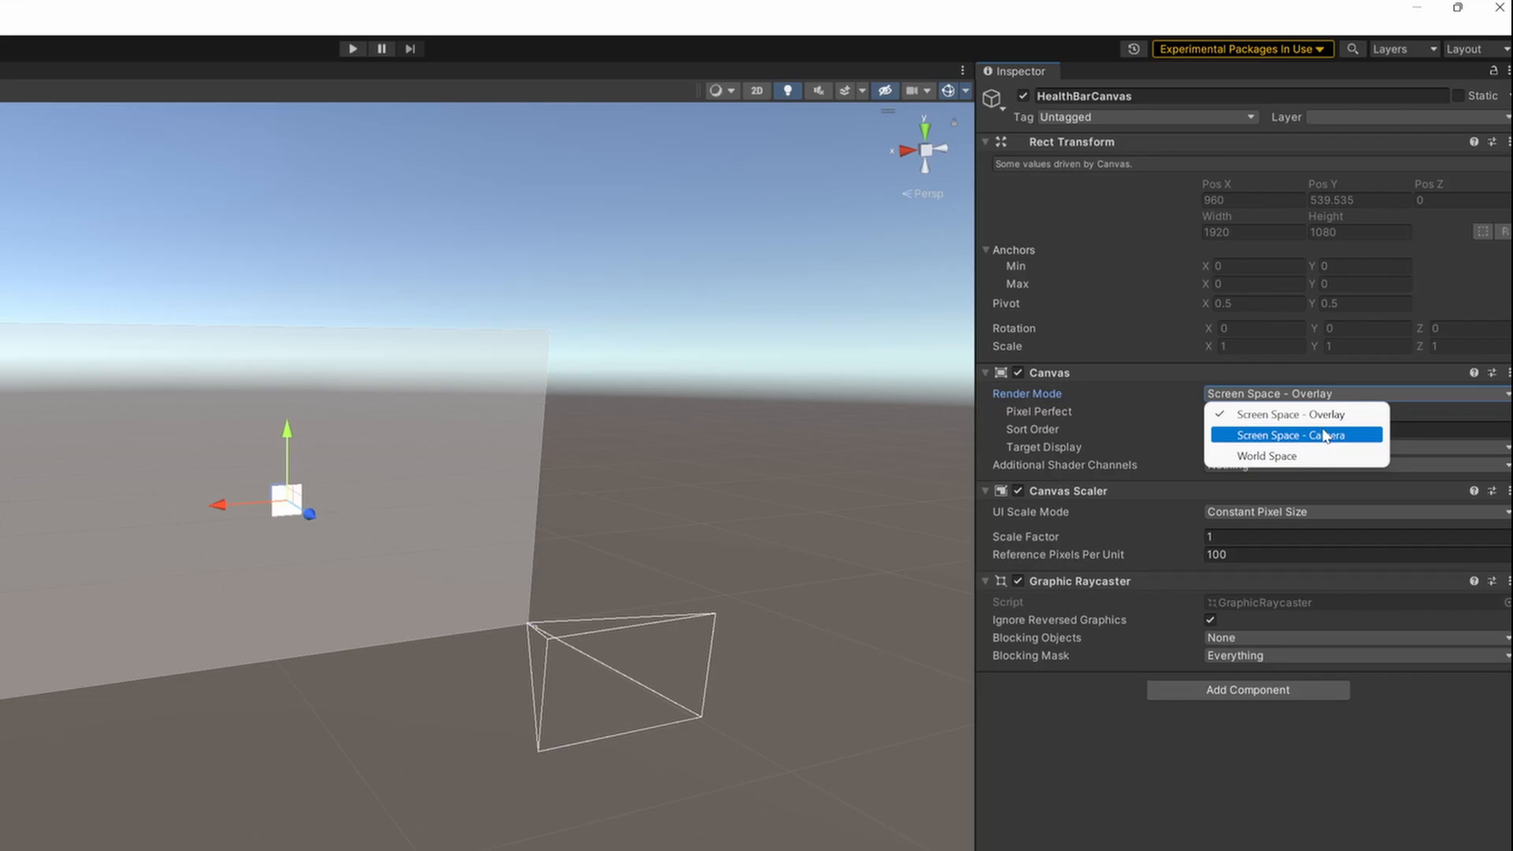
{"action": "mouse_move", "coordinate": [1299, 456]}
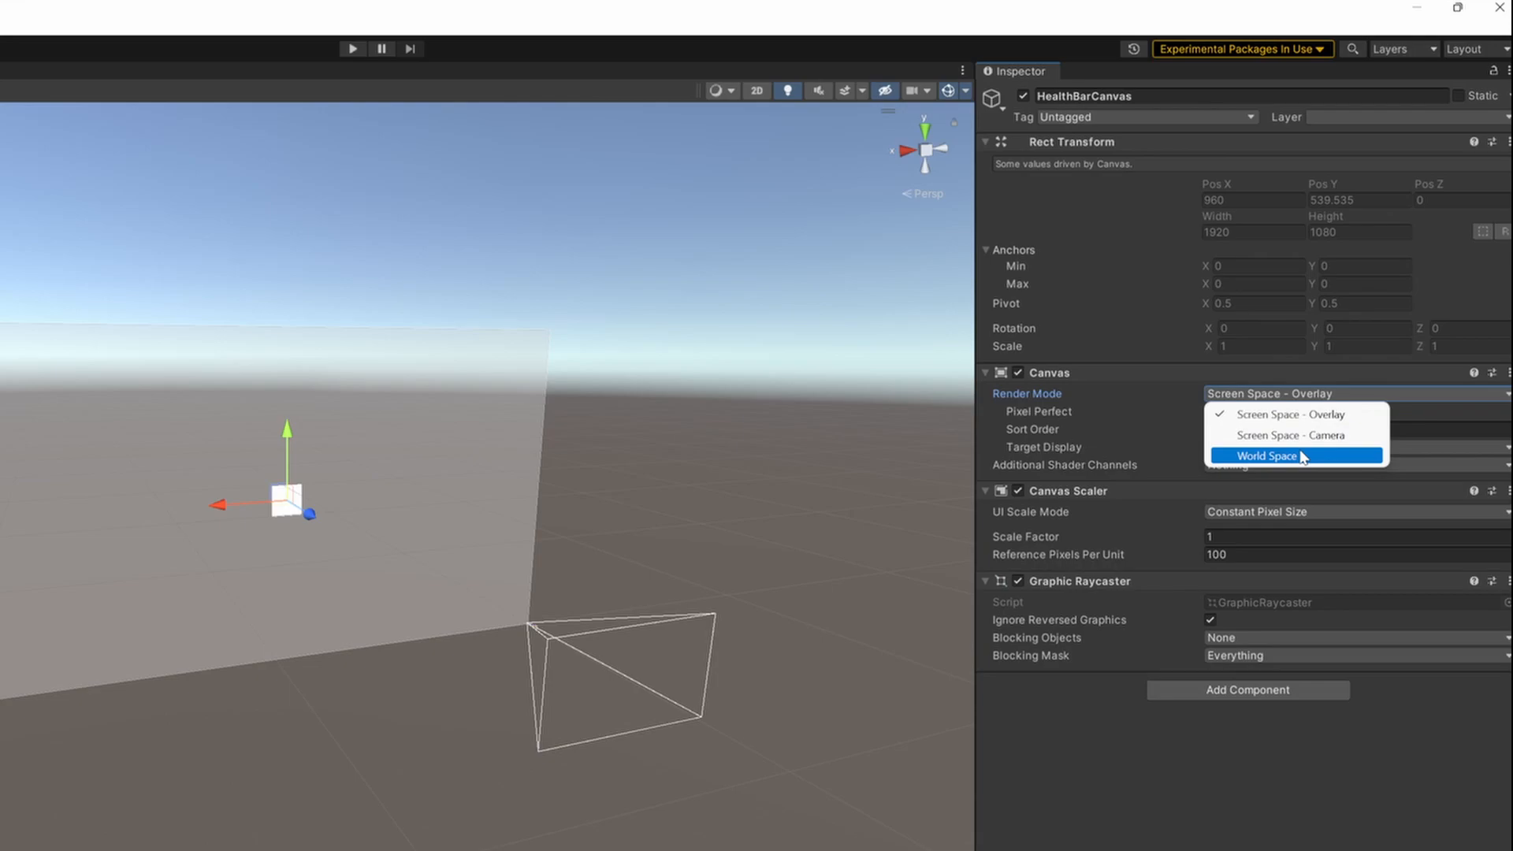
{"action": "left_click", "coordinate": [1268, 457]}
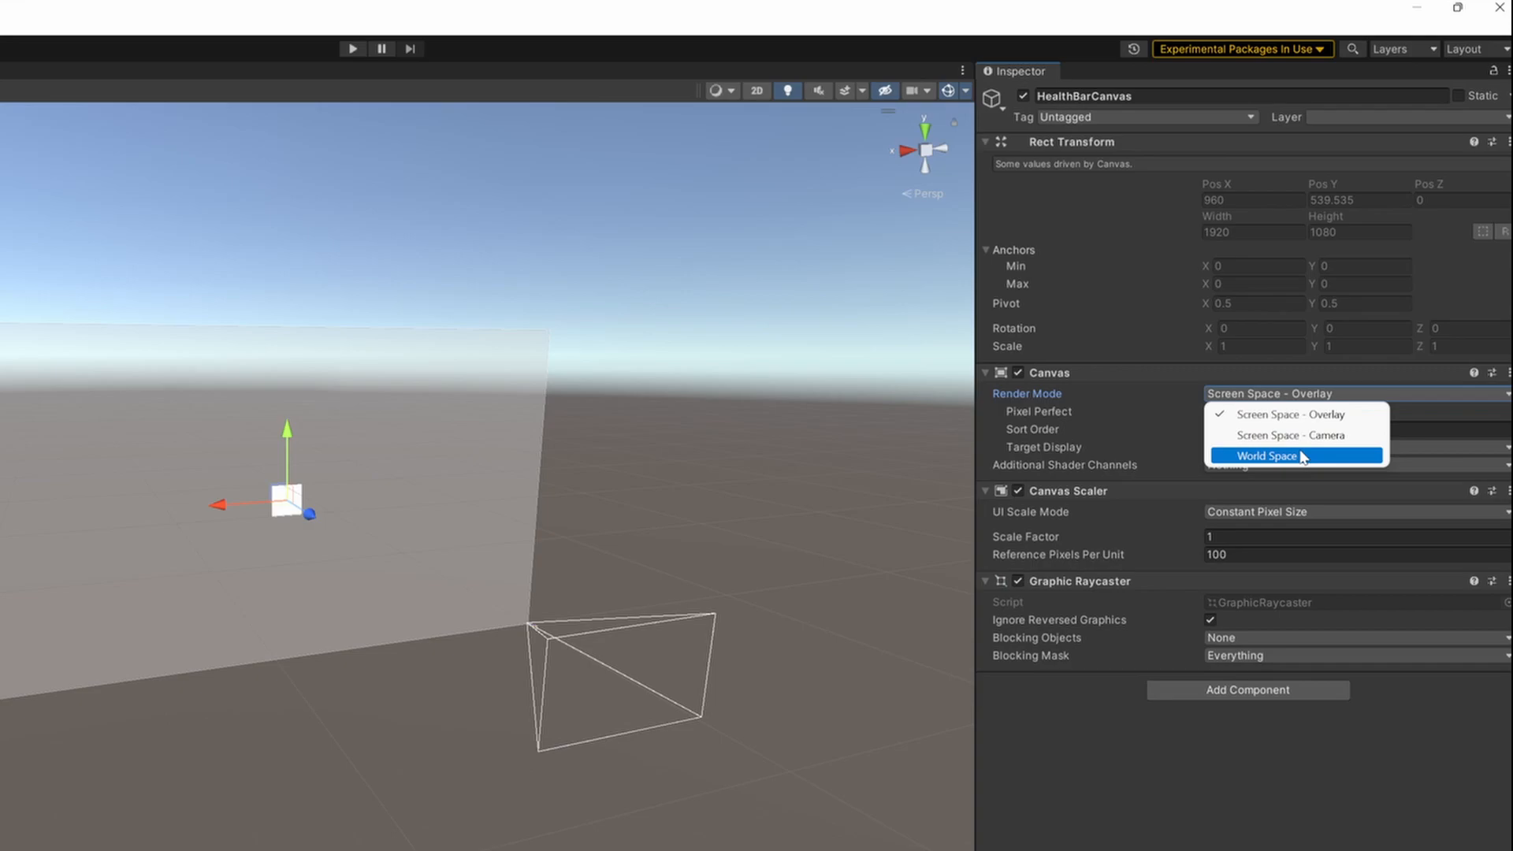
{"action": "left_click", "coordinate": [1264, 455]}
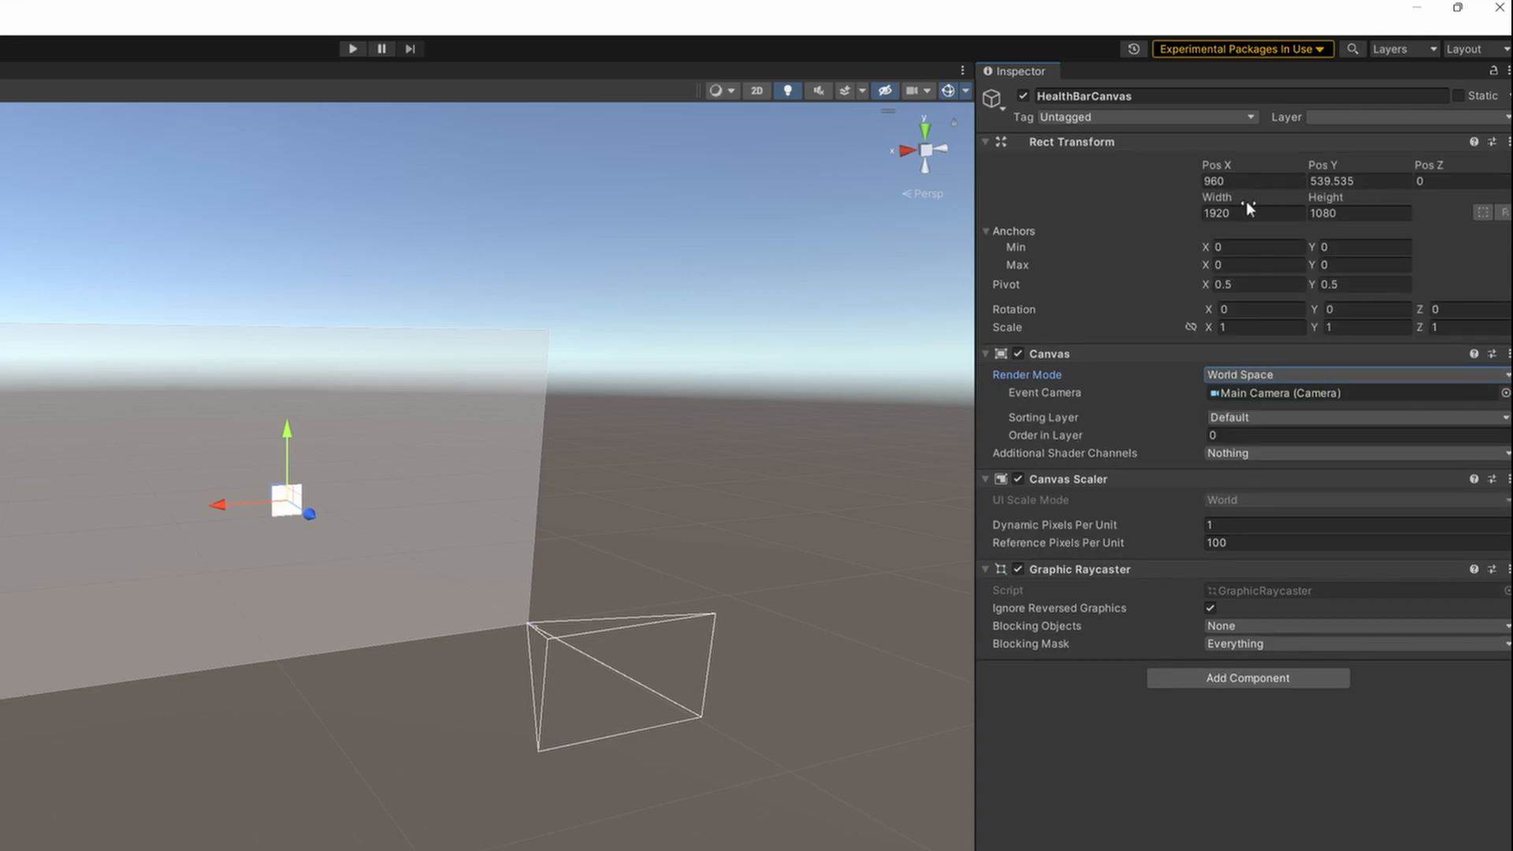
Step: Set the canvas Rect Transform to position 0,0 with width 1 and height 0.1
{"action": "left_click", "coordinate": [1251, 214]}
{"action": "type", "text": "1"}
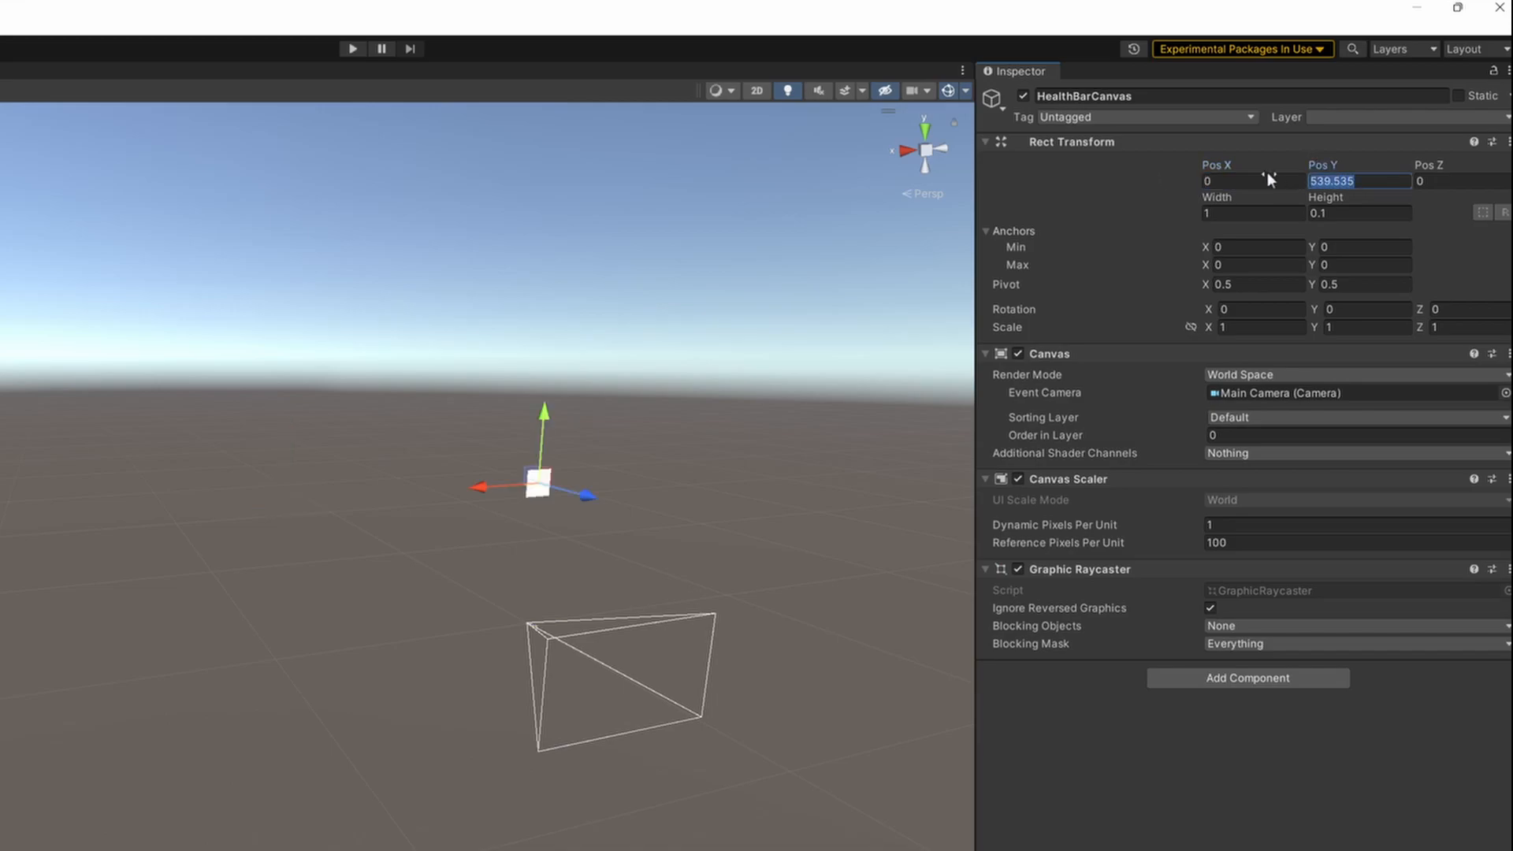
{"action": "type", "text": "0"}
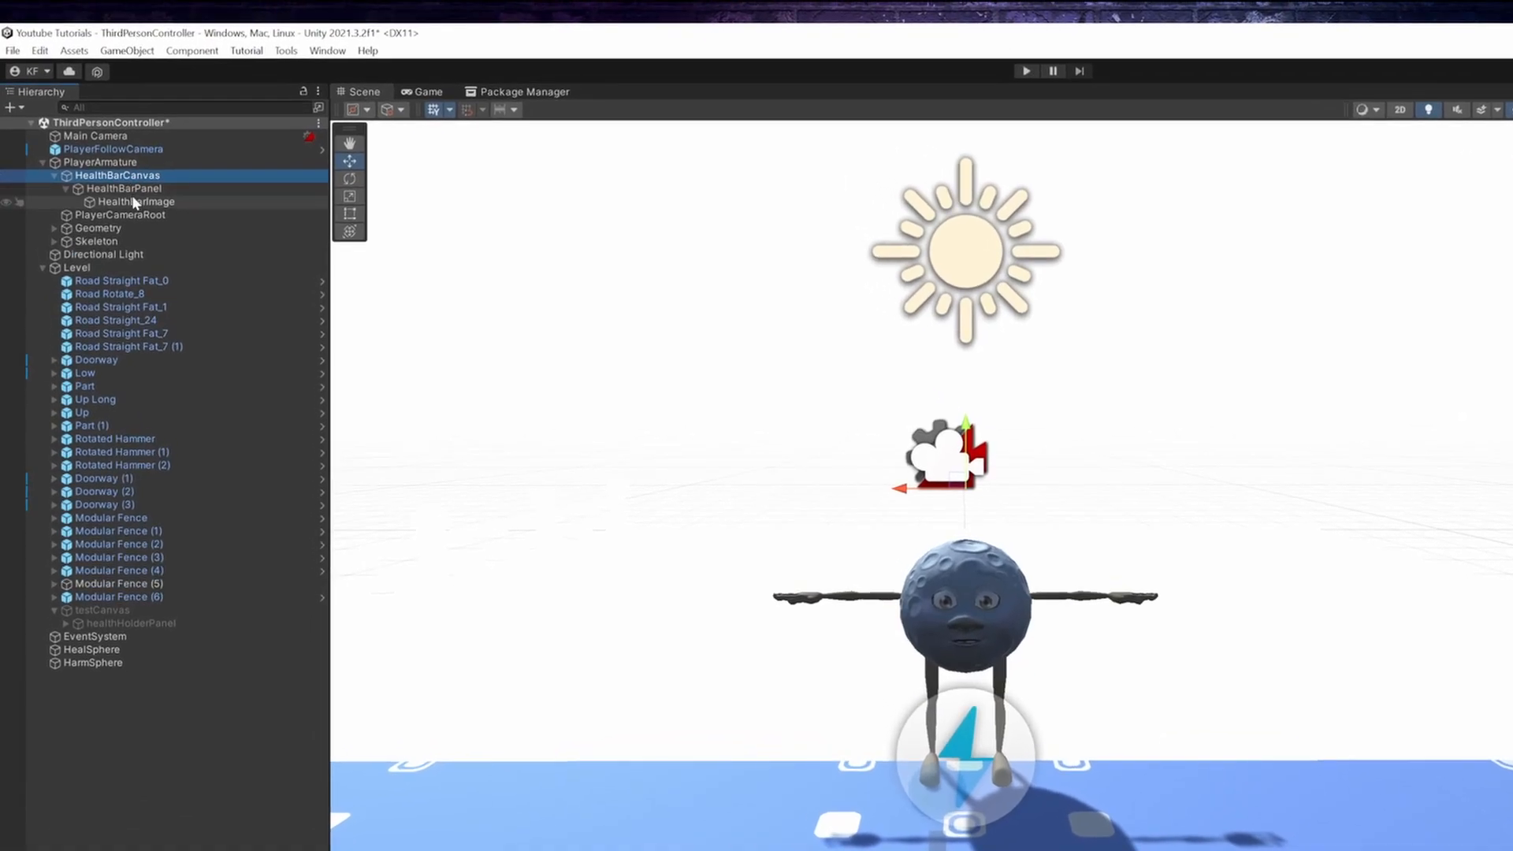
Step: Give the HealthBarPanel the player health bar back sprite
{"action": "left_click", "coordinate": [123, 189]}
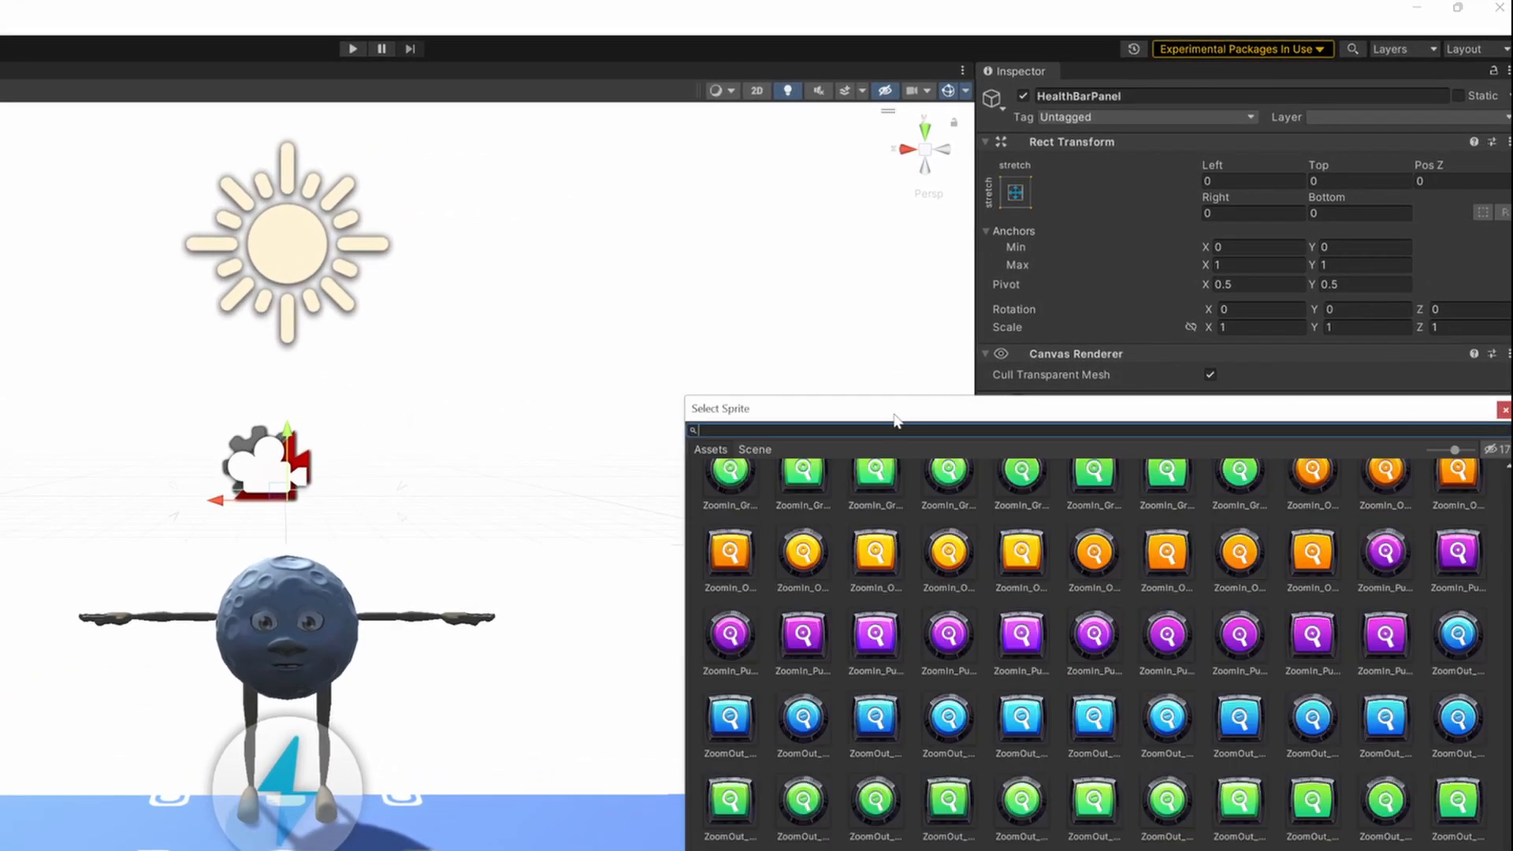
{"action": "type", "text": "heal"}
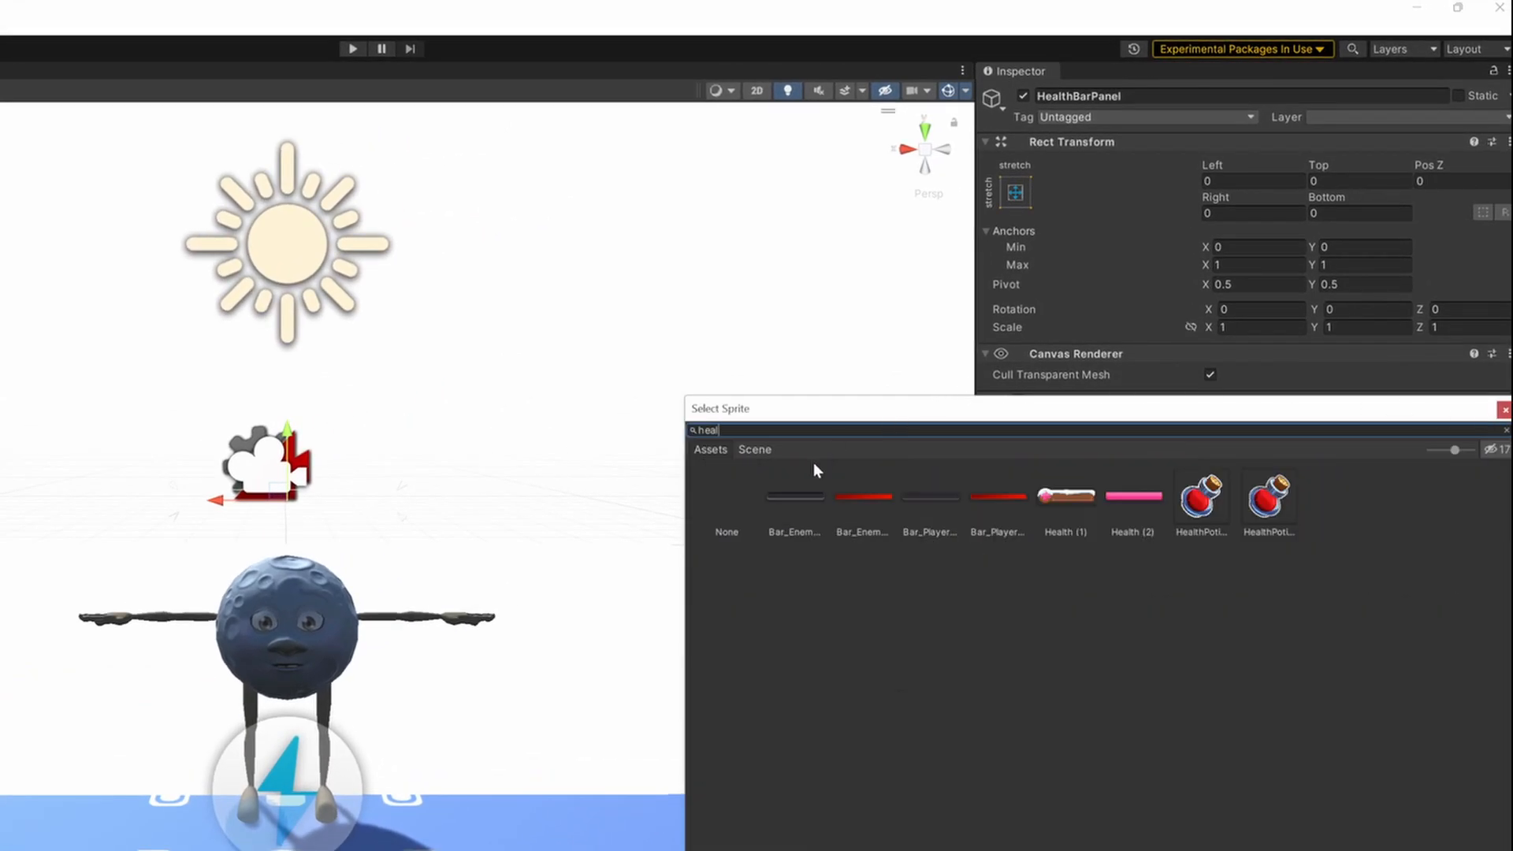
{"action": "left_click", "coordinate": [930, 502]}
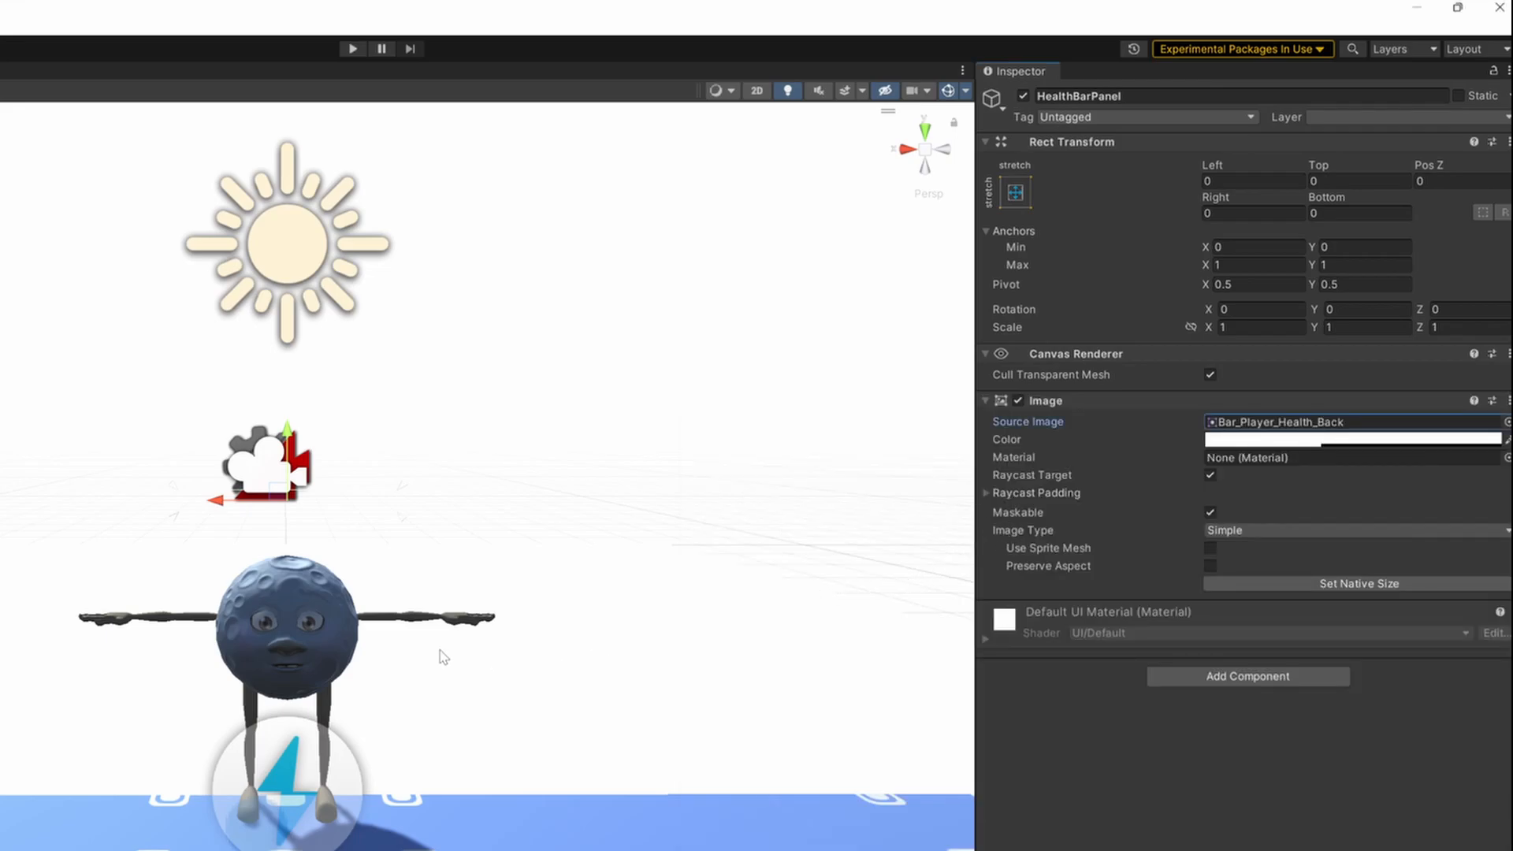
Step: Stretch the HealthBarImage to fill its parent on every side with zero offsets
{"action": "left_click", "coordinate": [1012, 191]}
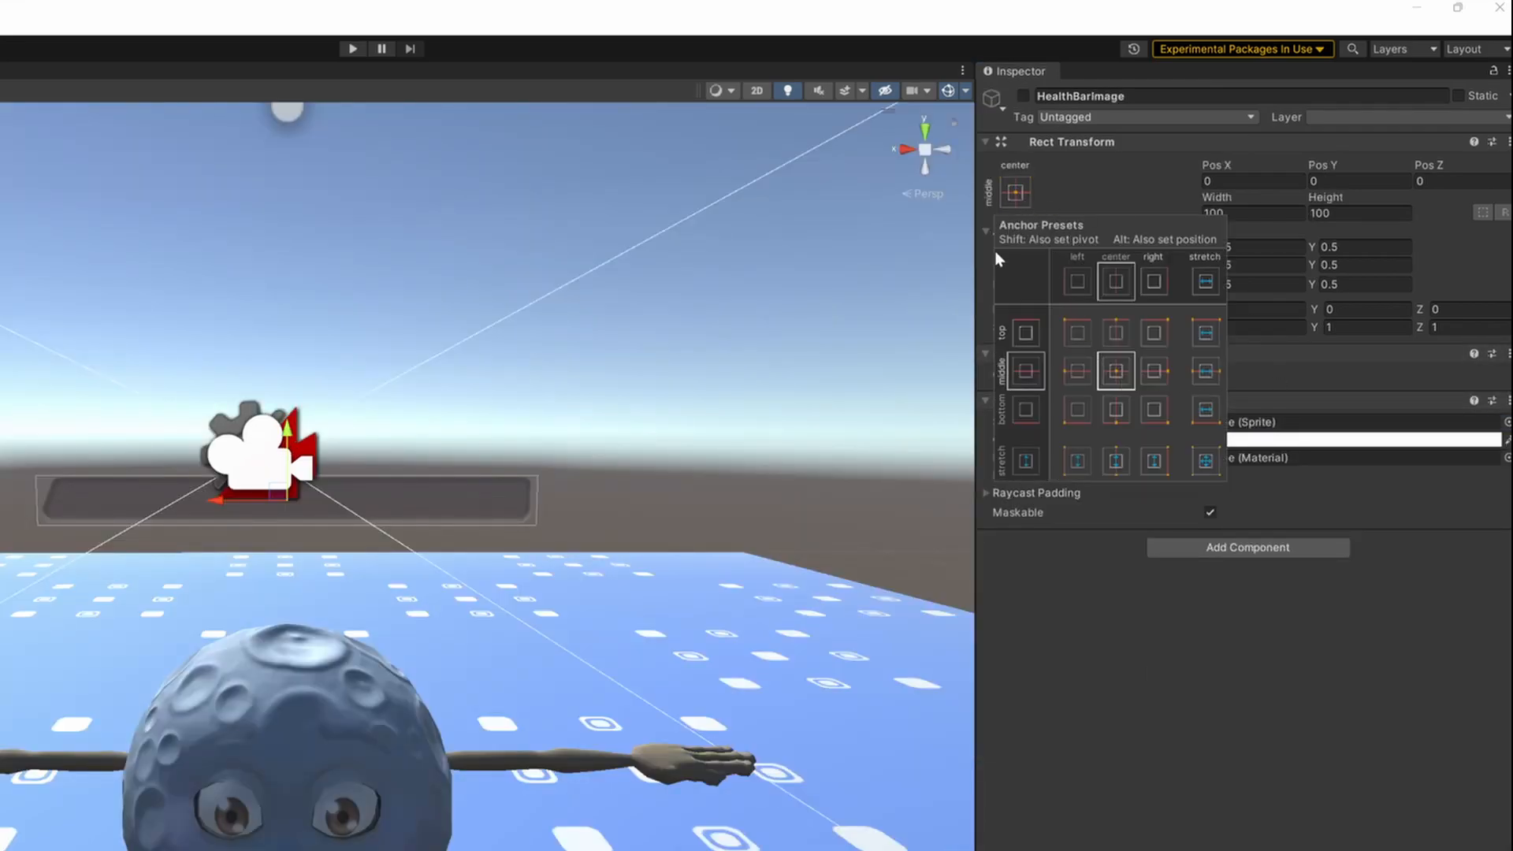
{"action": "mouse_move", "coordinate": [1117, 374]}
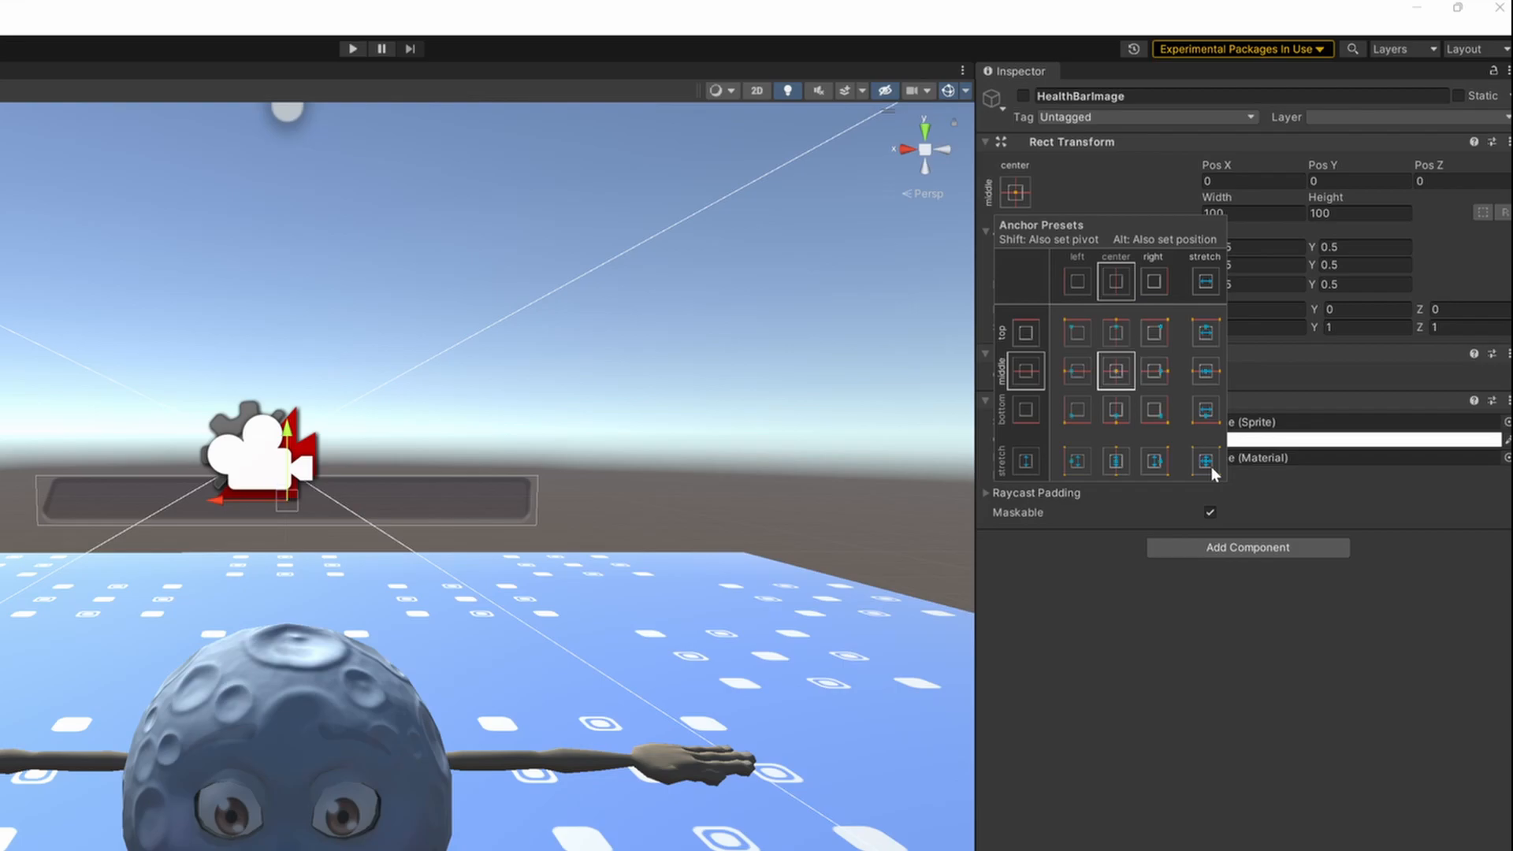
{"action": "left_click", "coordinate": [1204, 460]}
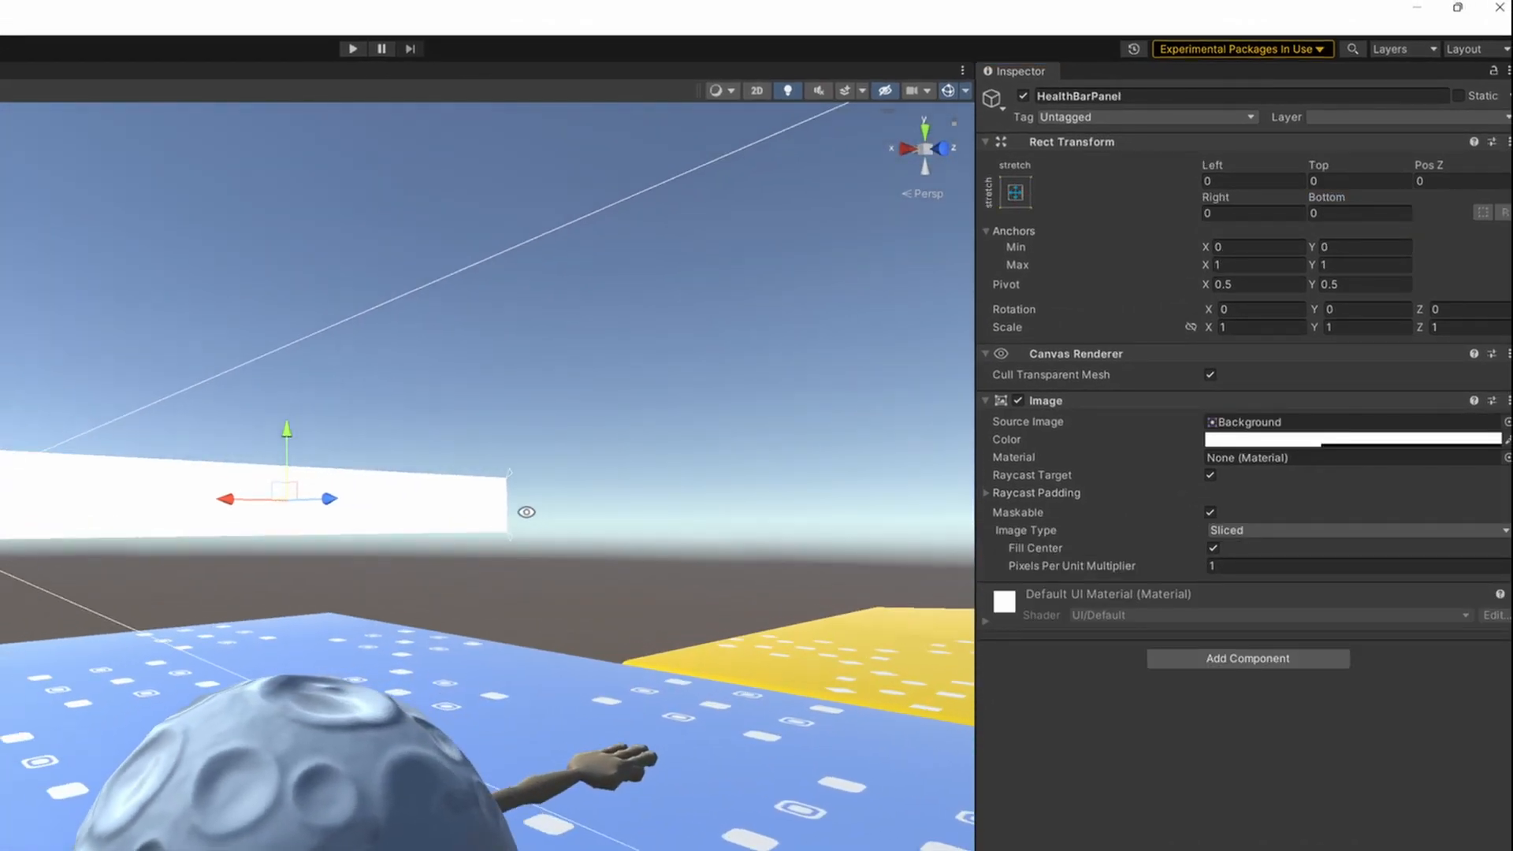
Step: Assign the red Bar_Player_Health_Front sprite to the HealthBarImage
{"action": "left_click", "coordinate": [1206, 423]}
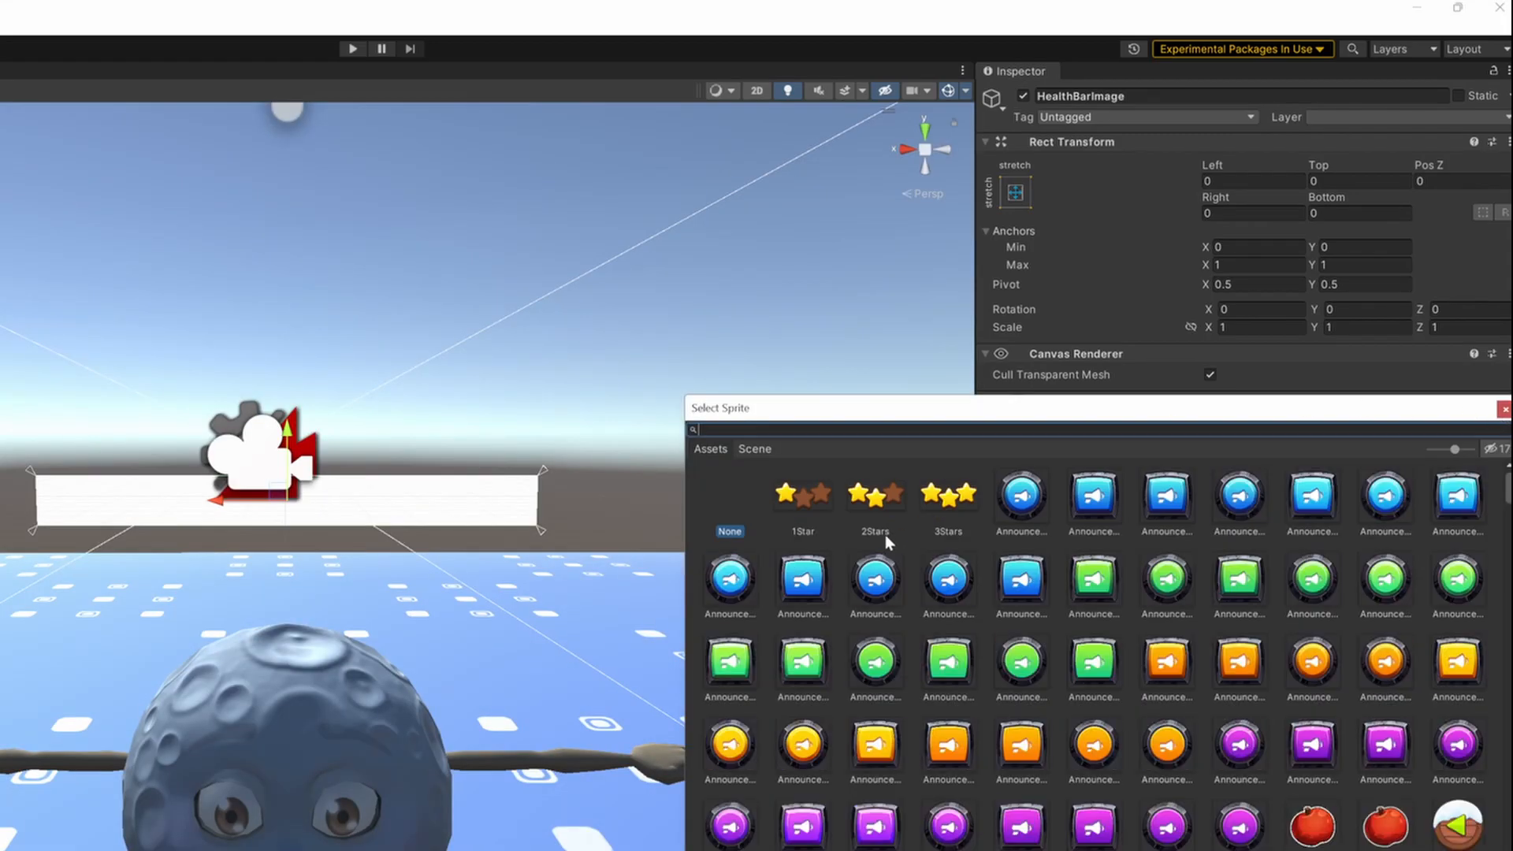
{"action": "type", "text": "he"}
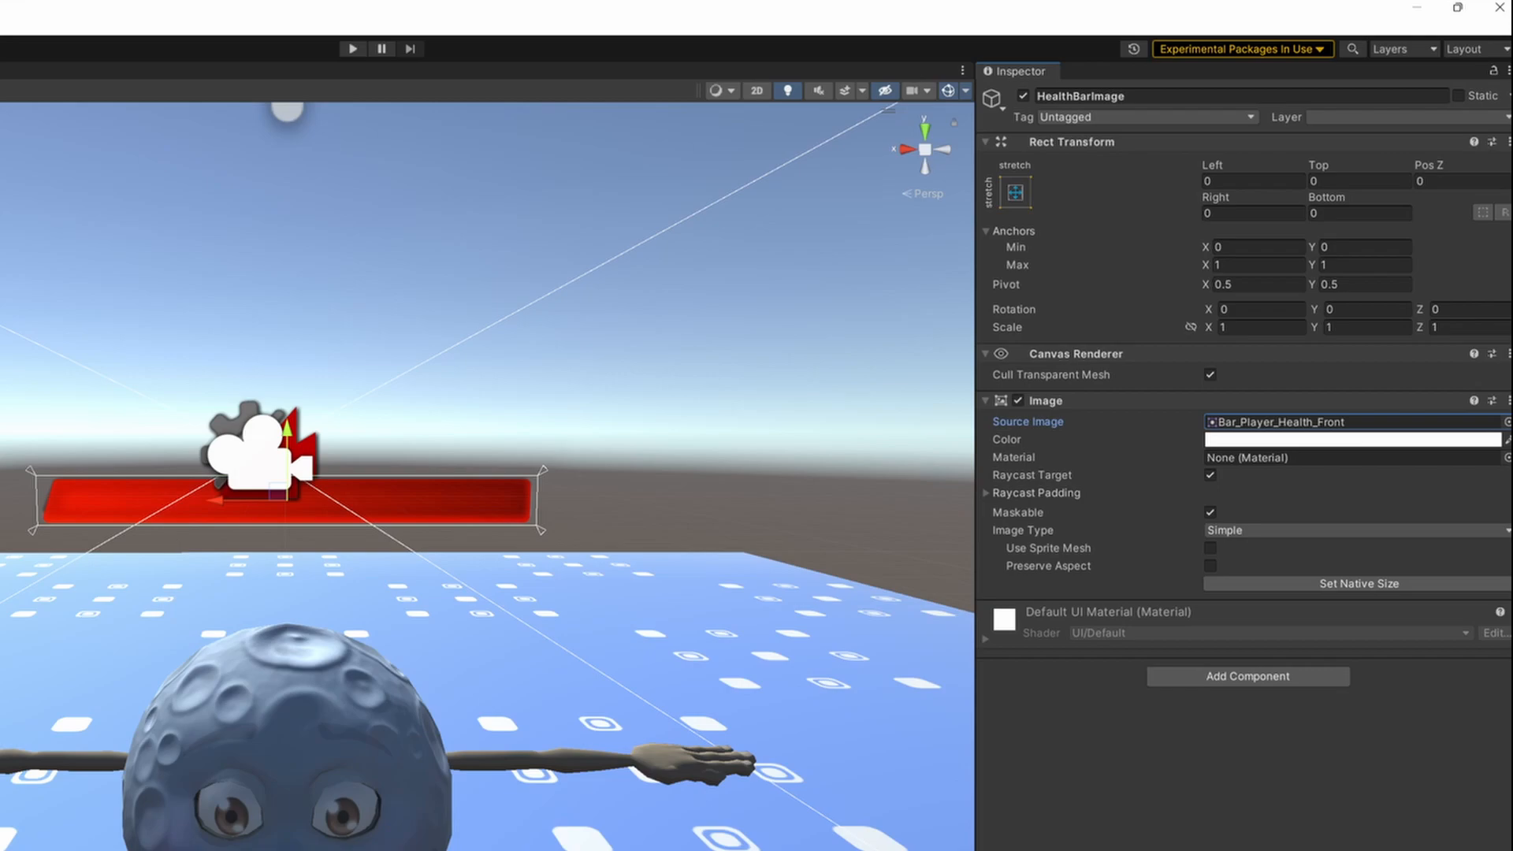
{"action": "left_click", "coordinate": [1261, 328]}
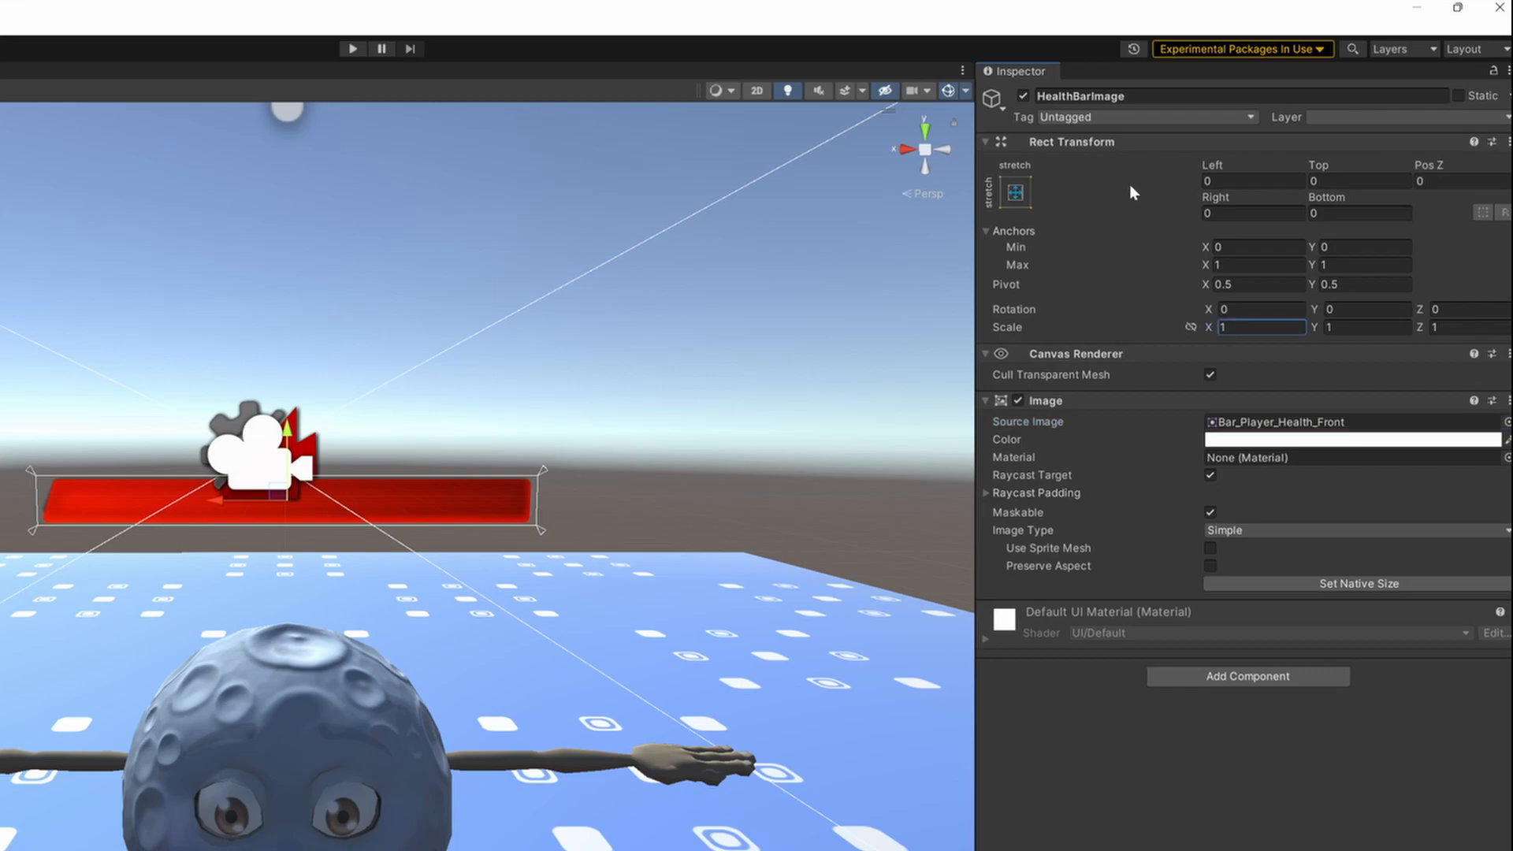
{"action": "left_click", "coordinate": [1015, 191]}
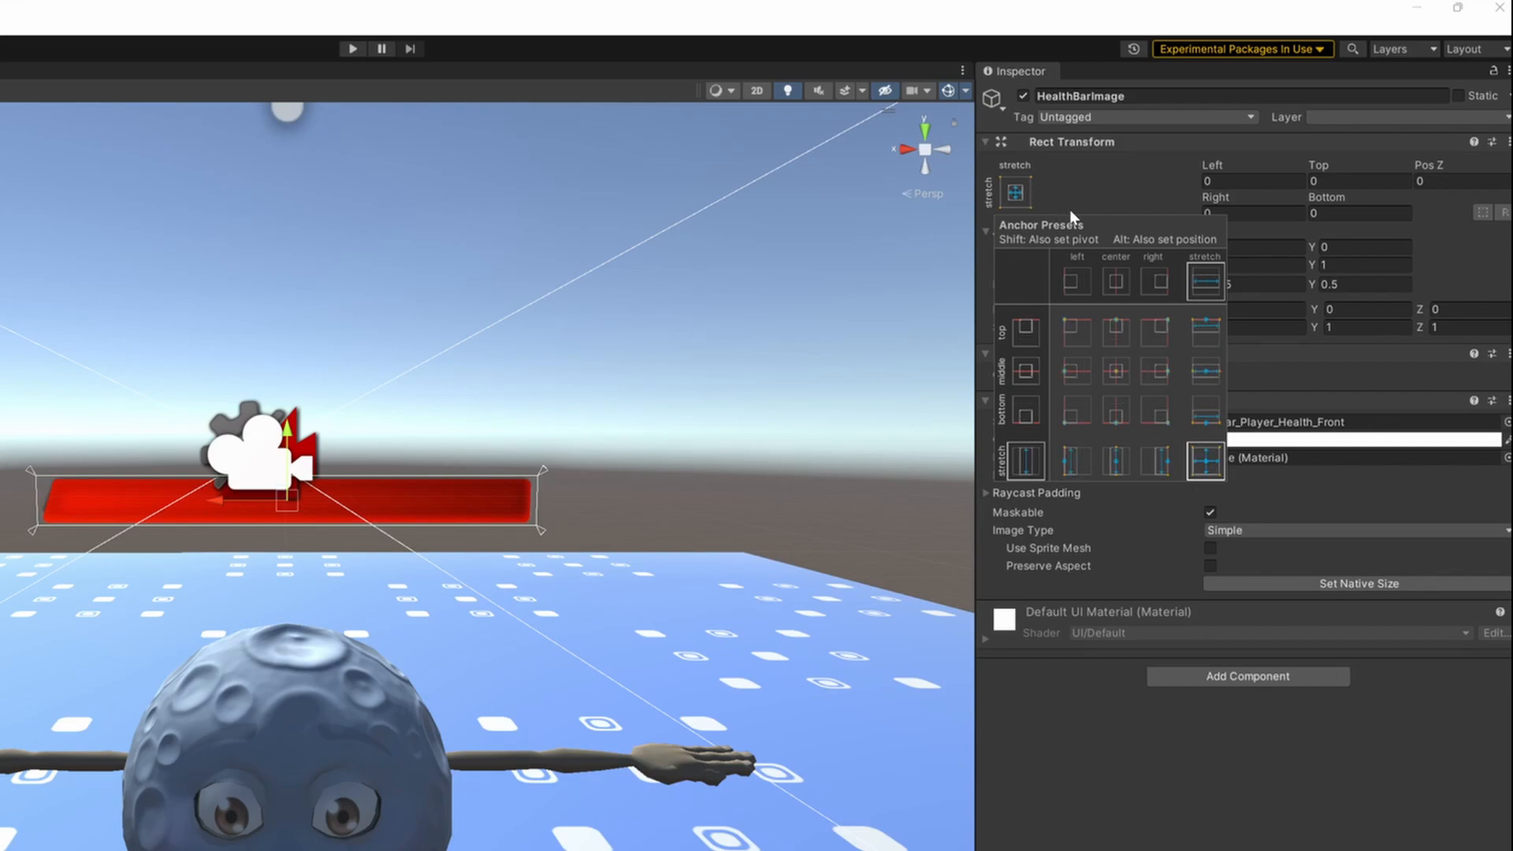
Step: Anchor the bar right-middle with pivot X 1, width 0.99, height 0.08, Pos Y near 0
{"action": "left_click", "coordinate": [1154, 370]}
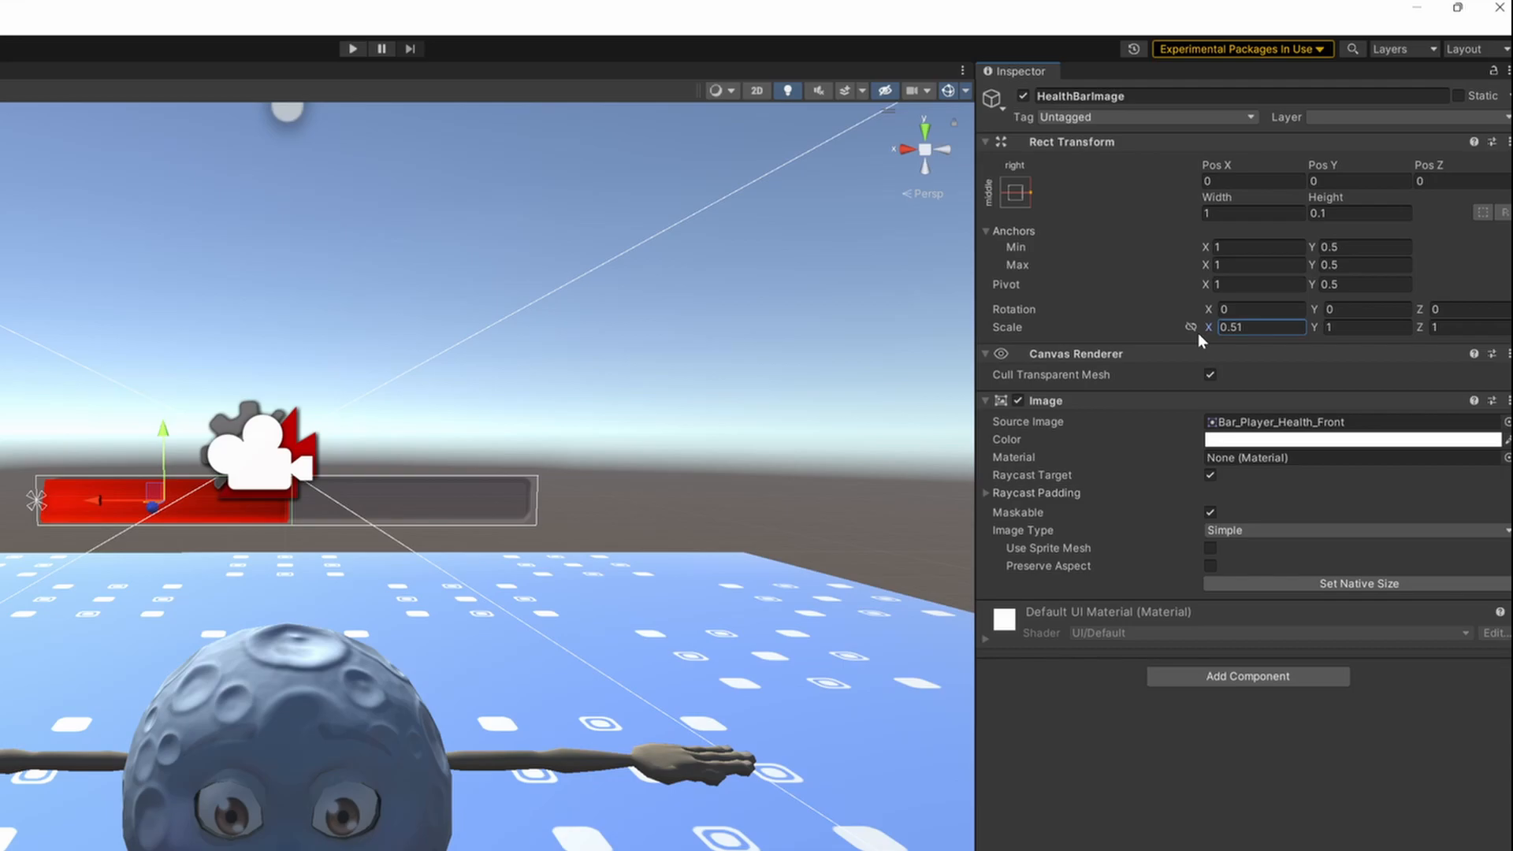
{"action": "type", "text": "1"}
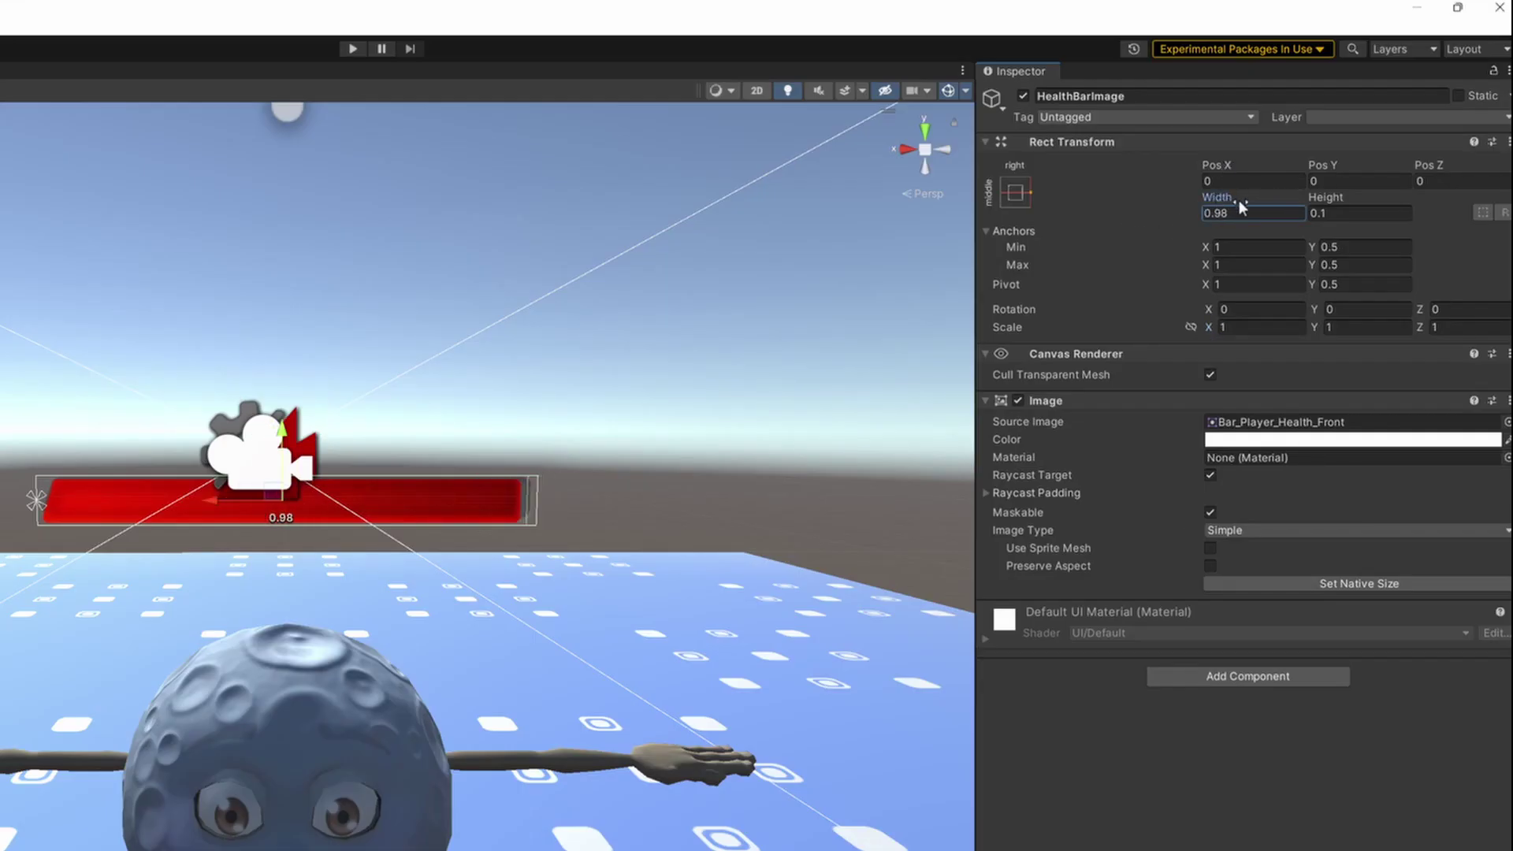
{"action": "left_click", "coordinate": [1359, 213]}
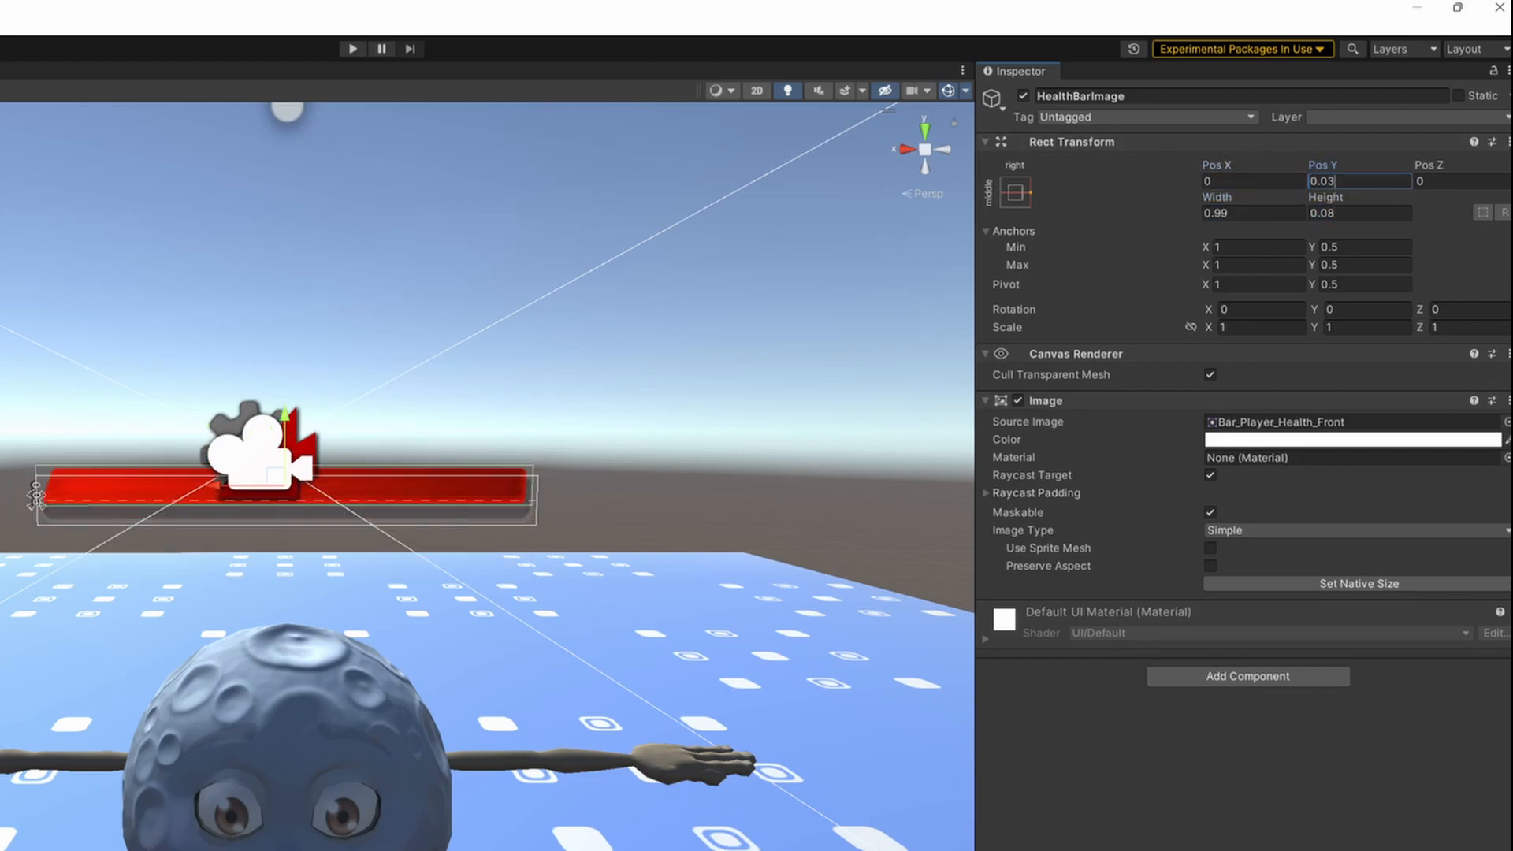
{"action": "type", "text": "-0.001"}
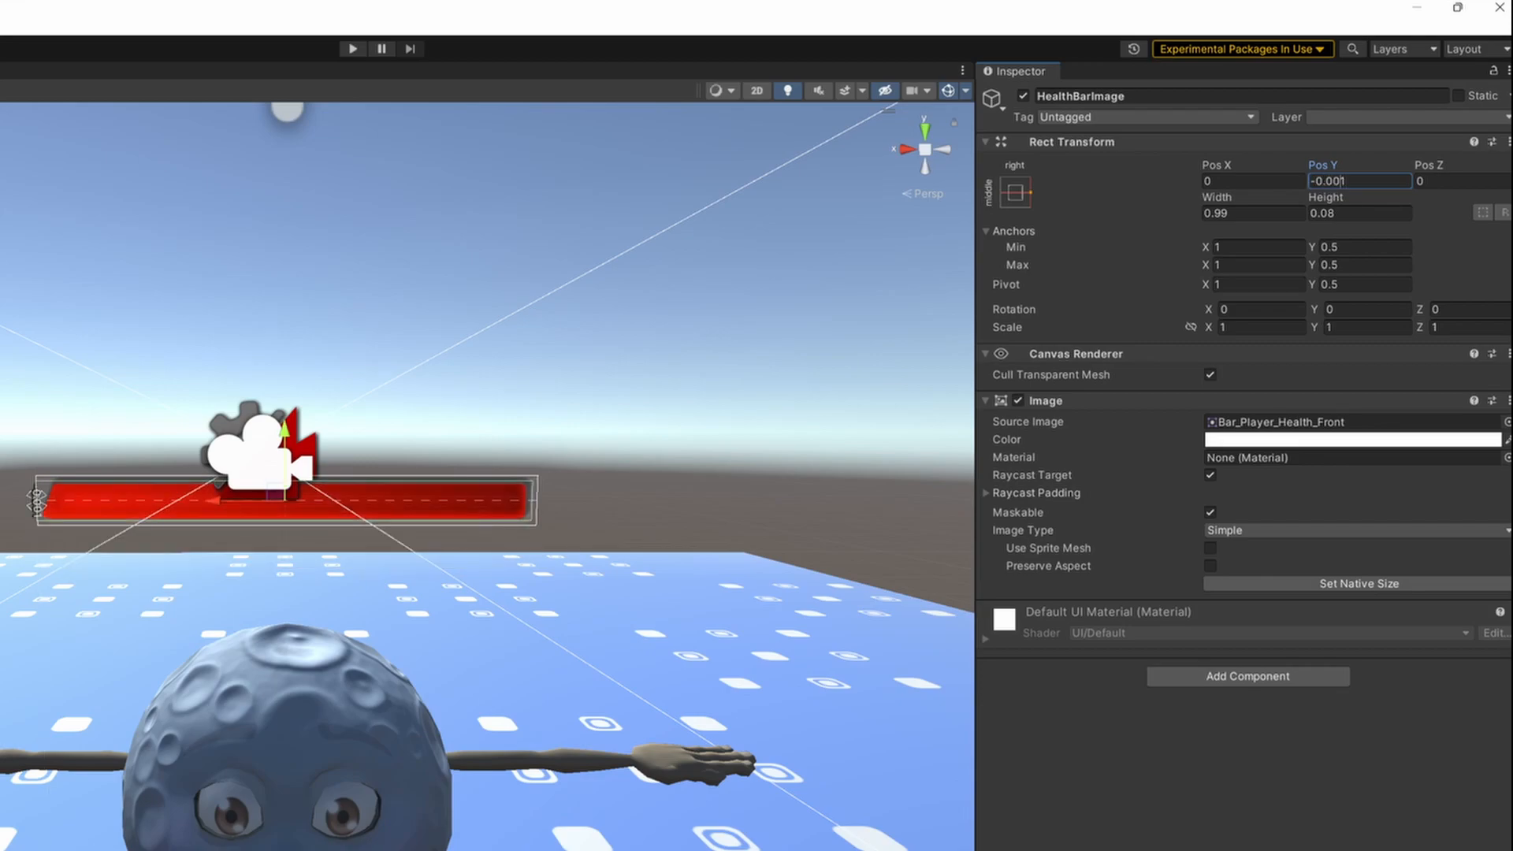
{"action": "type", "text": "0.01"}
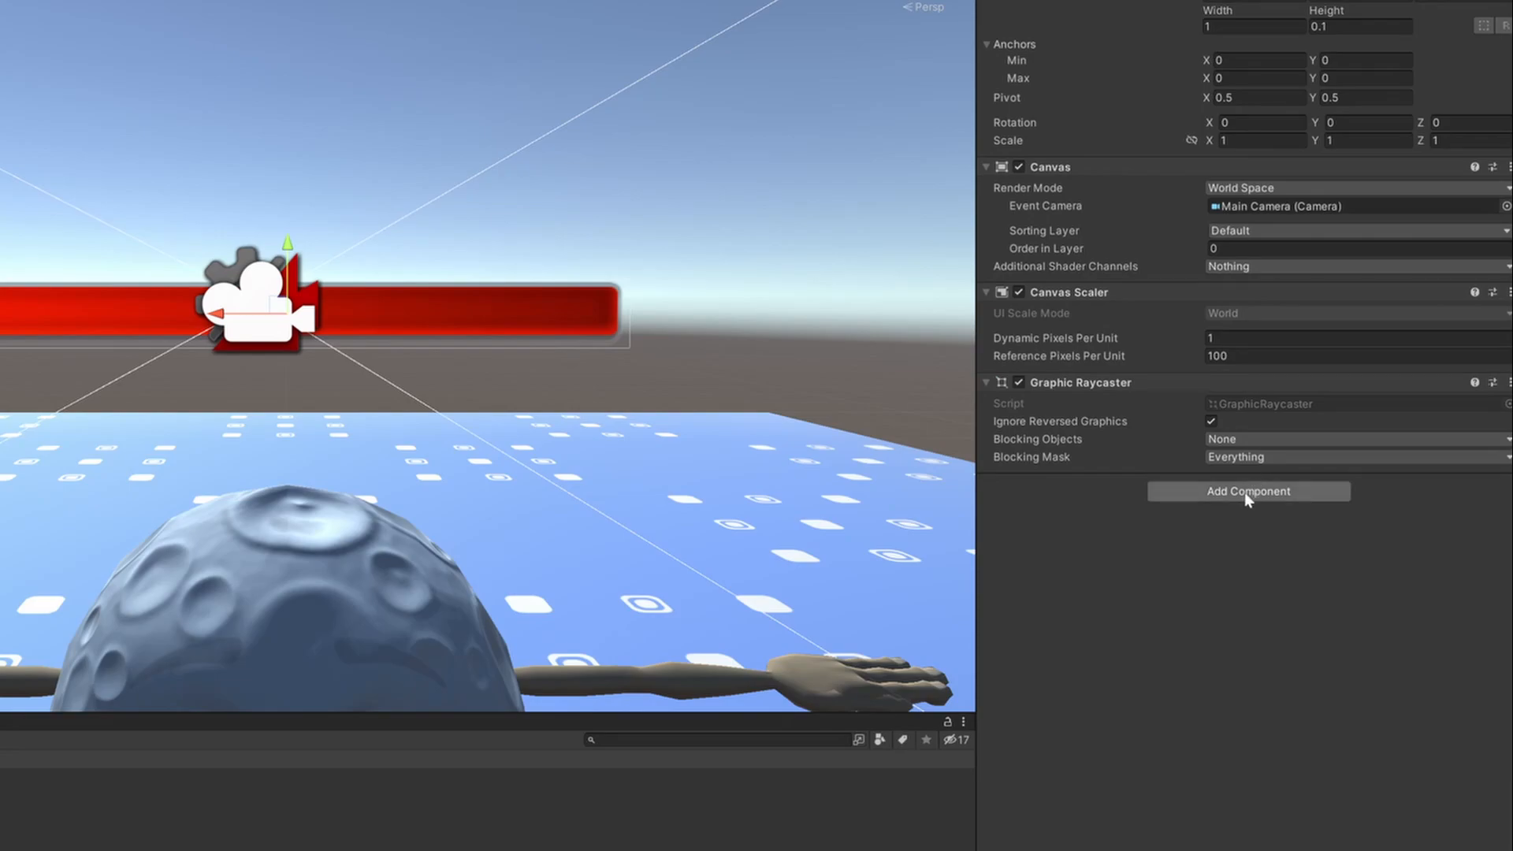
Step: Create a new LookAtCamera script and add it to the health bar canvas
{"action": "left_click", "coordinate": [1249, 492]}
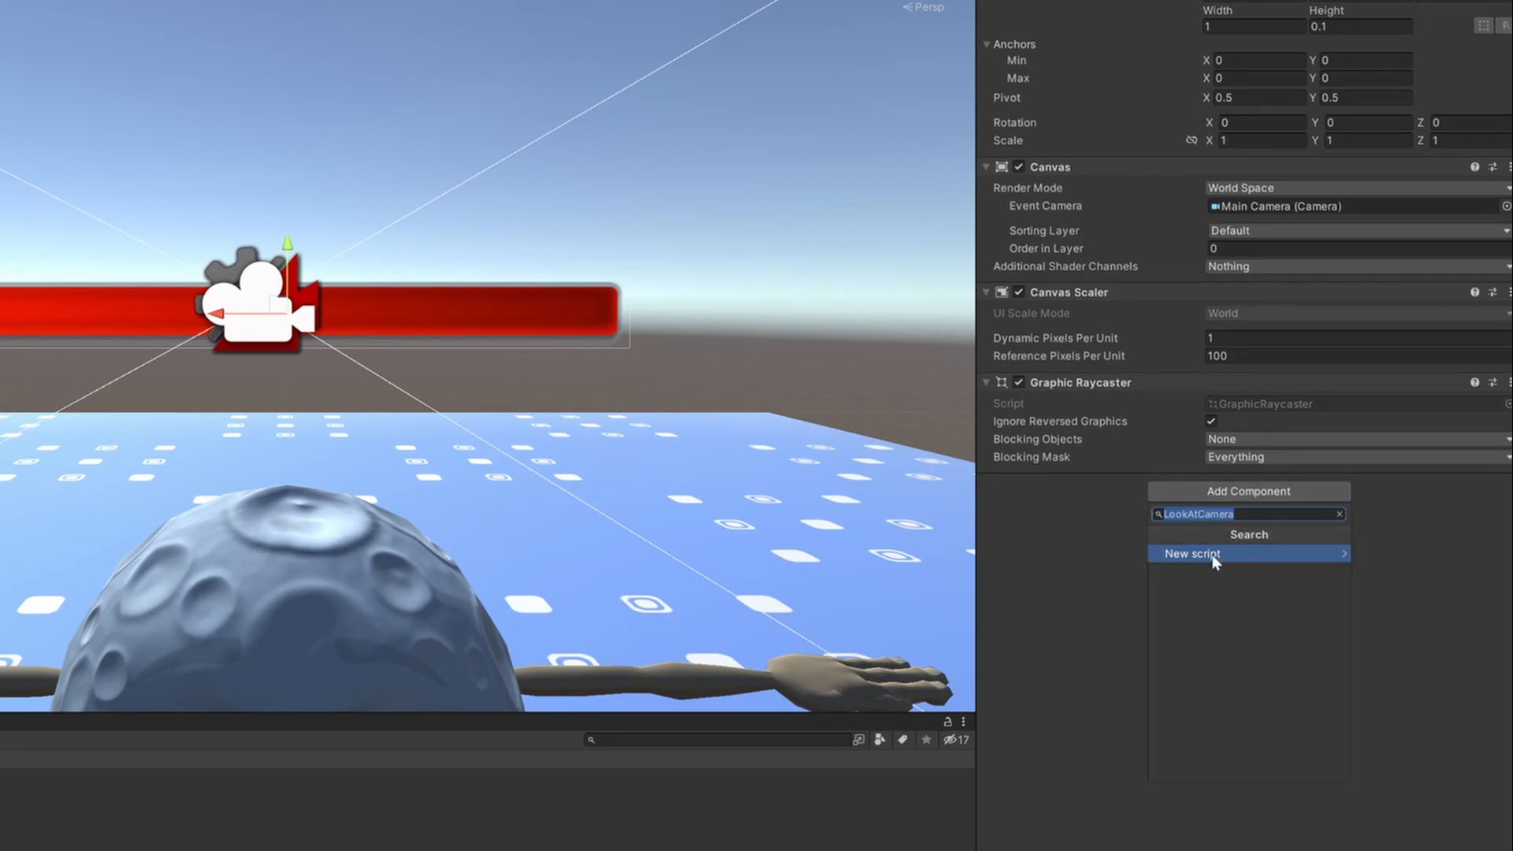
{"action": "left_click", "coordinate": [1192, 553]}
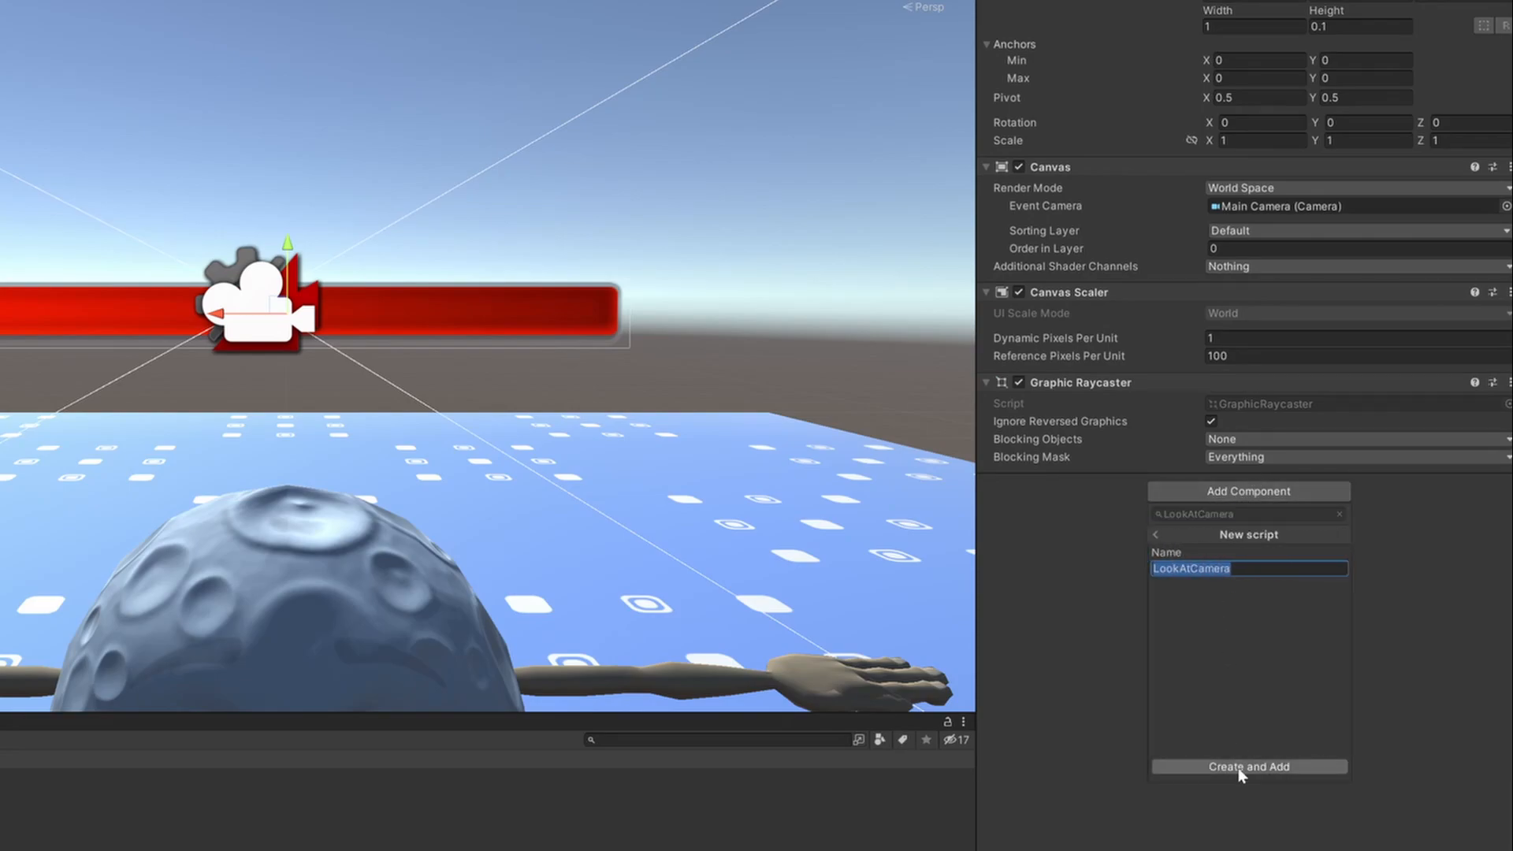
{"action": "left_click", "coordinate": [1249, 766]}
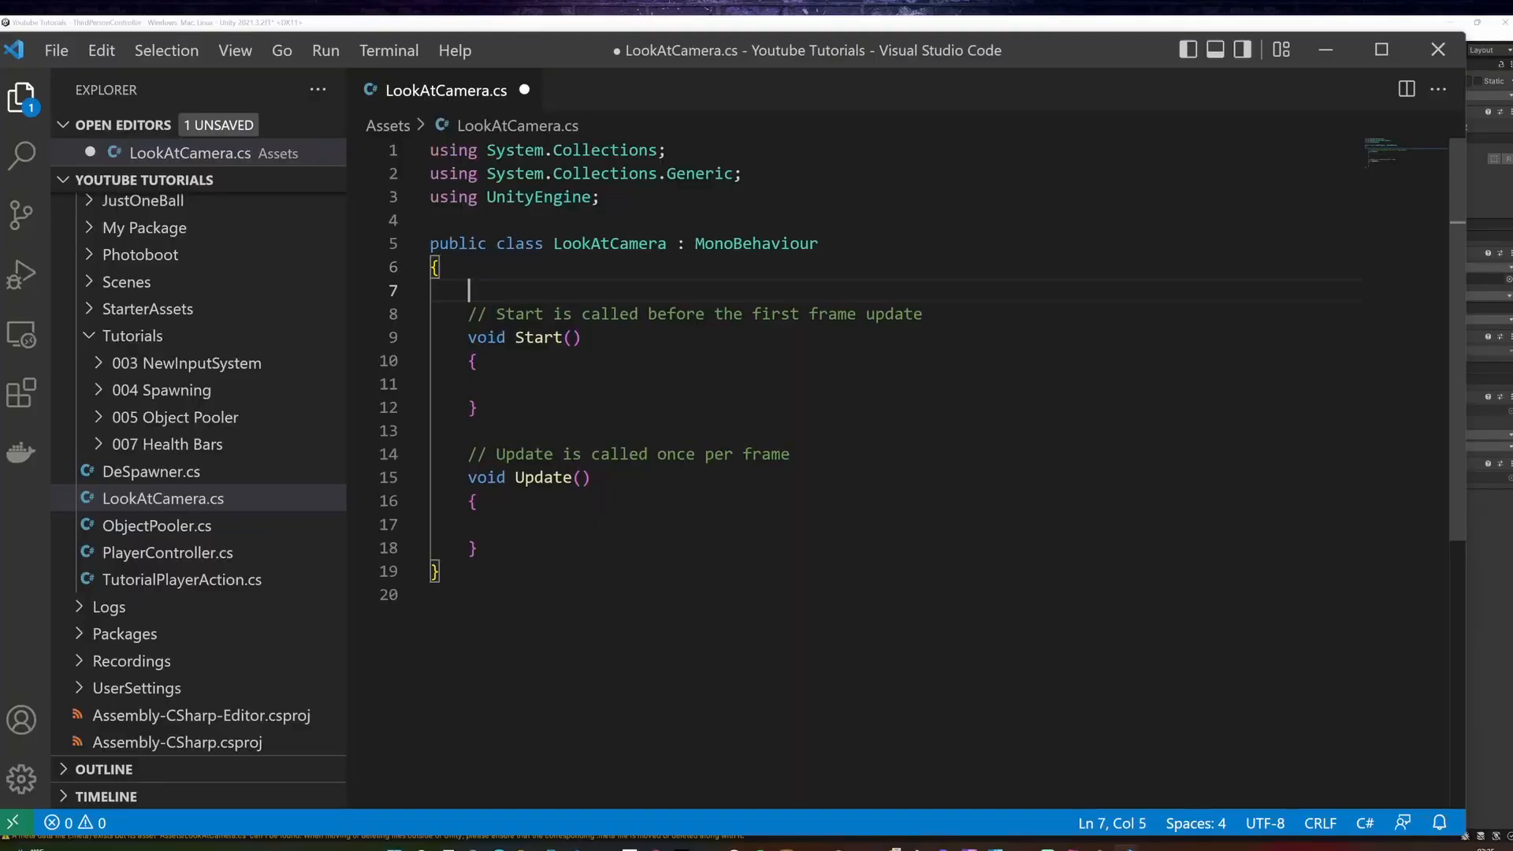
Step: Declare private Transform mainCamera and assign it from the MainCamera-tagged object in Start
{"action": "type", "text": "private Transform mainCamera;"}
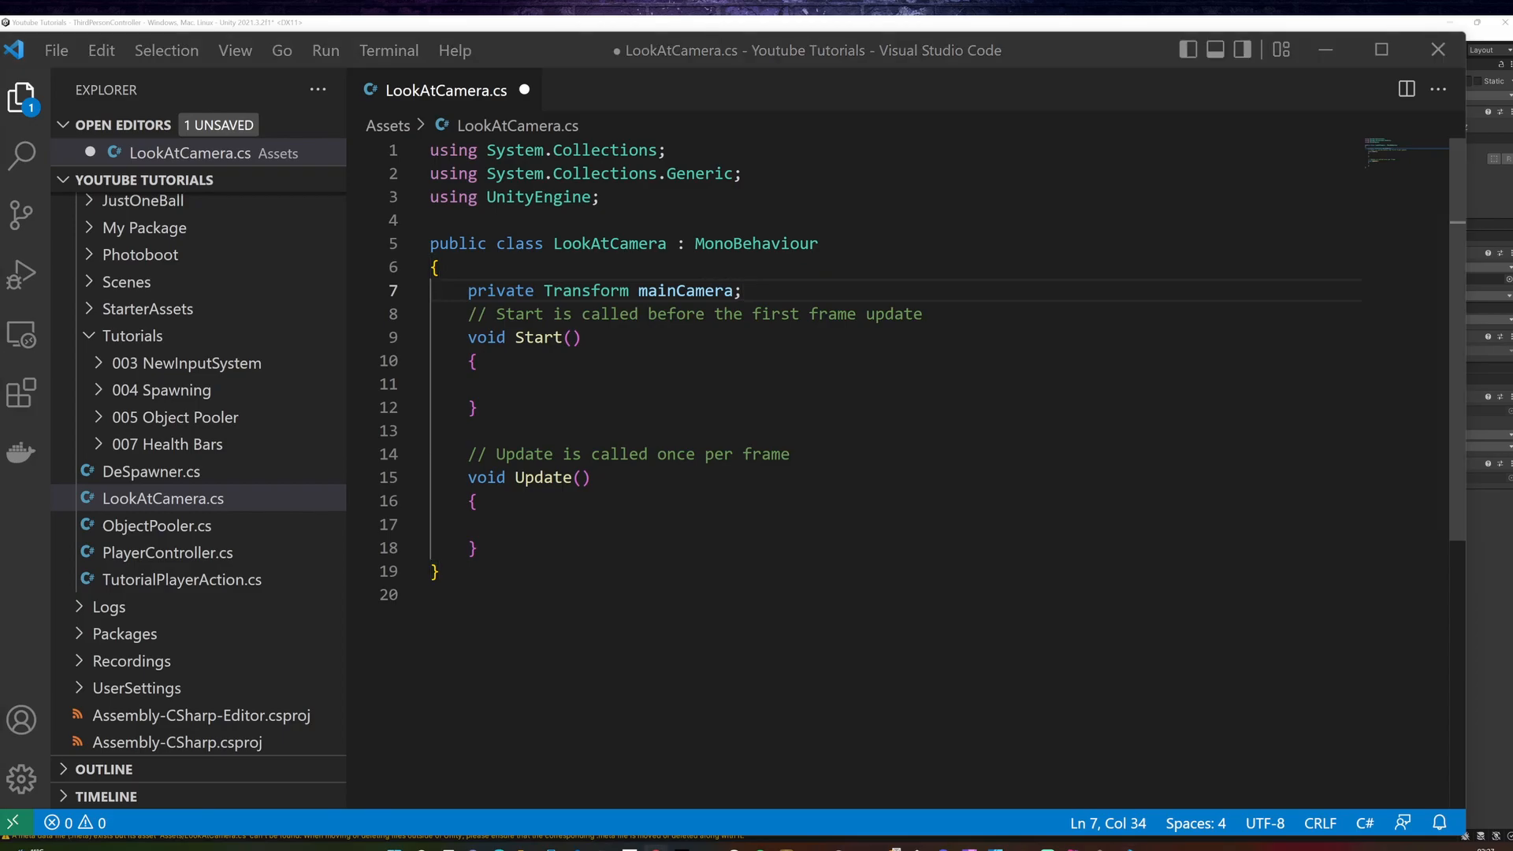
{"action": "type", "text": "mainCamera = GameObject.FindWithTag(\"MainCamera\").GetComponent<Transform>();"}
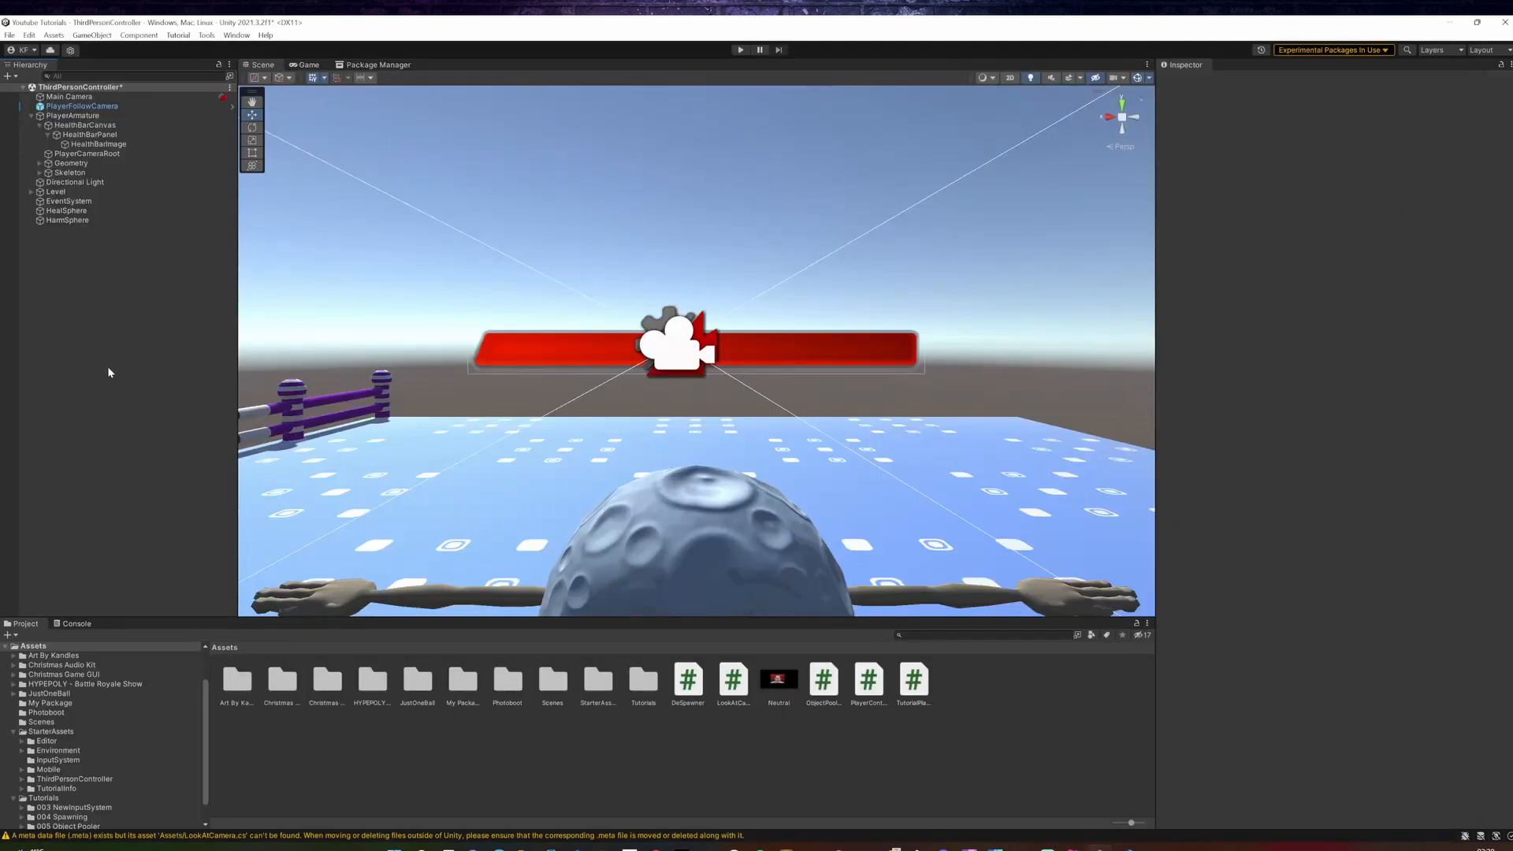
{"action": "mouse_move", "coordinate": [130, 315]}
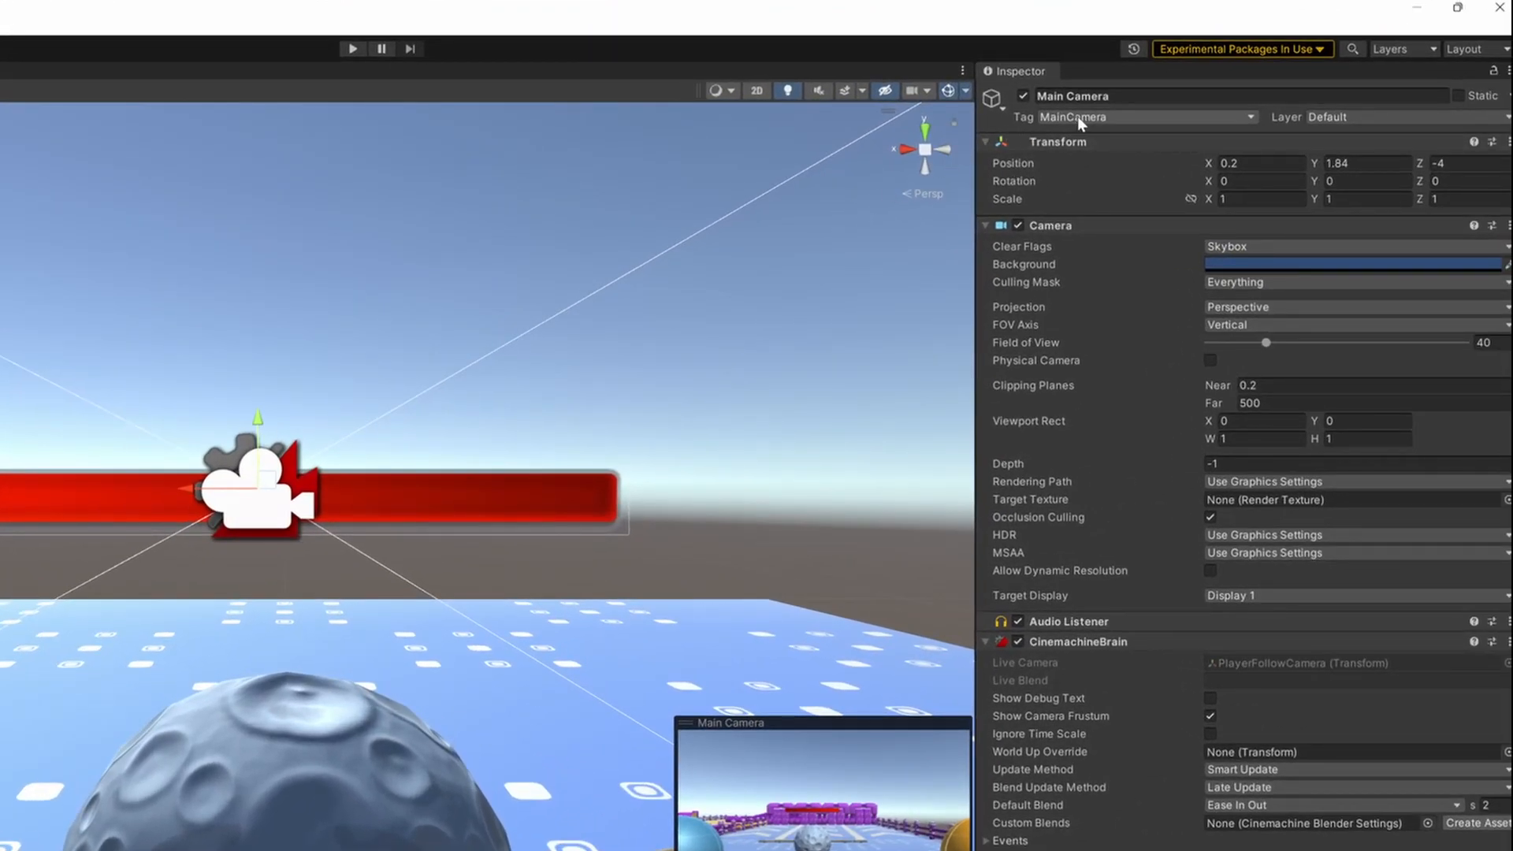
{"action": "left_click", "coordinate": [1145, 117]}
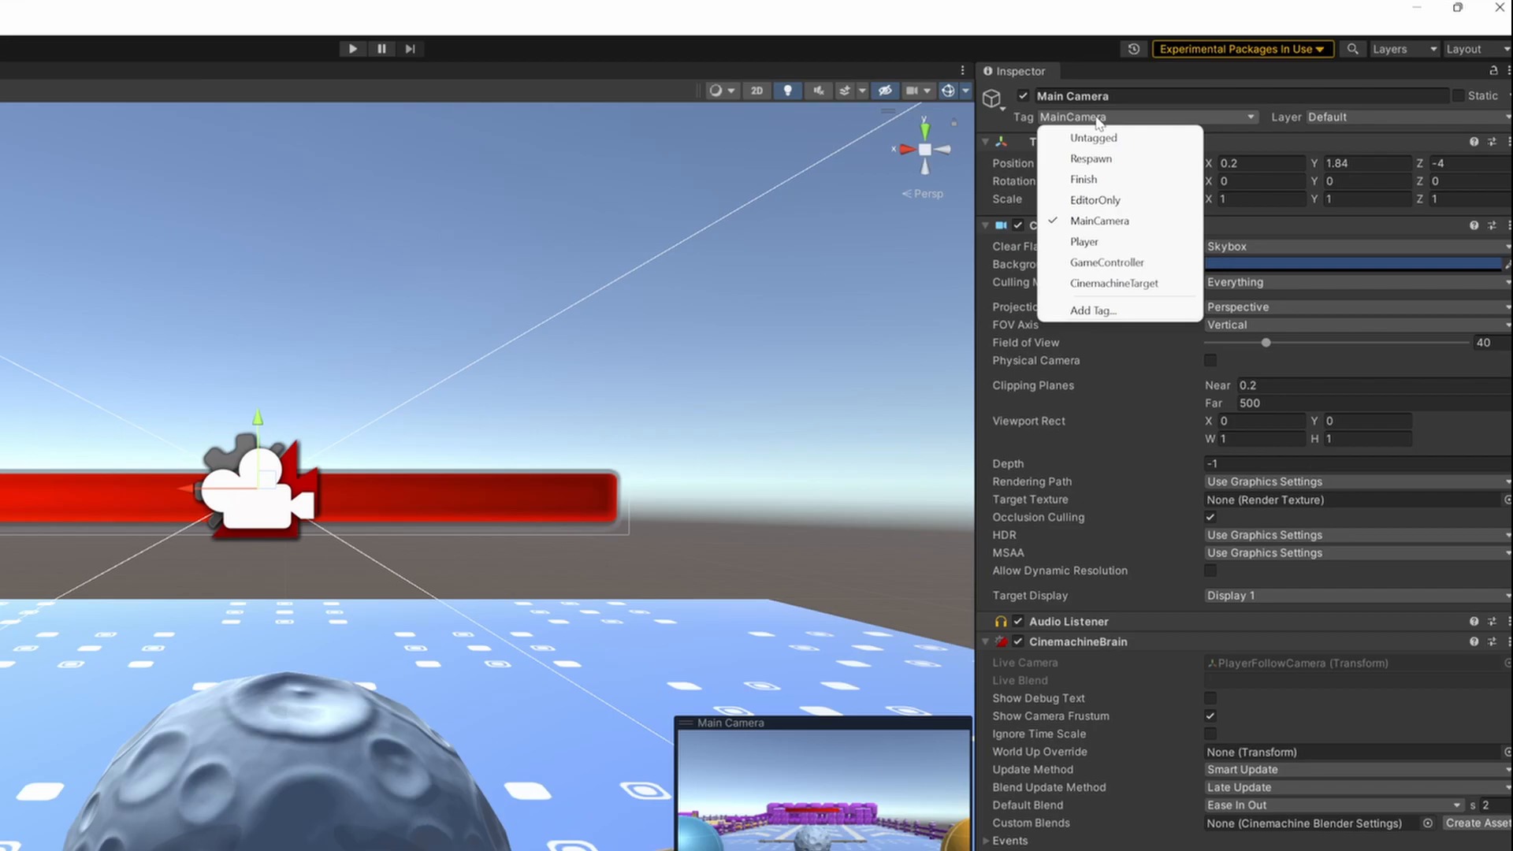
{"action": "mouse_move", "coordinate": [1113, 316]}
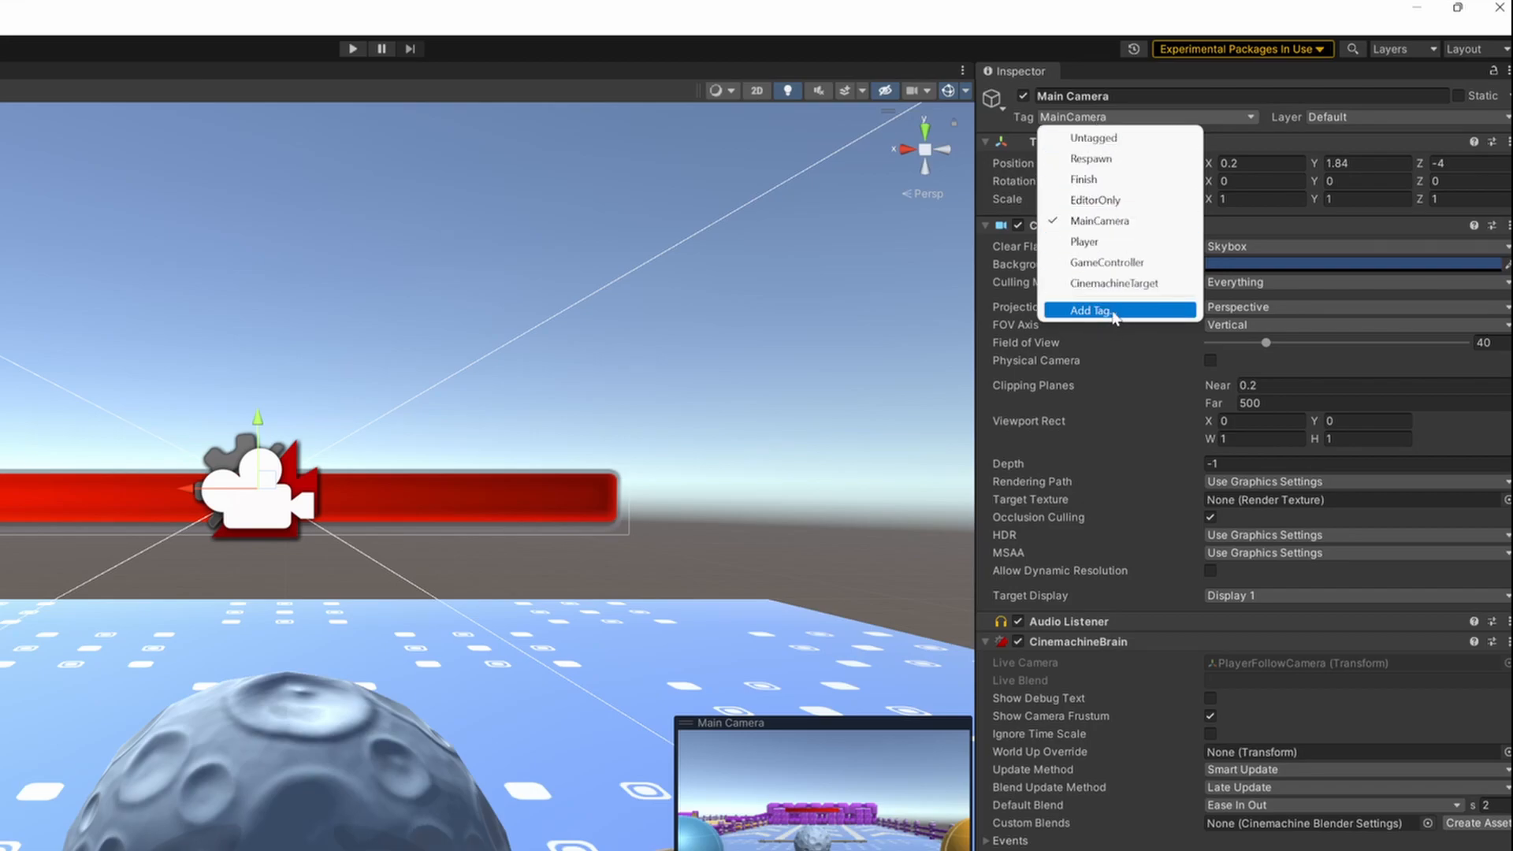
{"action": "left_click", "coordinate": [1092, 309]}
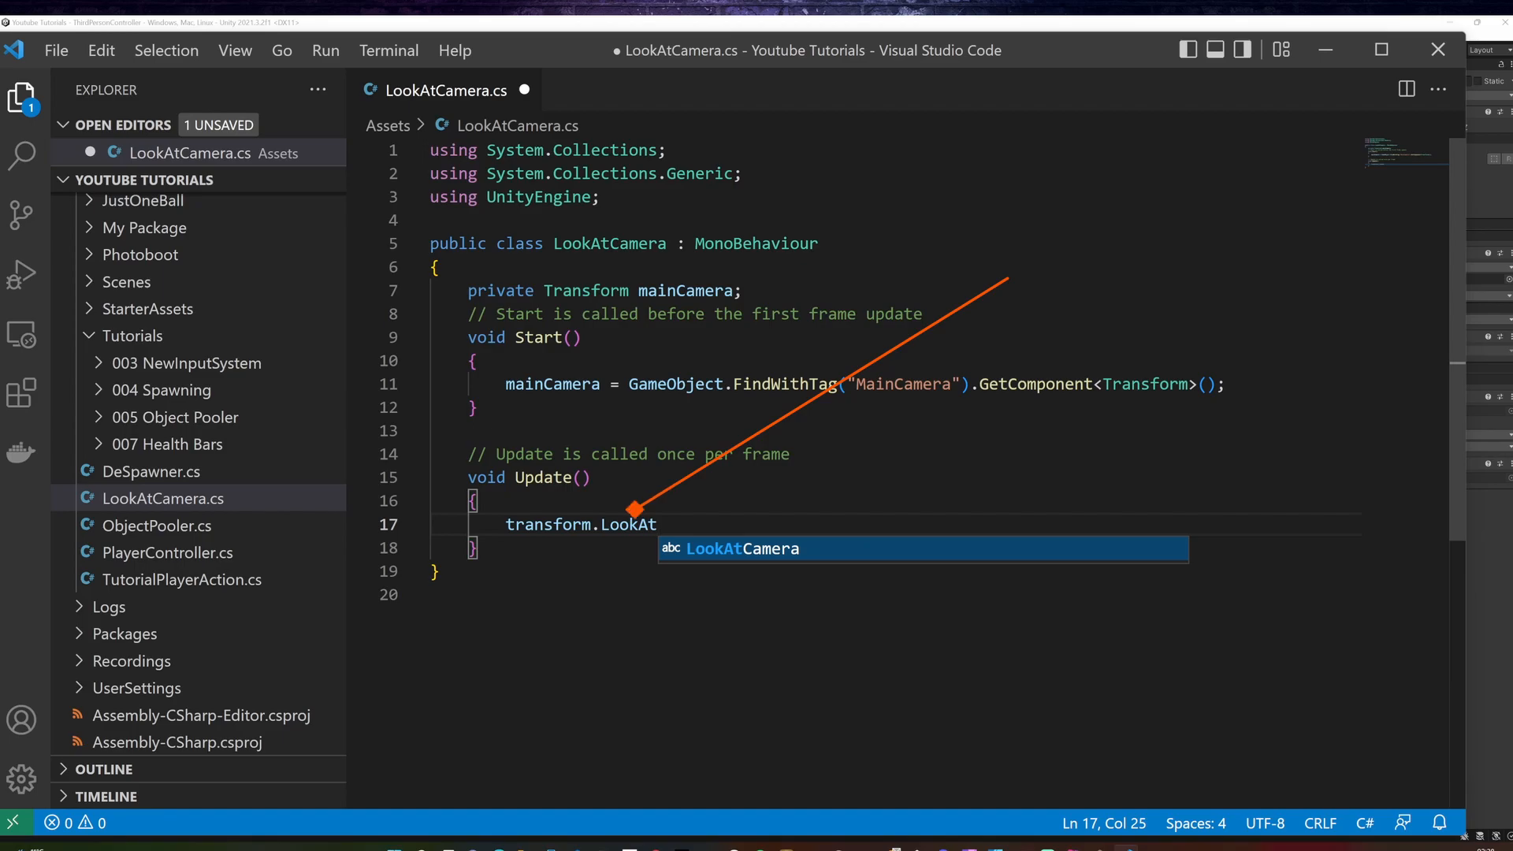
Step: Call transform.LookAt(mainCamera) in Update
{"action": "type", "text": "("}
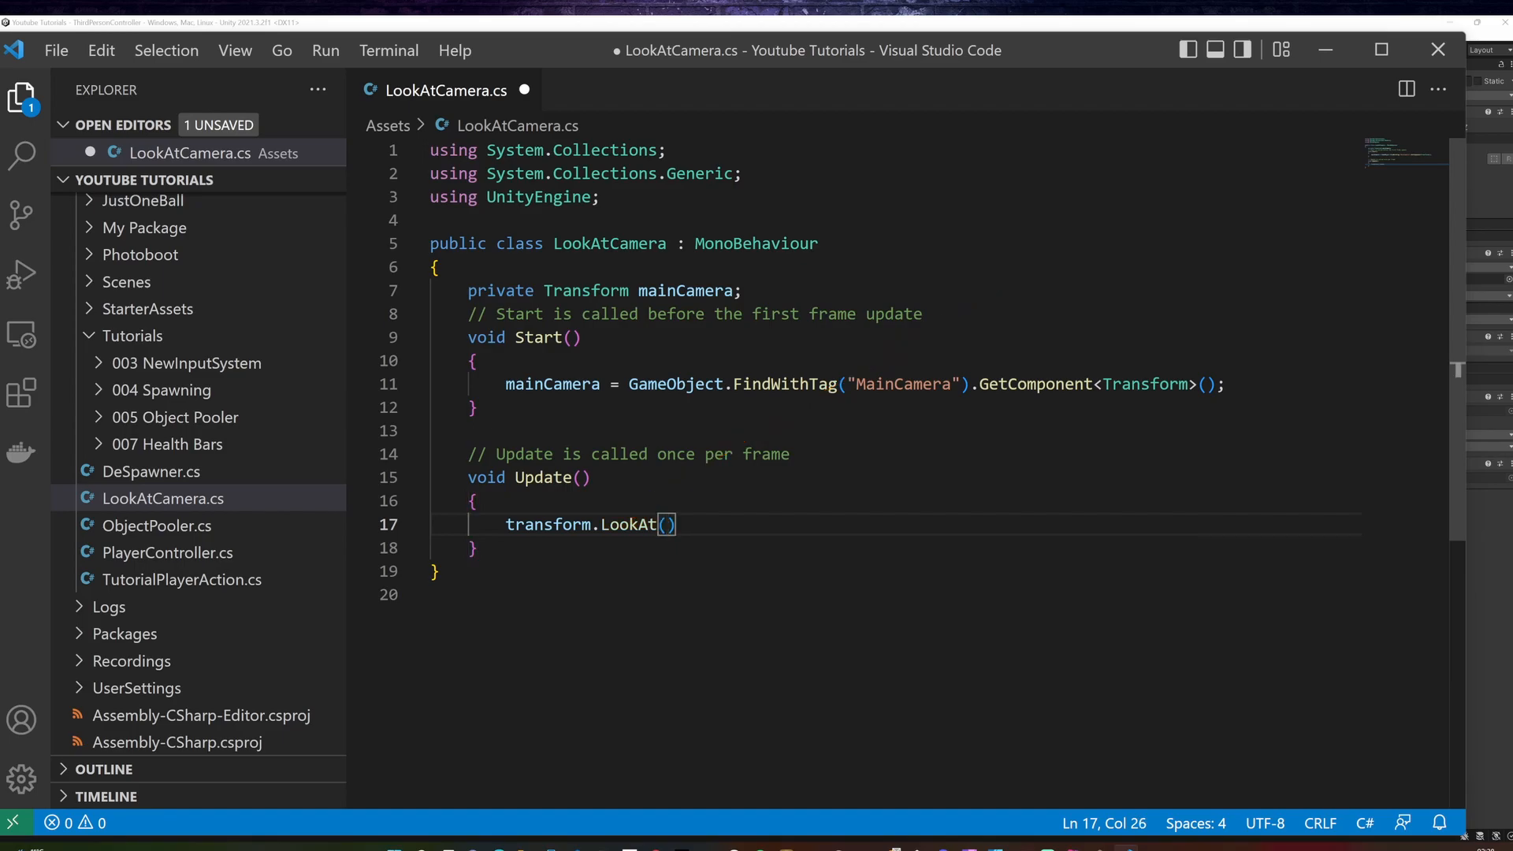
{"action": "type", "text": "mainCamera"}
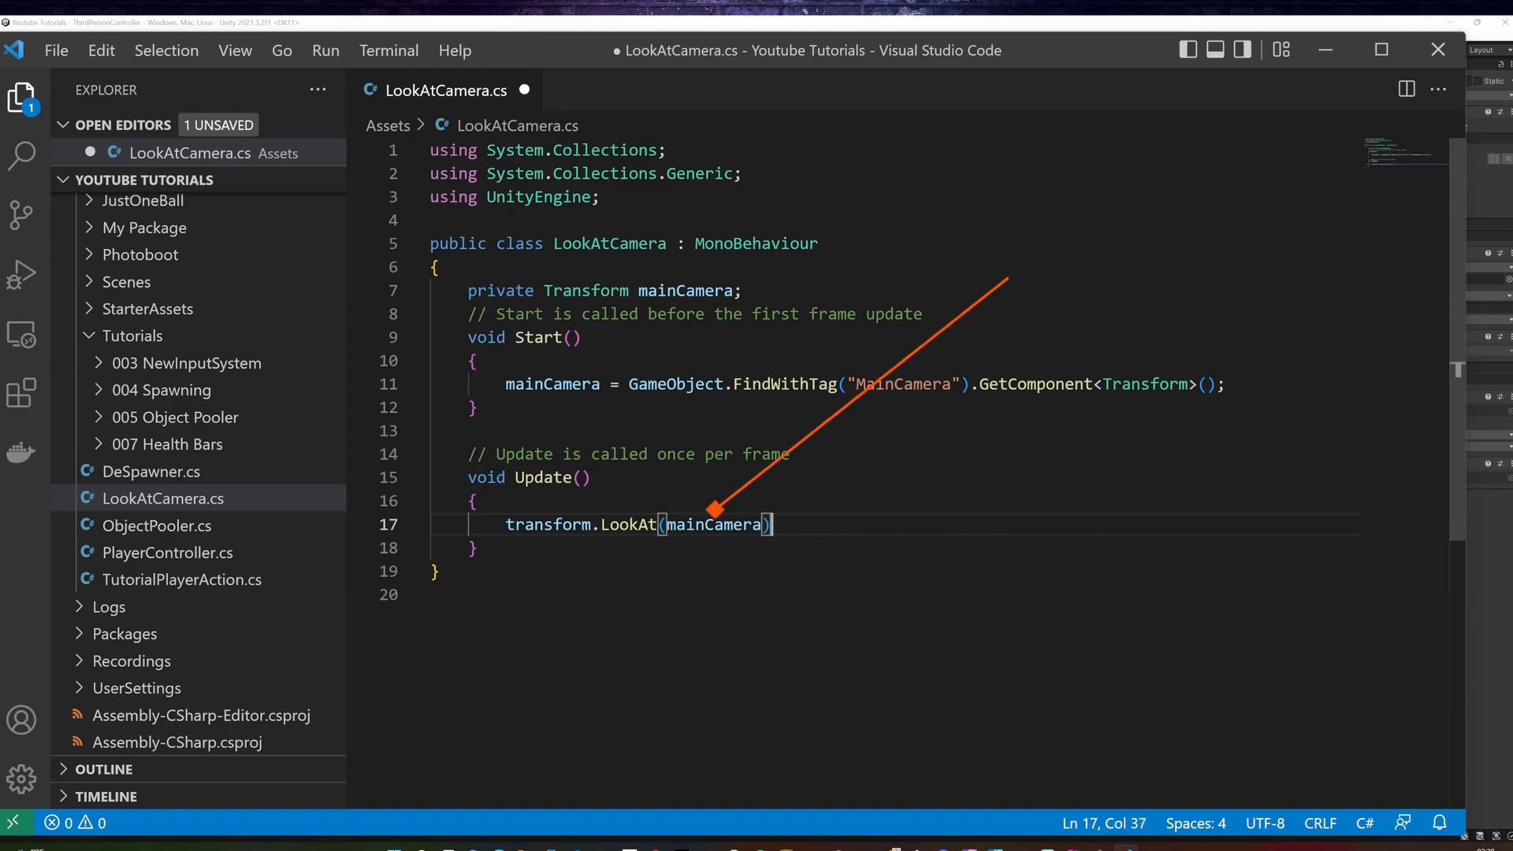
{"action": "type", "text": ";"}
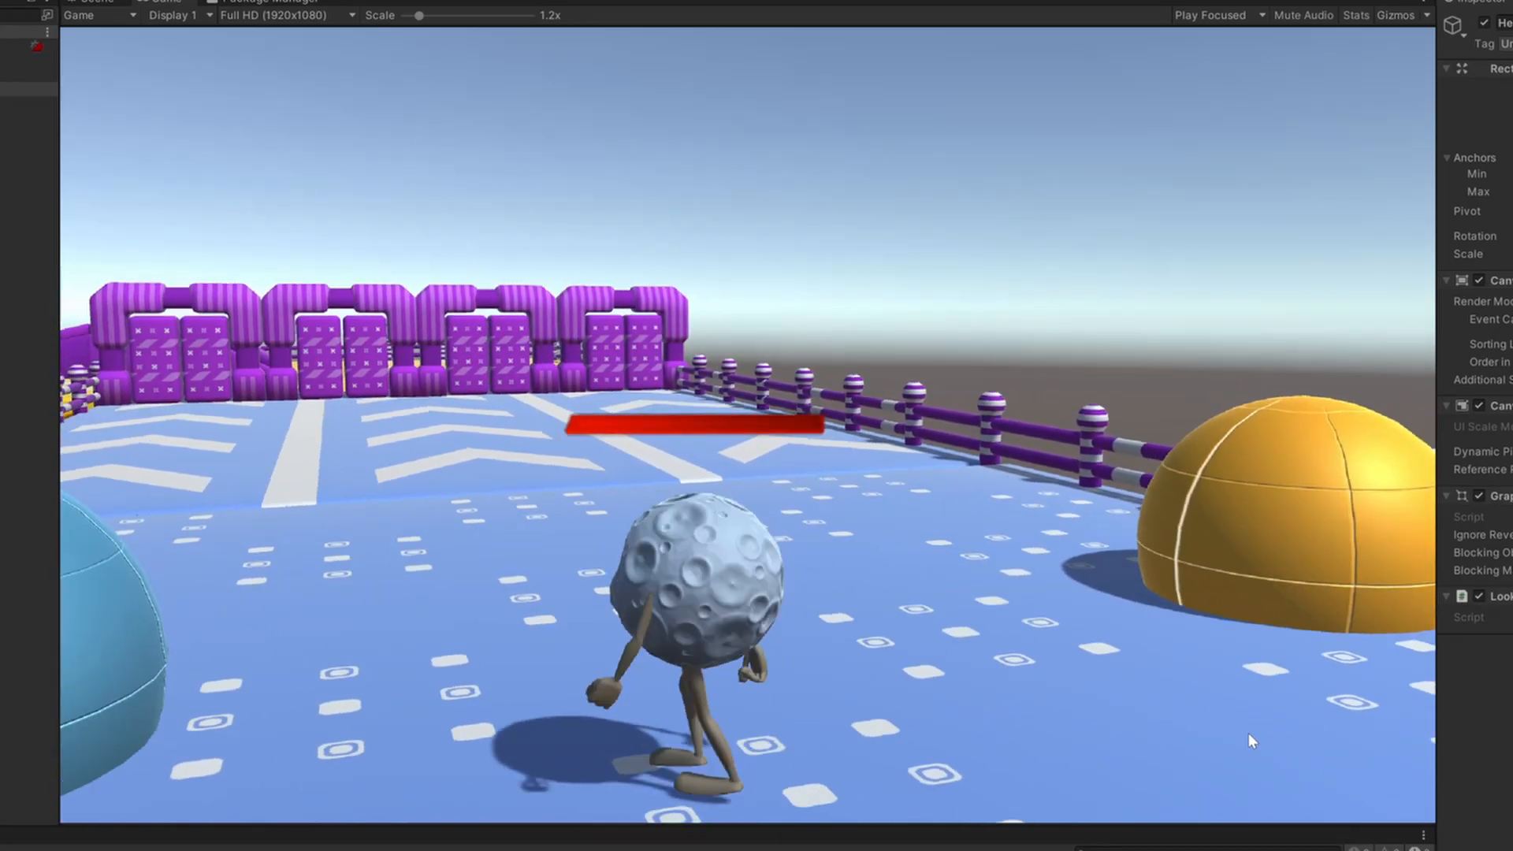
{"action": "left_click", "coordinate": [95, 3]}
{"action": "type", "text": "StatsController"}
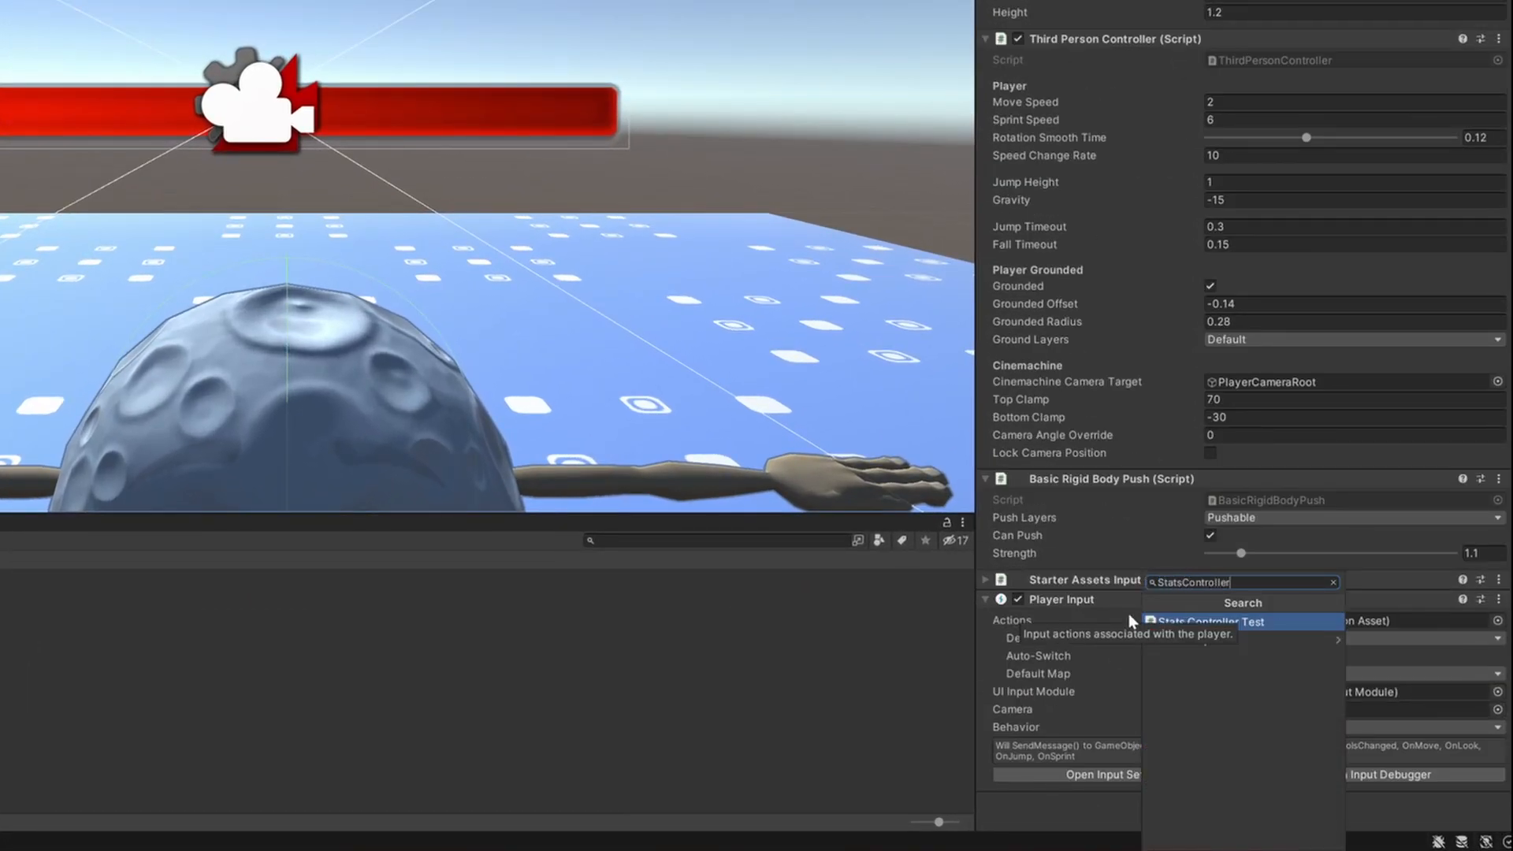
Step: Create and attach a StatsController script to the player, then open it in the editor
{"action": "left_click", "coordinate": [1242, 623]}
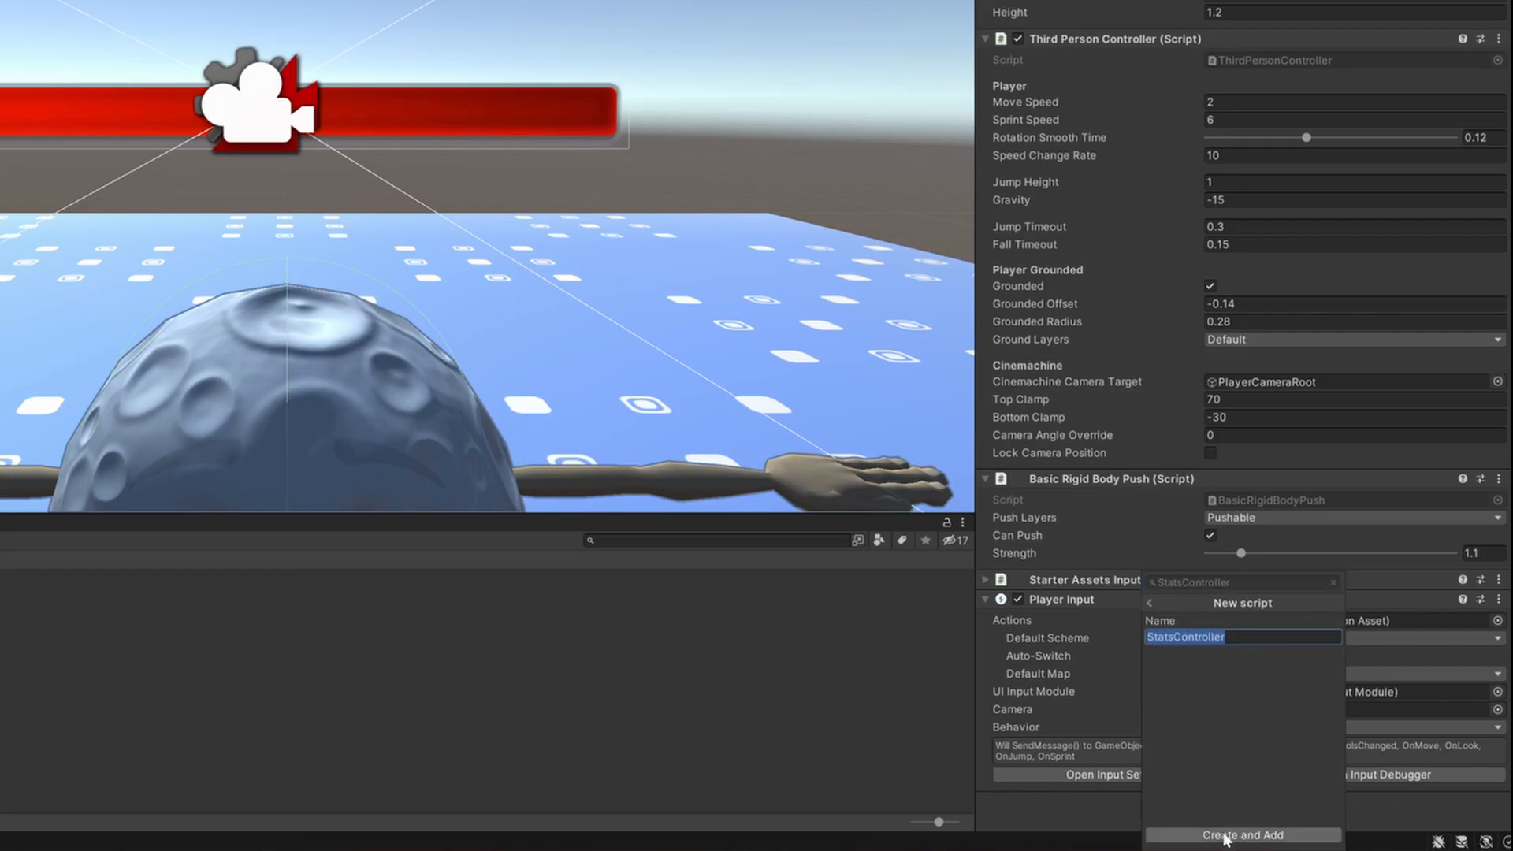
{"action": "left_click", "coordinate": [1242, 835]}
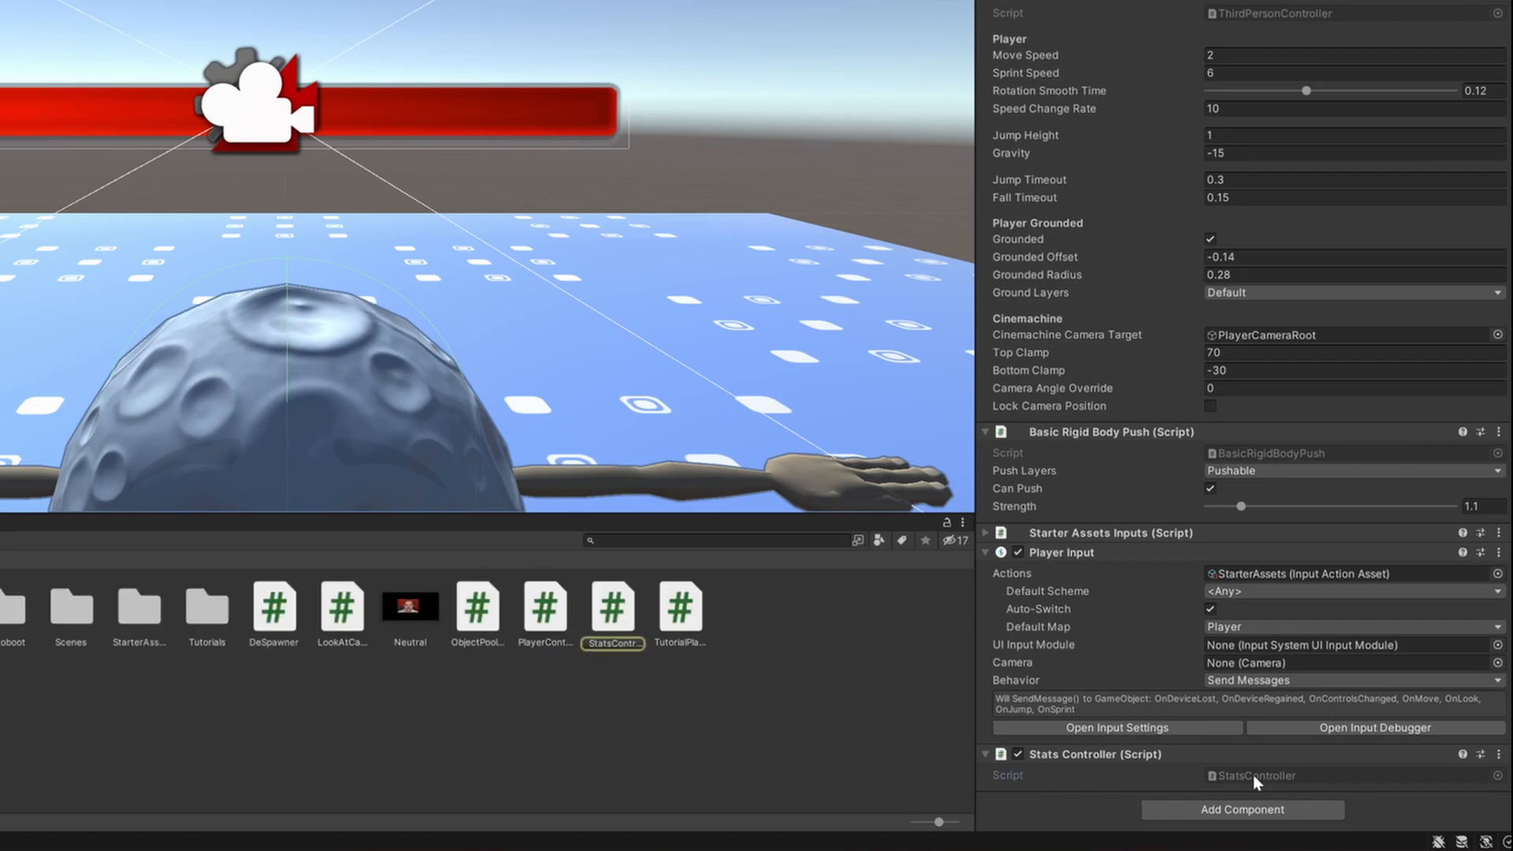
{"action": "double_click", "coordinate": [612, 608]}
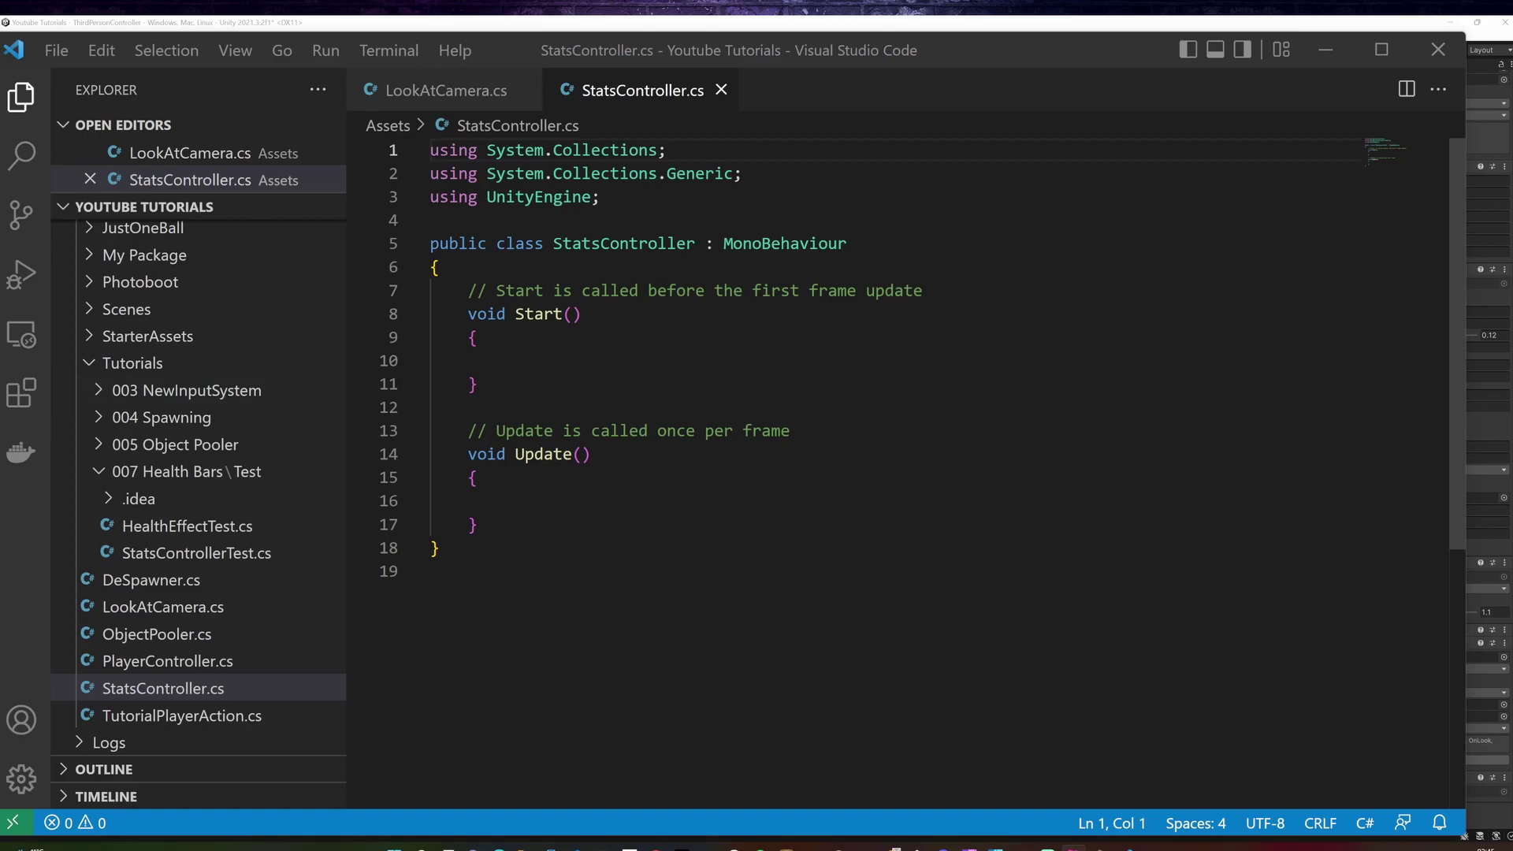
Step: Declare public GameObject healthBar, public int maxHealth and int currentHealth fields in StatsController
{"action": "type", "text": "public GameObject healthBar;"}
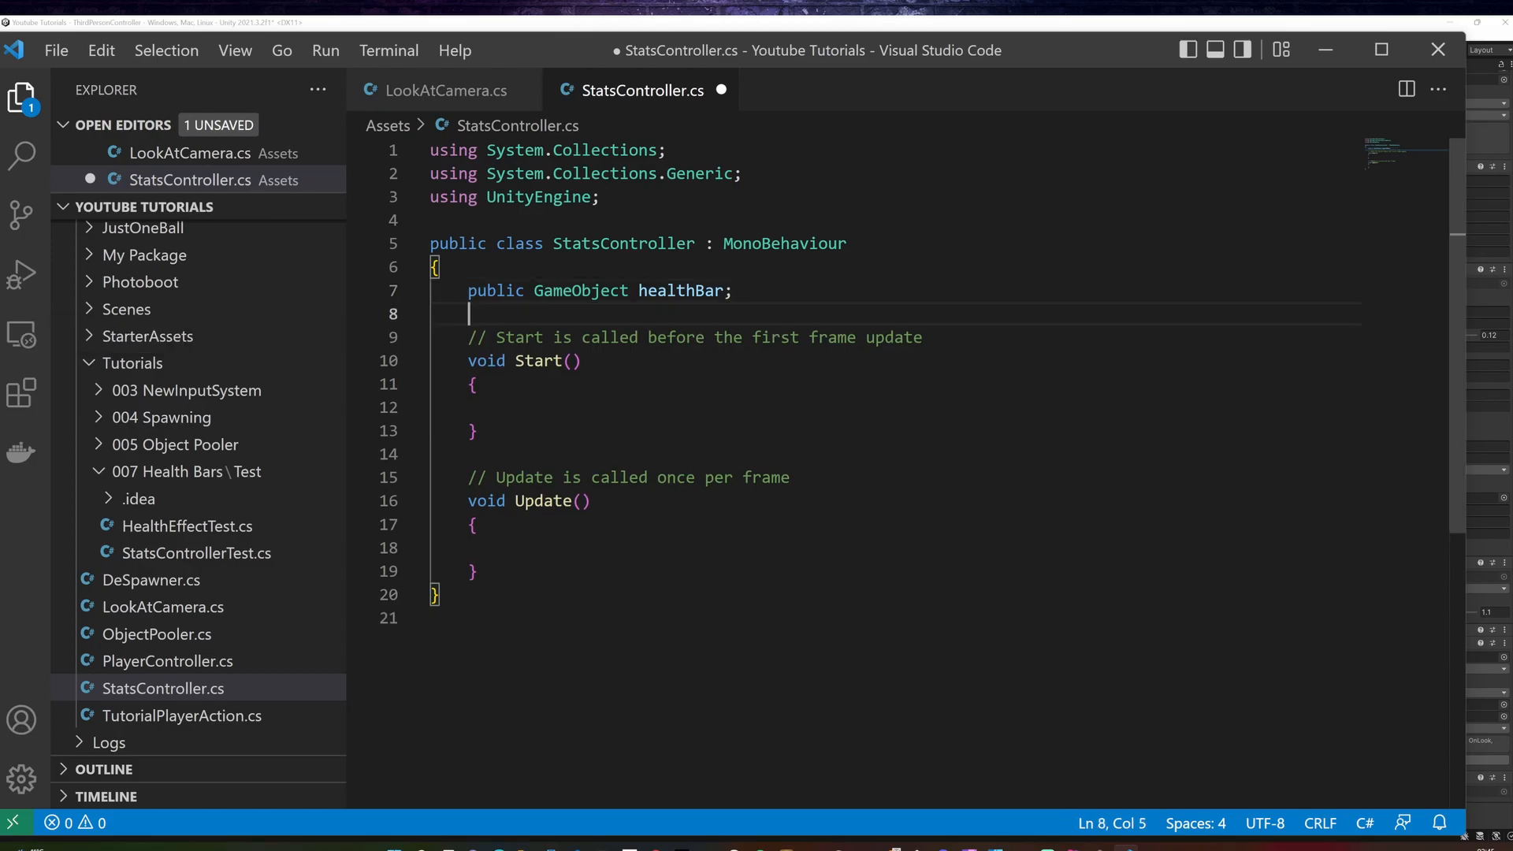
{"action": "type", "text": "public int maxHealth;"}
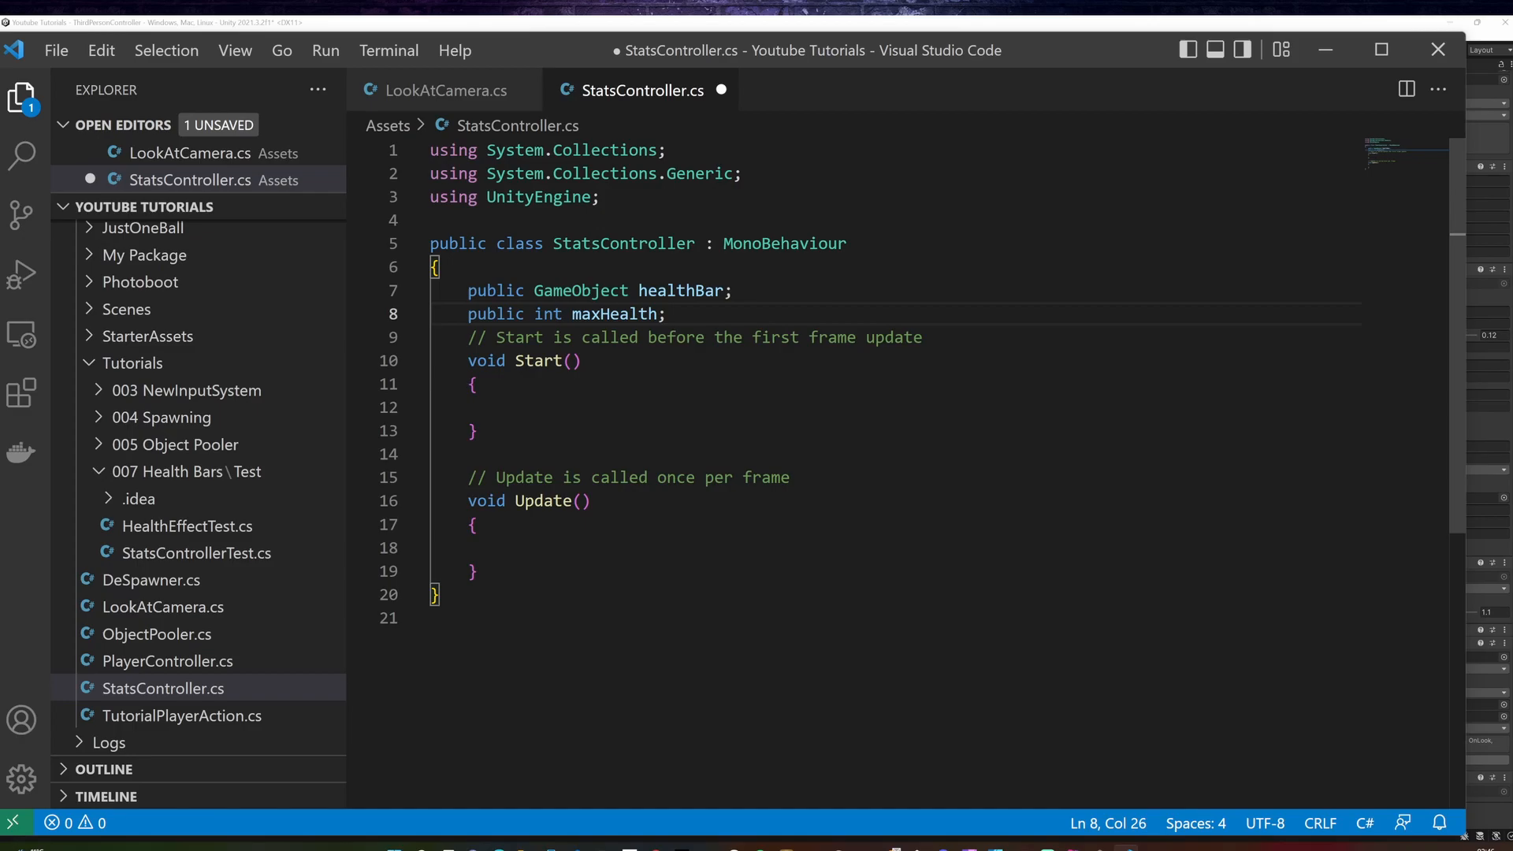
{"action": "type", "text": "public int currentHealth;"}
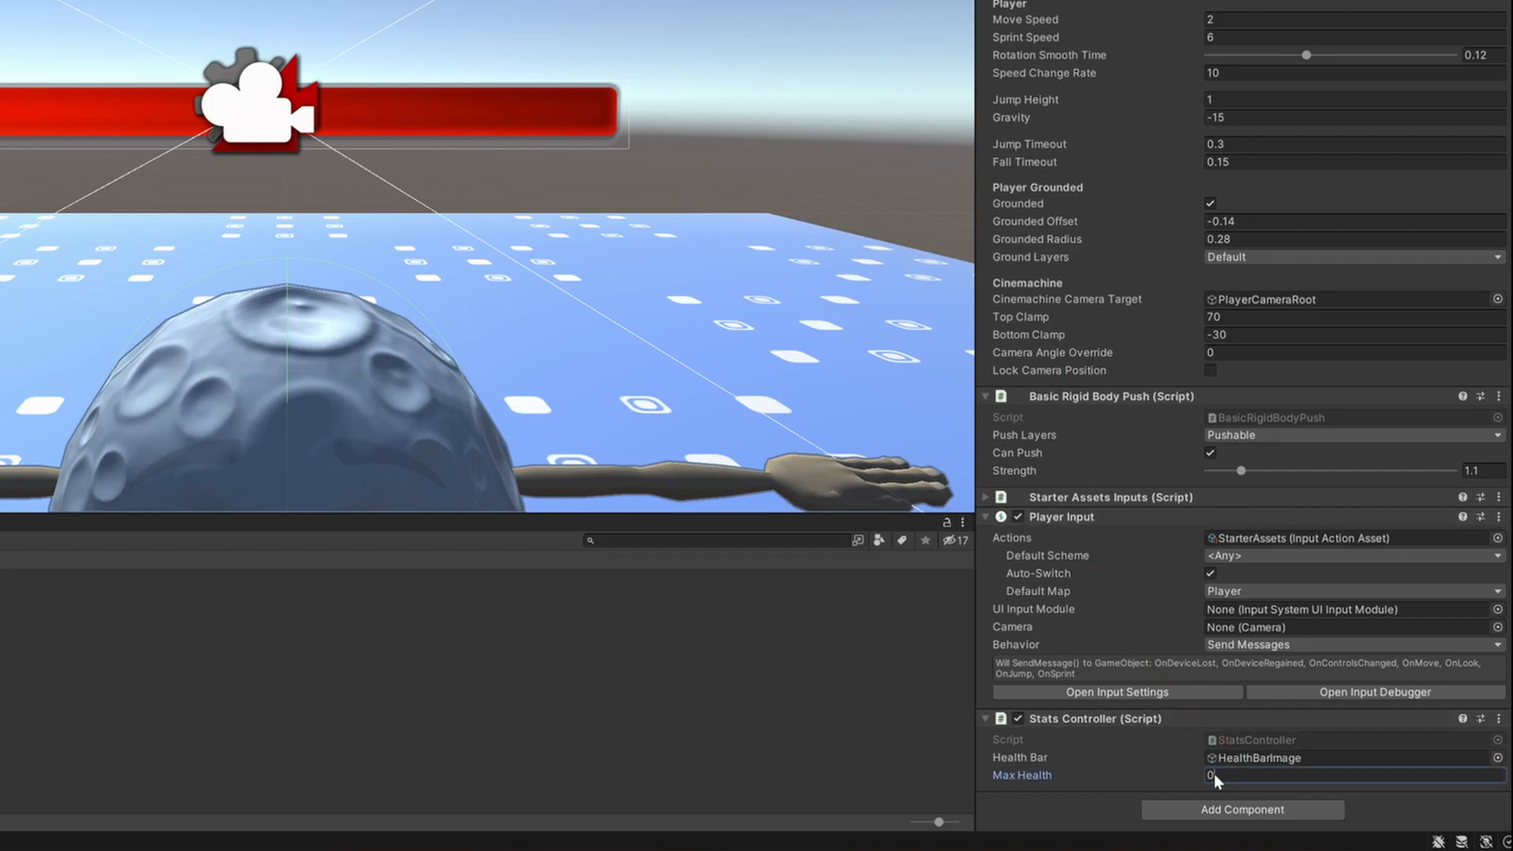
Step: Enter a Max Health value of 1 on the player's Stats Controller component
{"action": "type", "text": "1"}
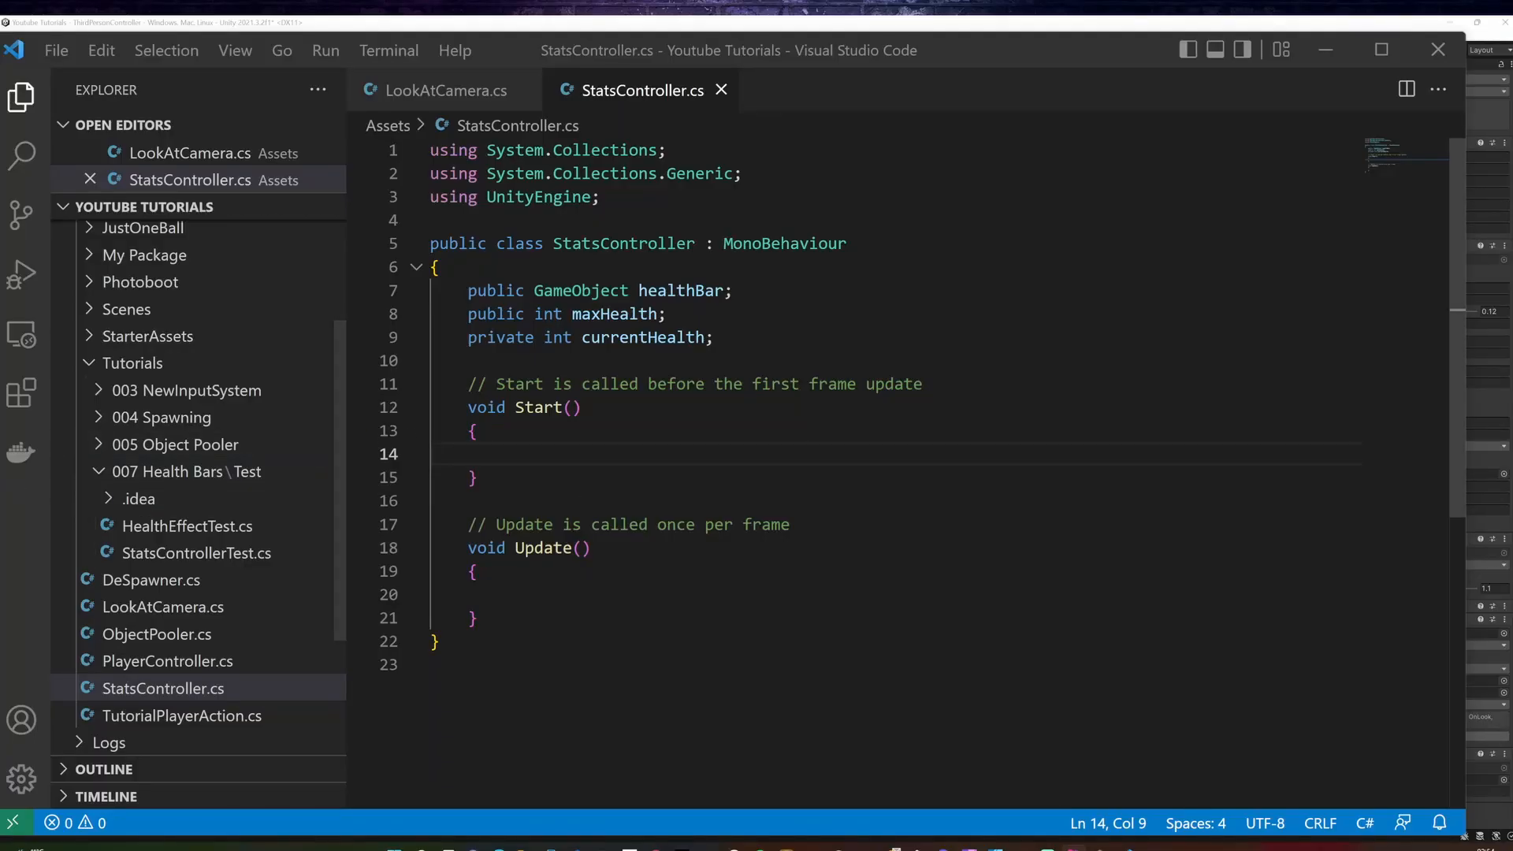
Step: Initialize currentHealth to maxHealth in Start and remove the unused Update method
{"action": "type", "text": "currentHealth = maxHealth;"}
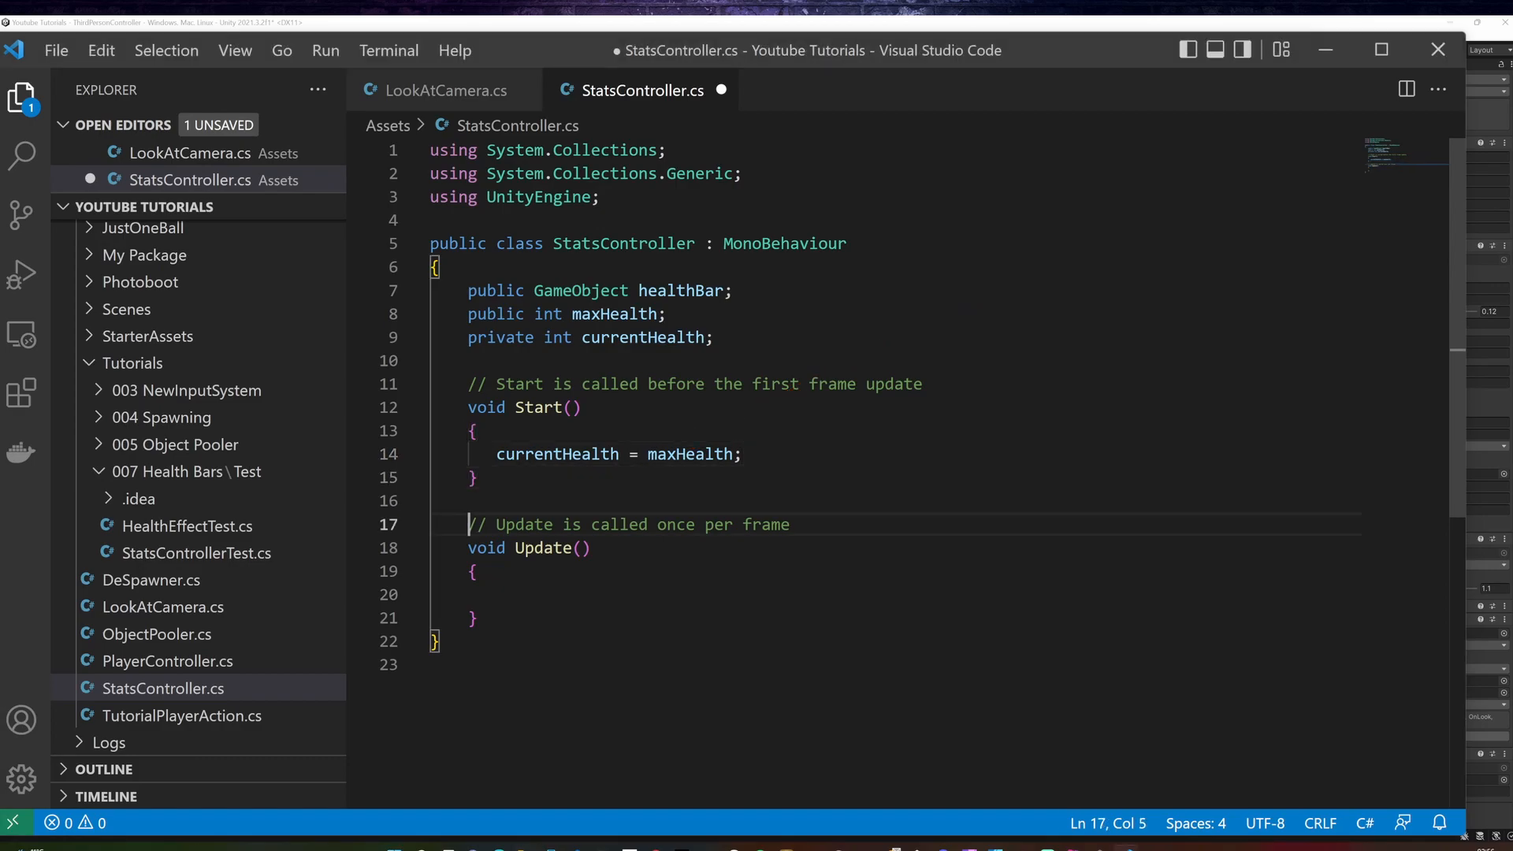
{"action": "left_click_drag", "start_coordinate": [468, 524], "coordinate": [478, 618]}
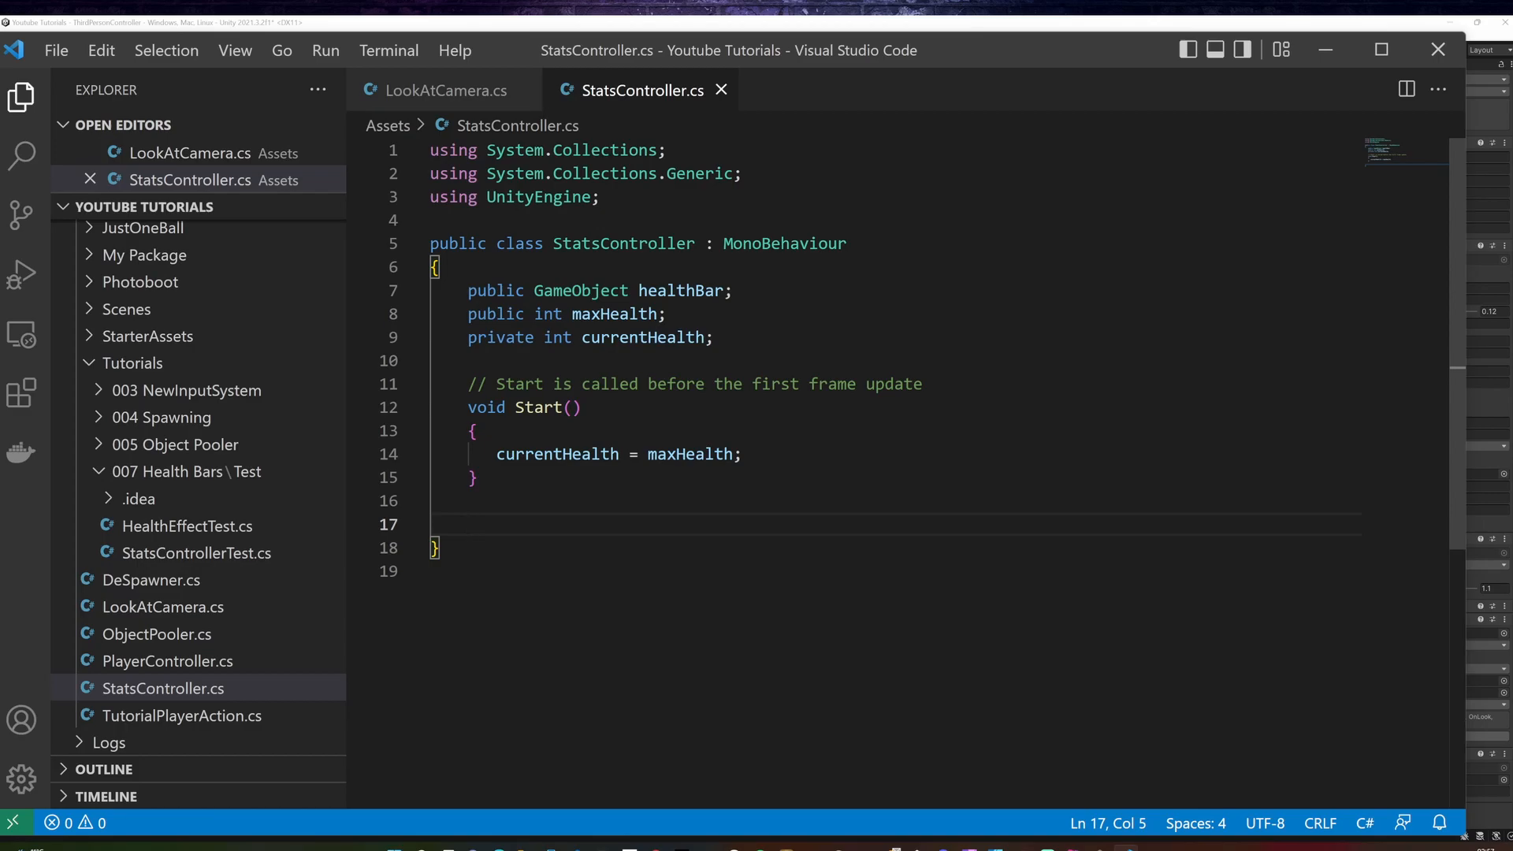
Step: Write Heal(int amount) adding amount to currentHealth, capped at maxHealth, then calling UpdateHealth()
{"action": "type", "text": "public void Heal(int amount){"}
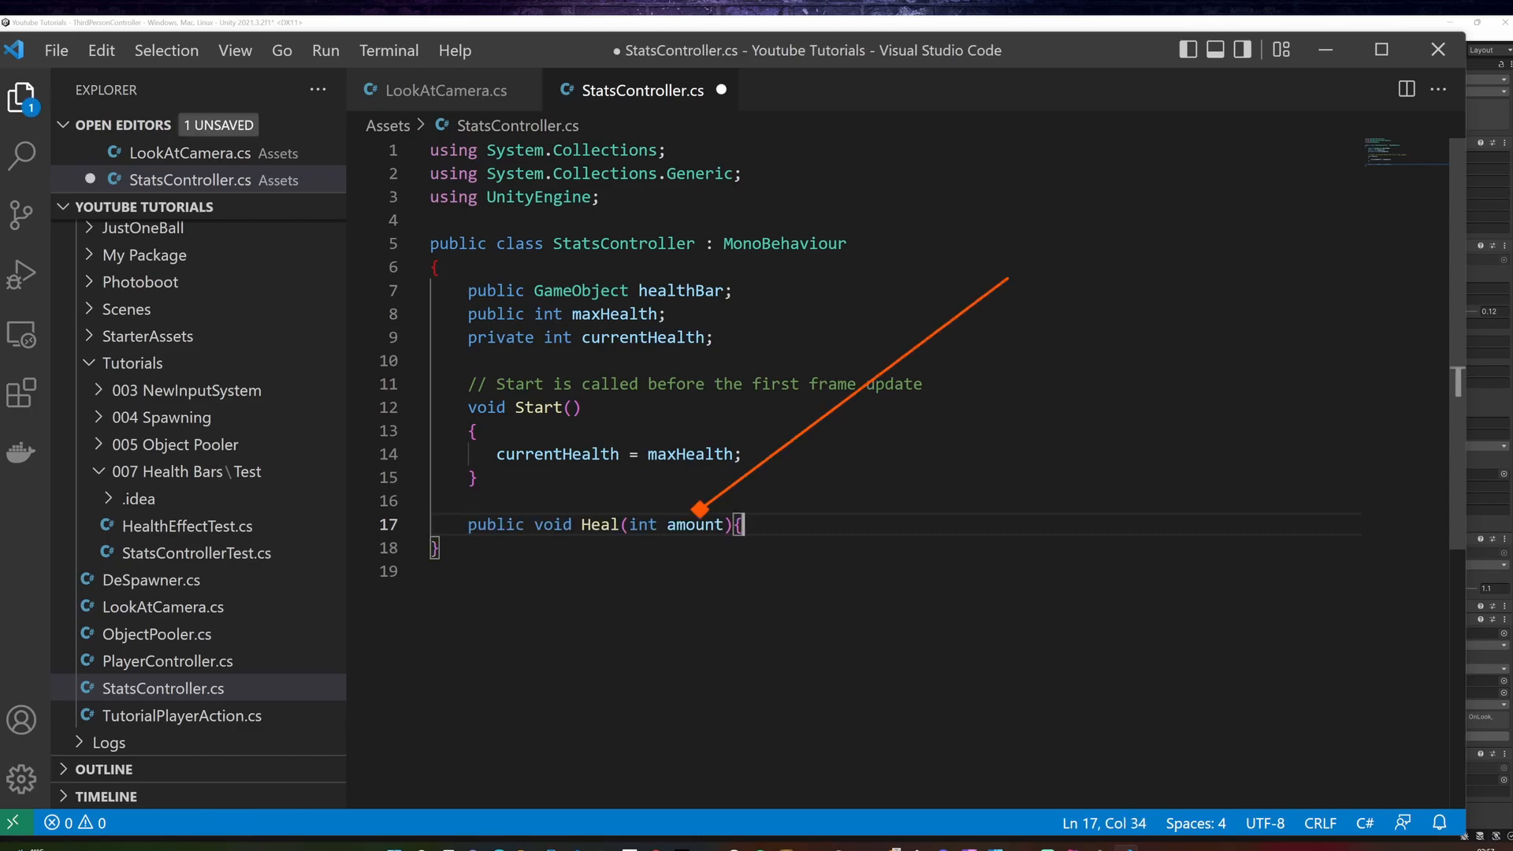
{"action": "key", "text": "Enter"}
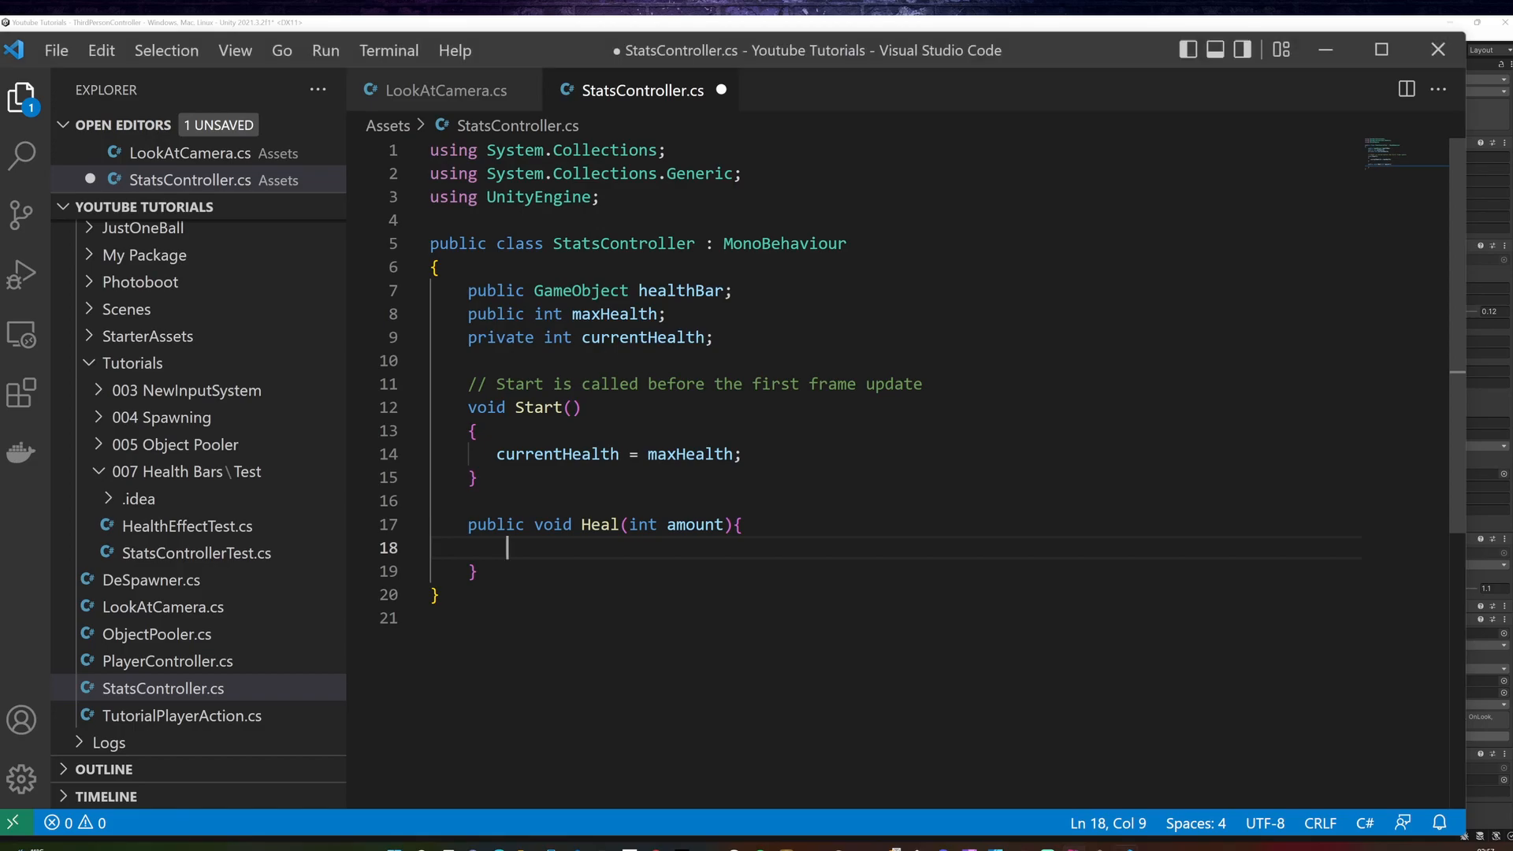
{"action": "type", "text": "currentHealth += amount;"}
{"action": "type", "text": "currentHealth = maxHealth;"}
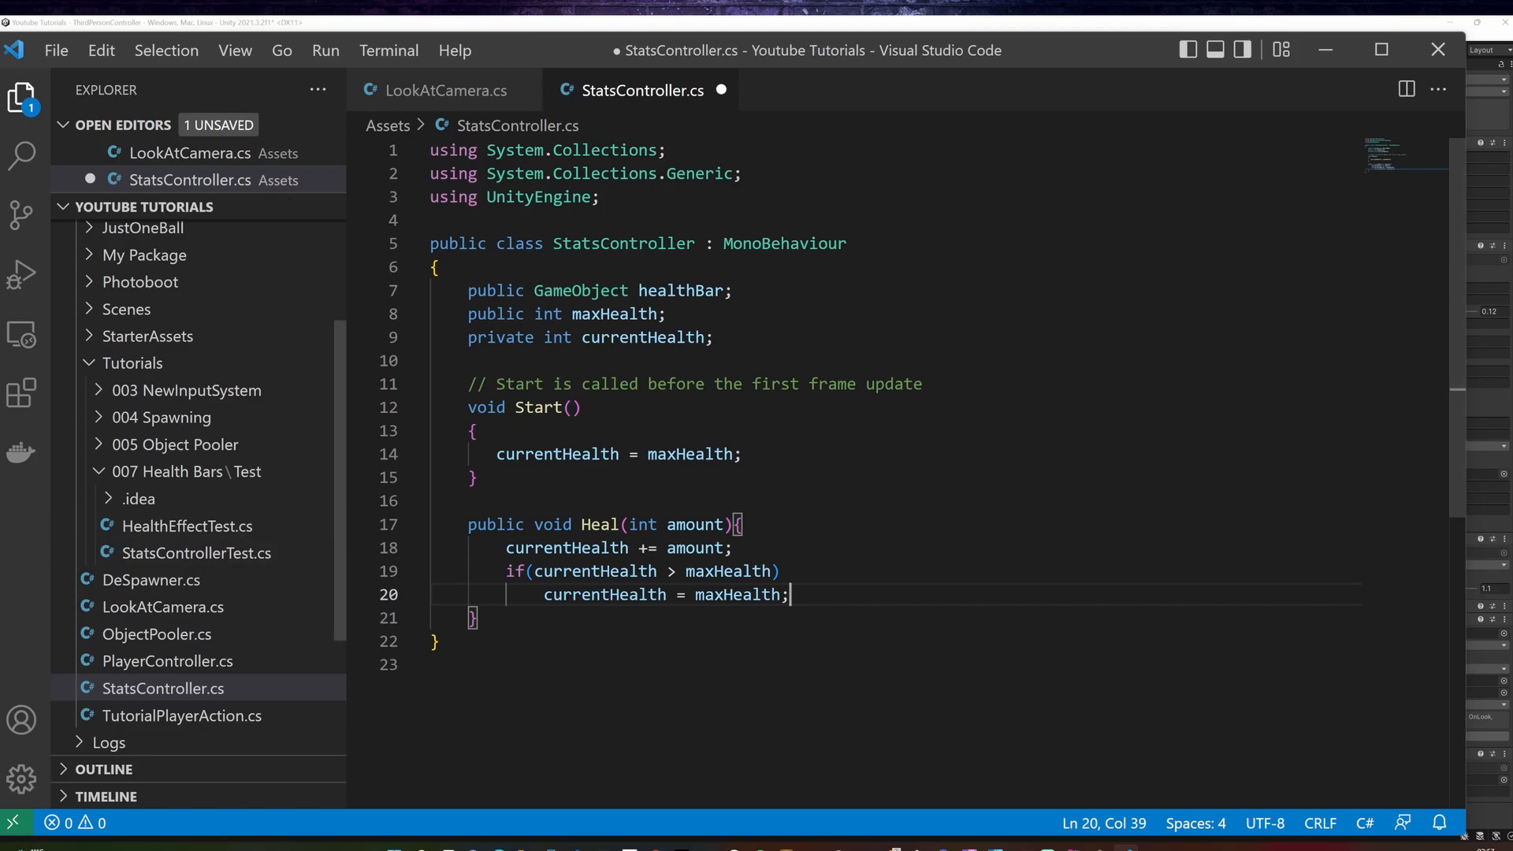
{"action": "key", "text": "Enter"}
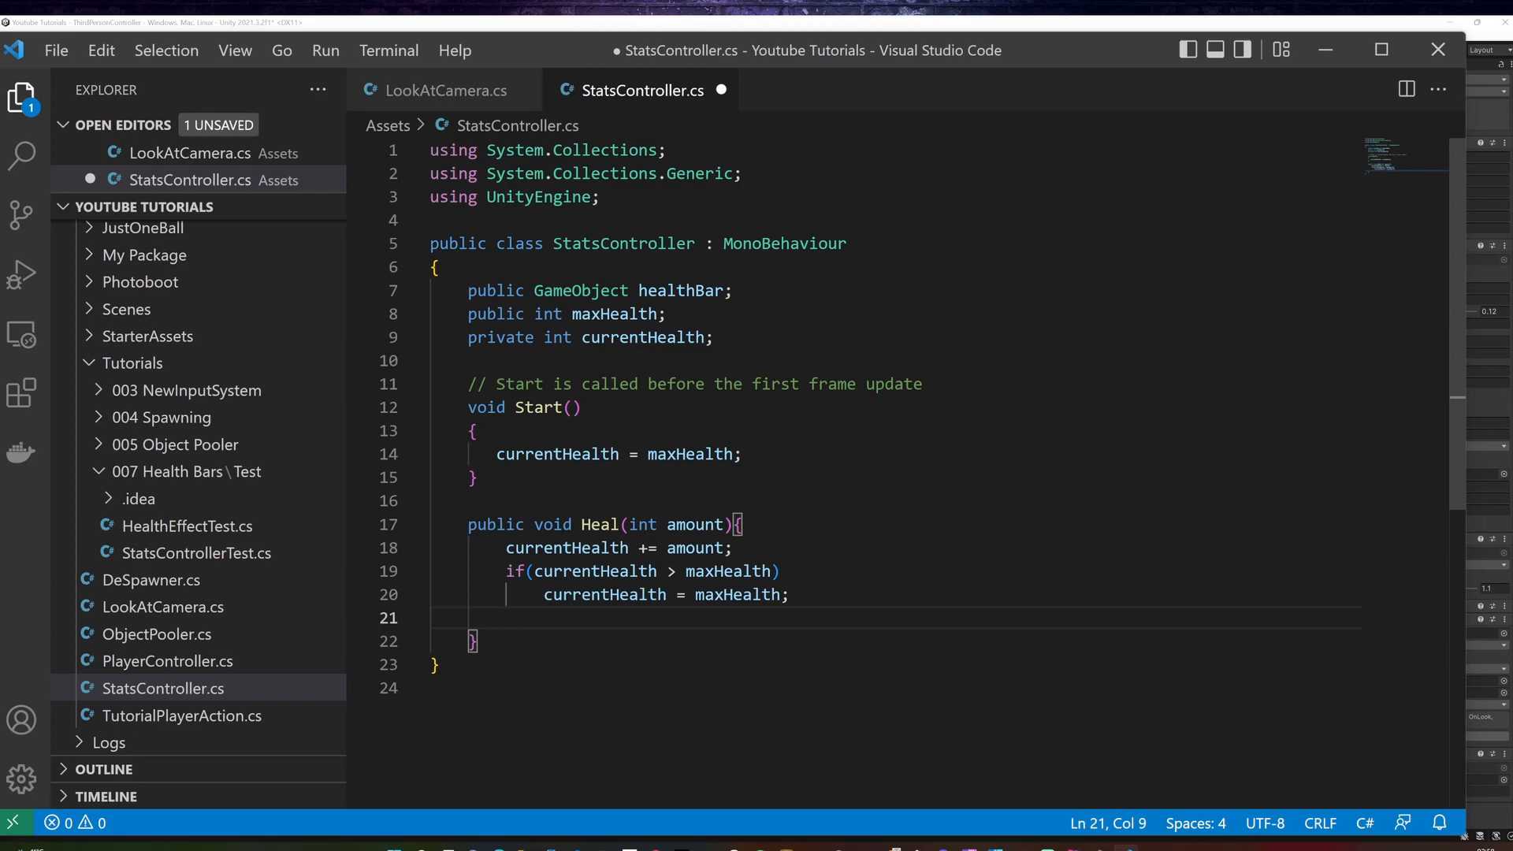
{"action": "type", "text": "UpdateHealth();"}
{"action": "type", "text": "public void Damage(int amount){"}
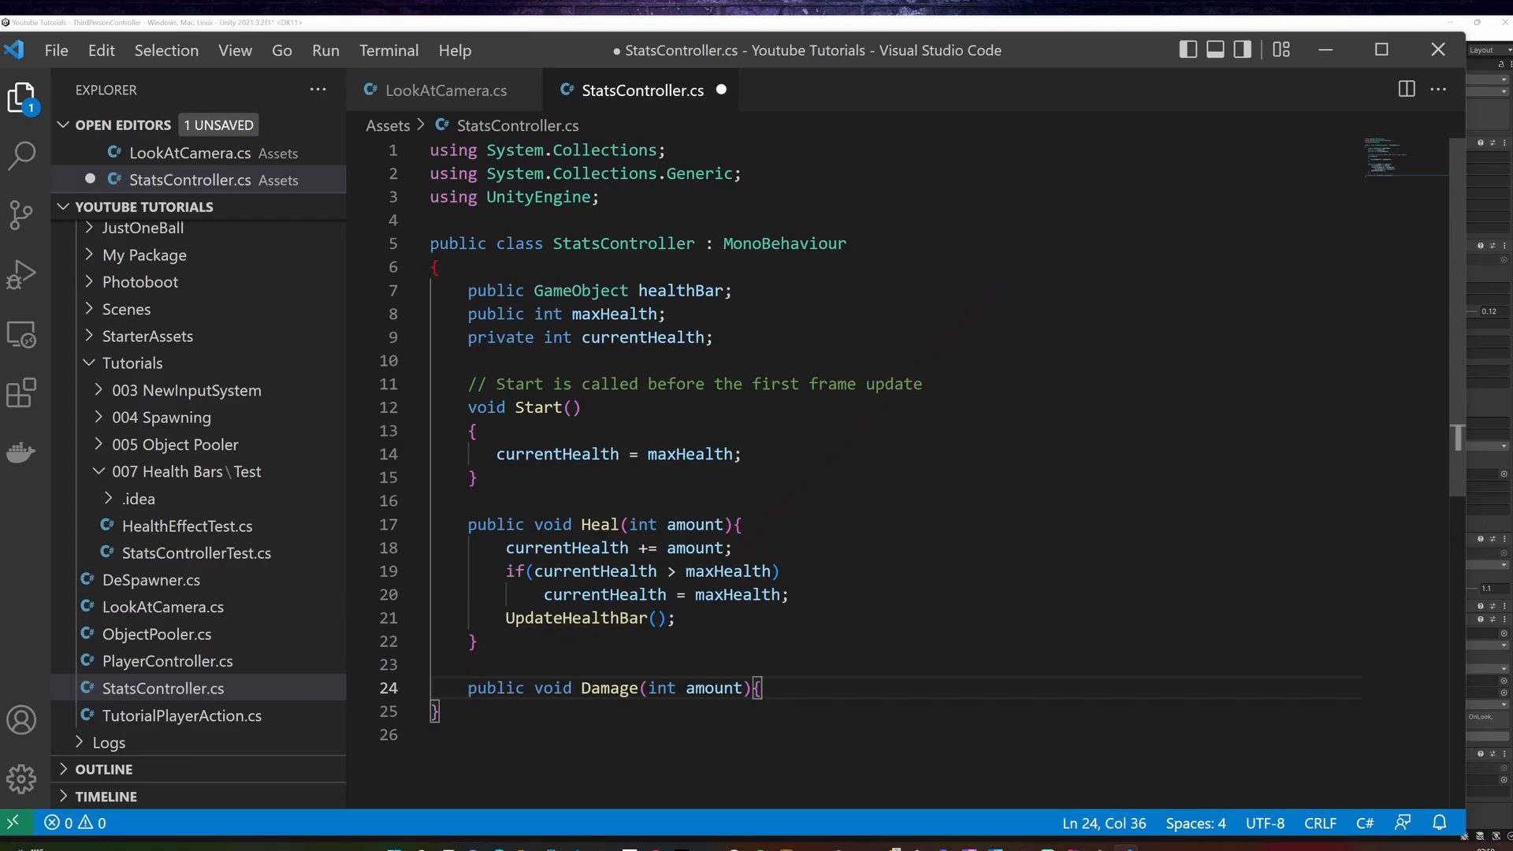
Step: Fill Damage(int amount) to subtract amount from currentHealth, floor at zero, and call UpdateHealthBar()
{"action": "key", "text": "Enter"}
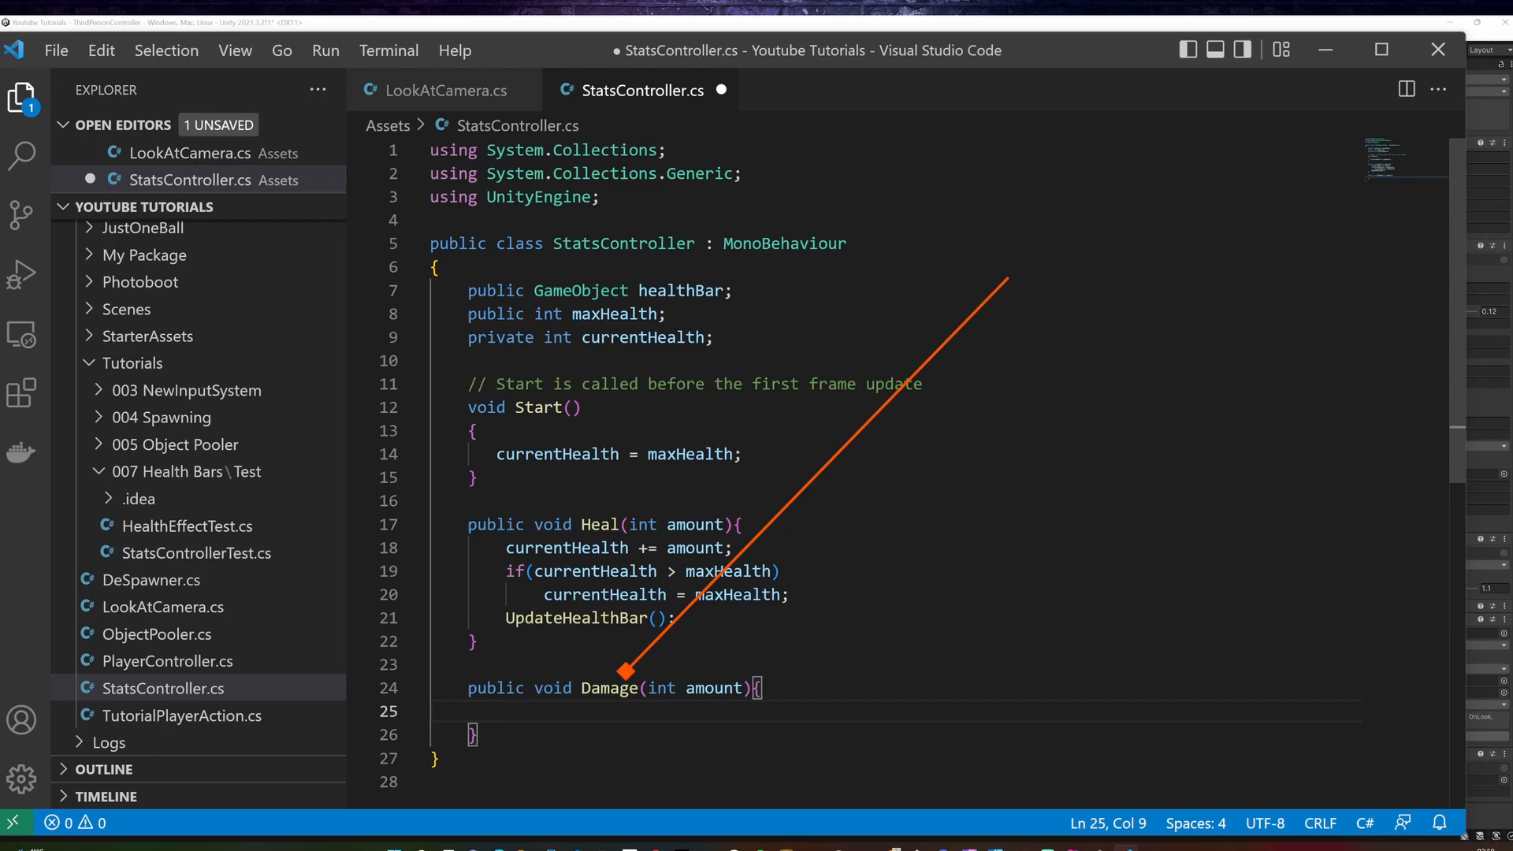
{"action": "type", "text": "currentHealth -= amount;"}
{"action": "type", "text": "currentHealth = 0;"}
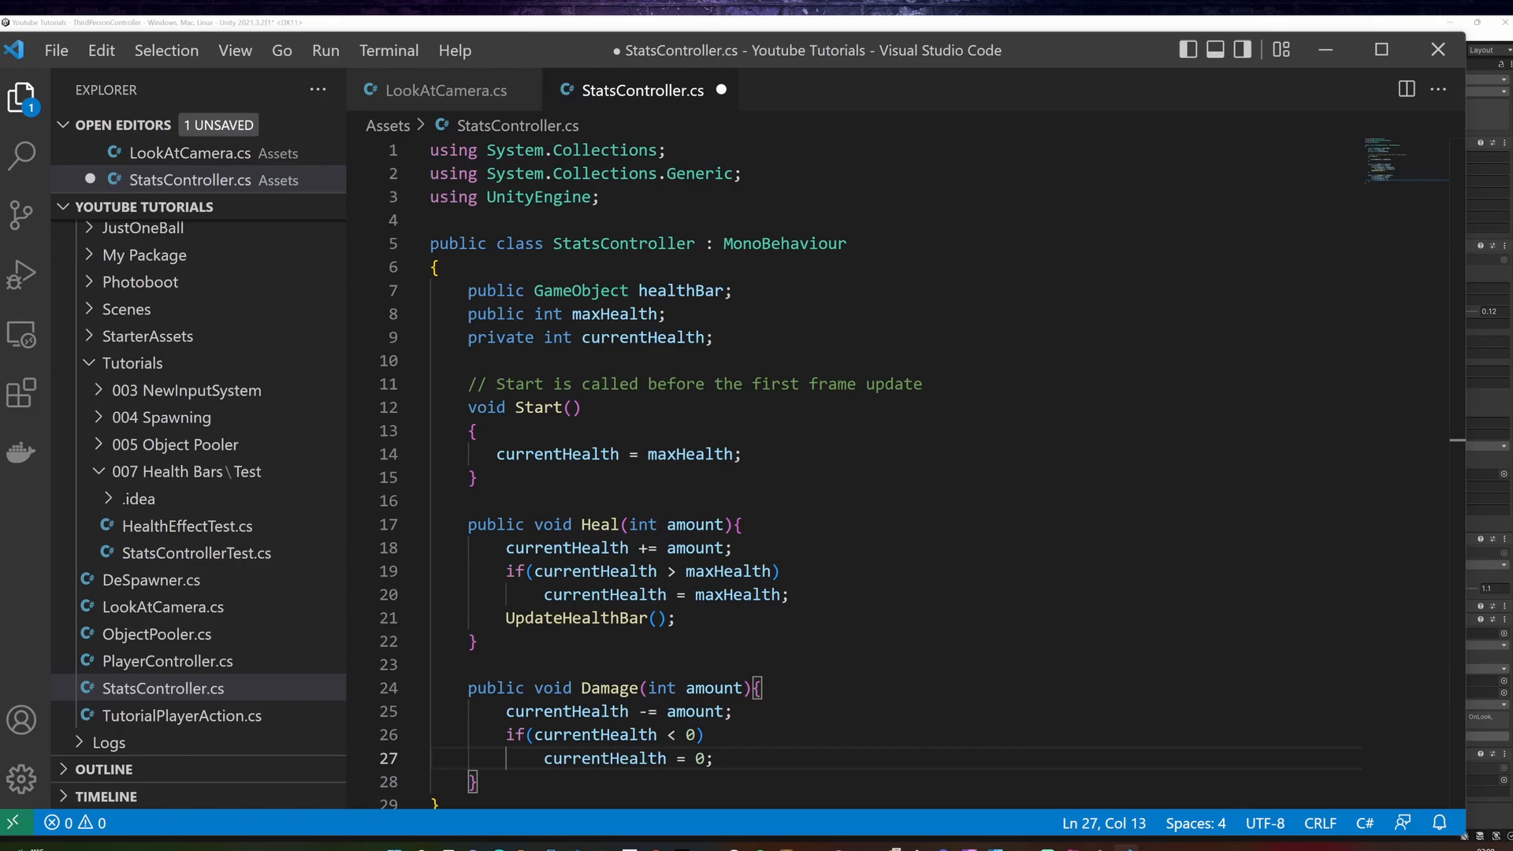
{"action": "type", "text": "UpdateHealthBar();"}
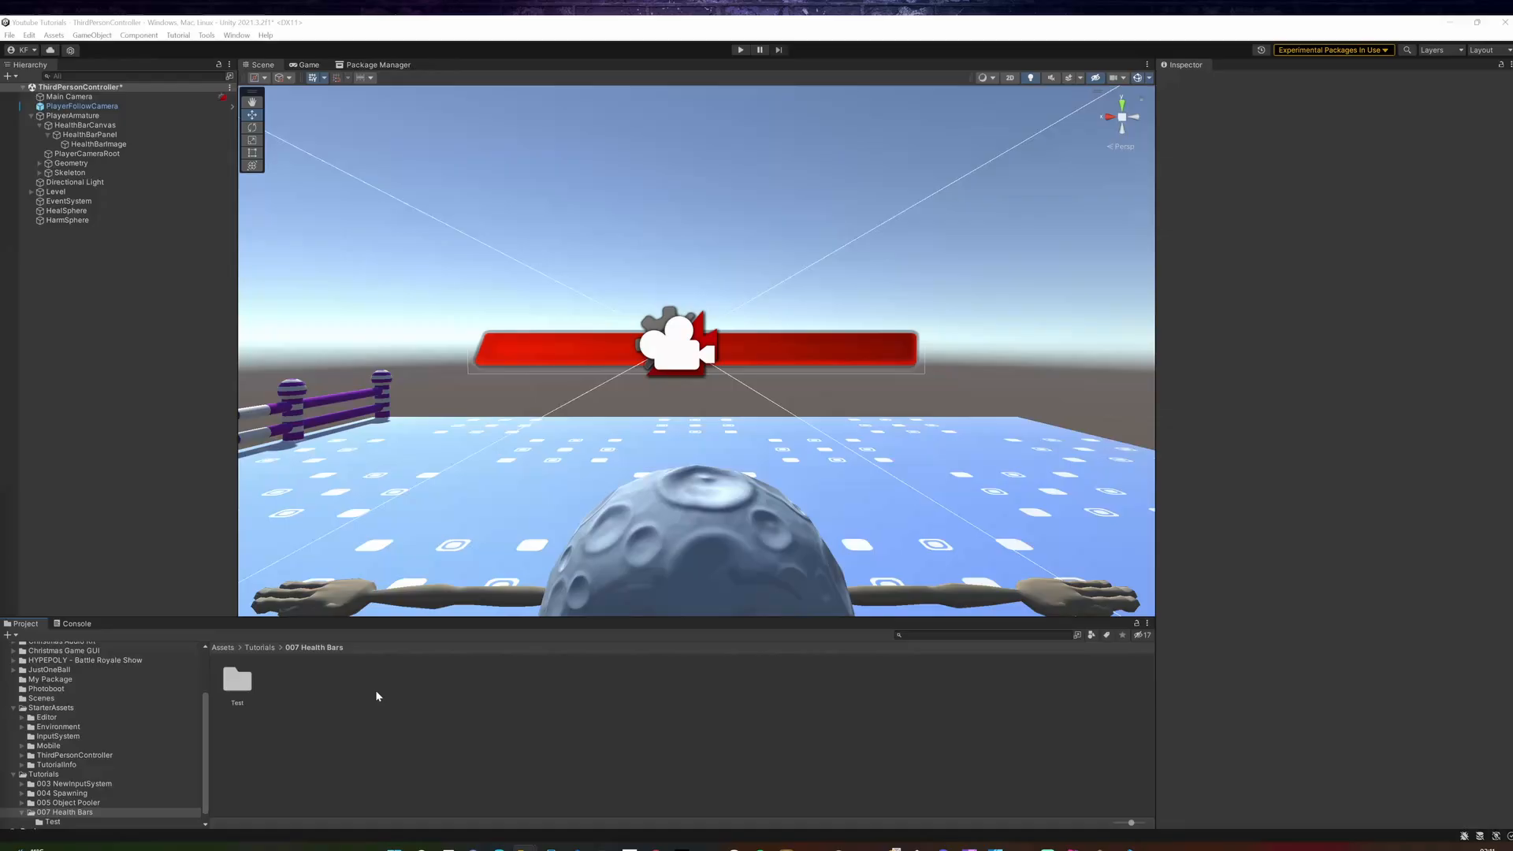
Step: Create a new C# script named HealthEffect in the 007 Health Bars folder
{"action": "right_click", "coordinate": [378, 697]}
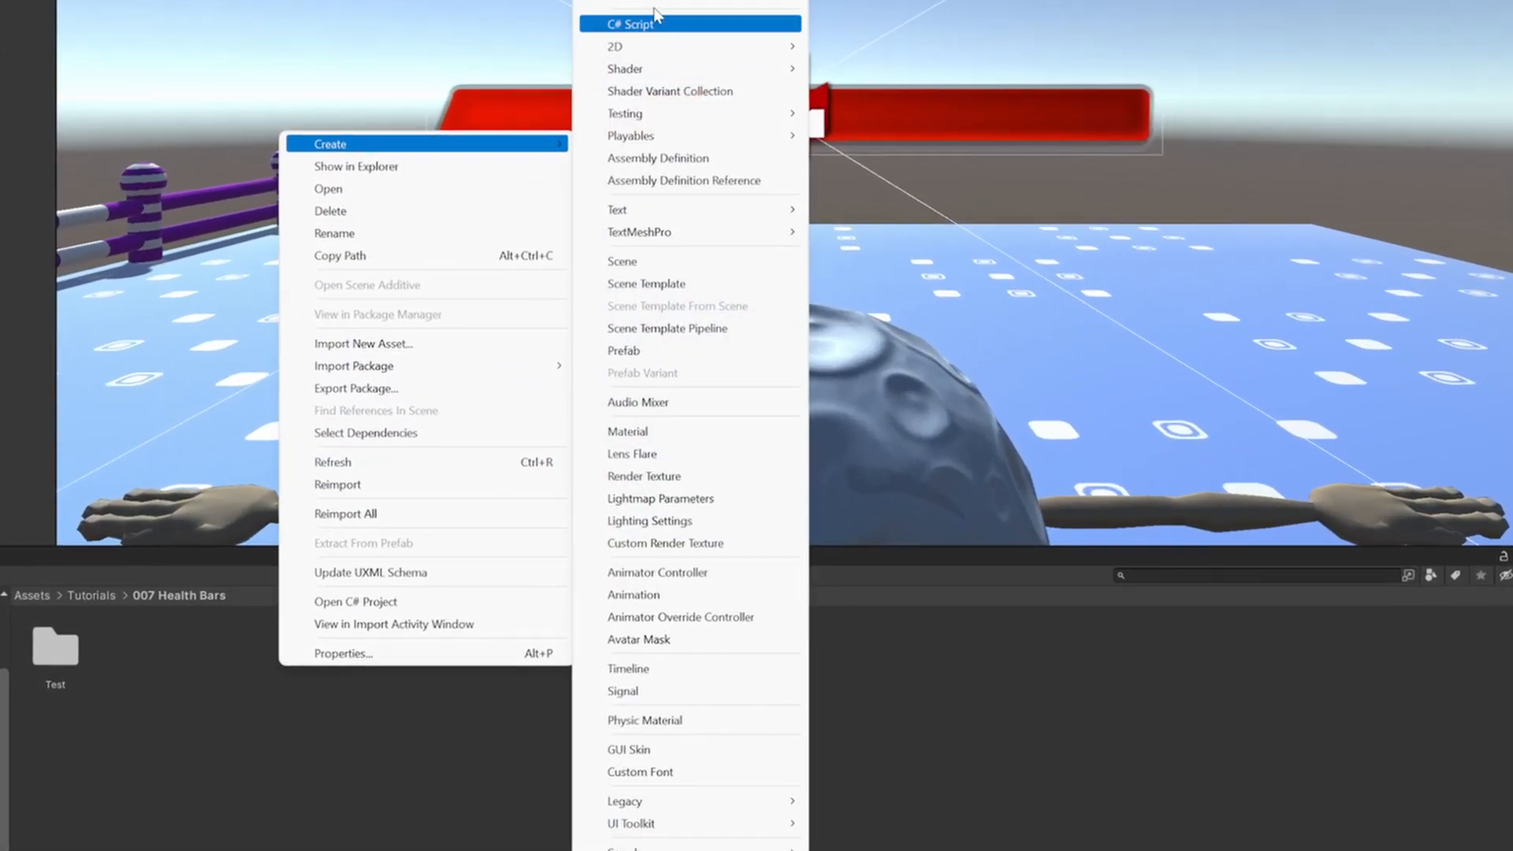
{"action": "left_click", "coordinate": [633, 22]}
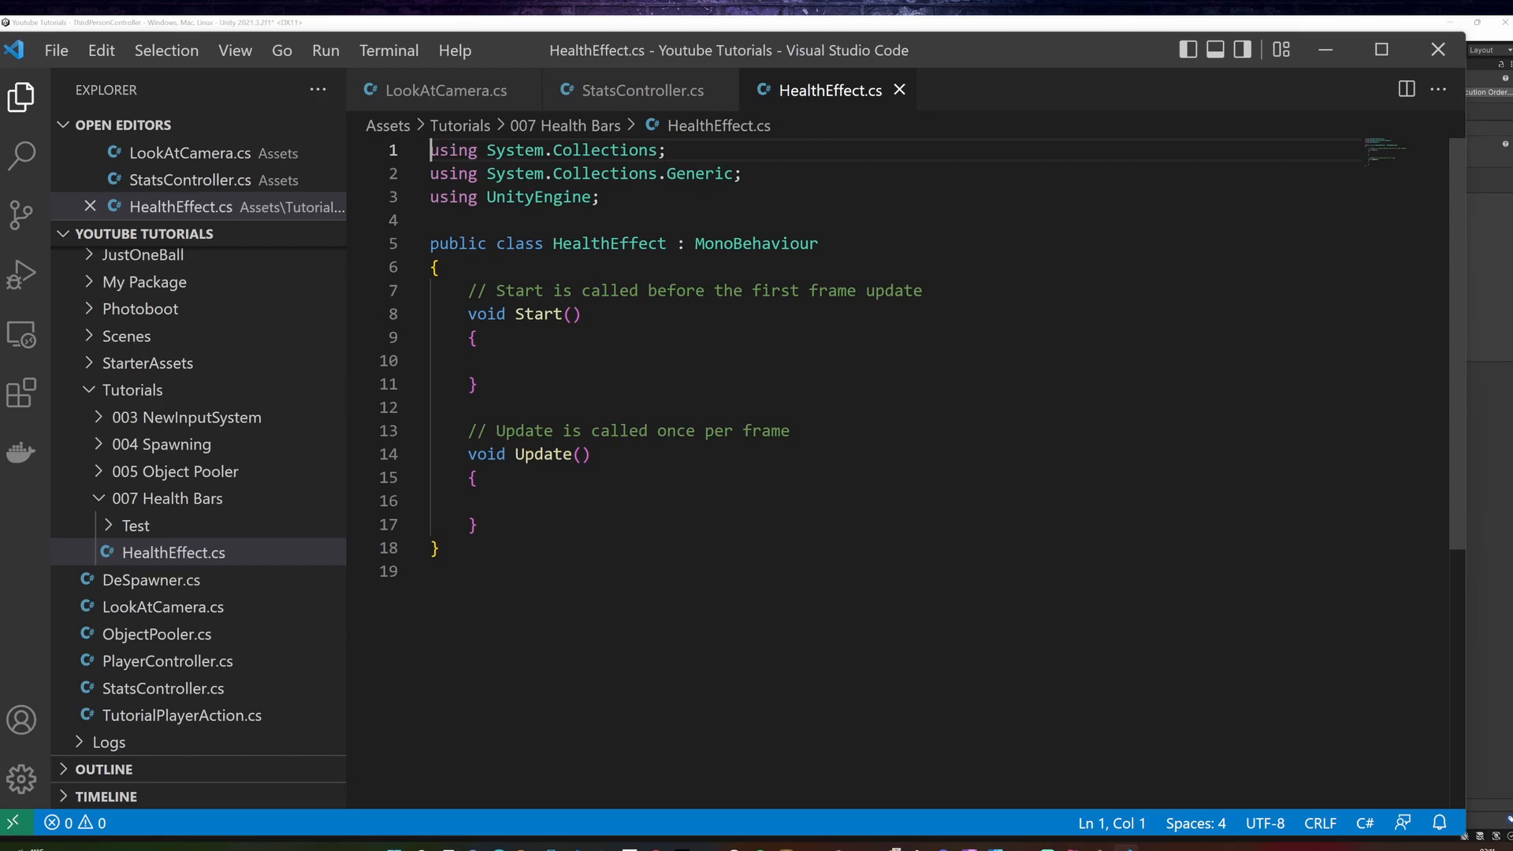
Step: Replace HealthEffect's default Start and Update with a single 'public int healthEffect;' field
{"action": "left_click_drag", "start_coordinate": [468, 312], "coordinate": [476, 523]}
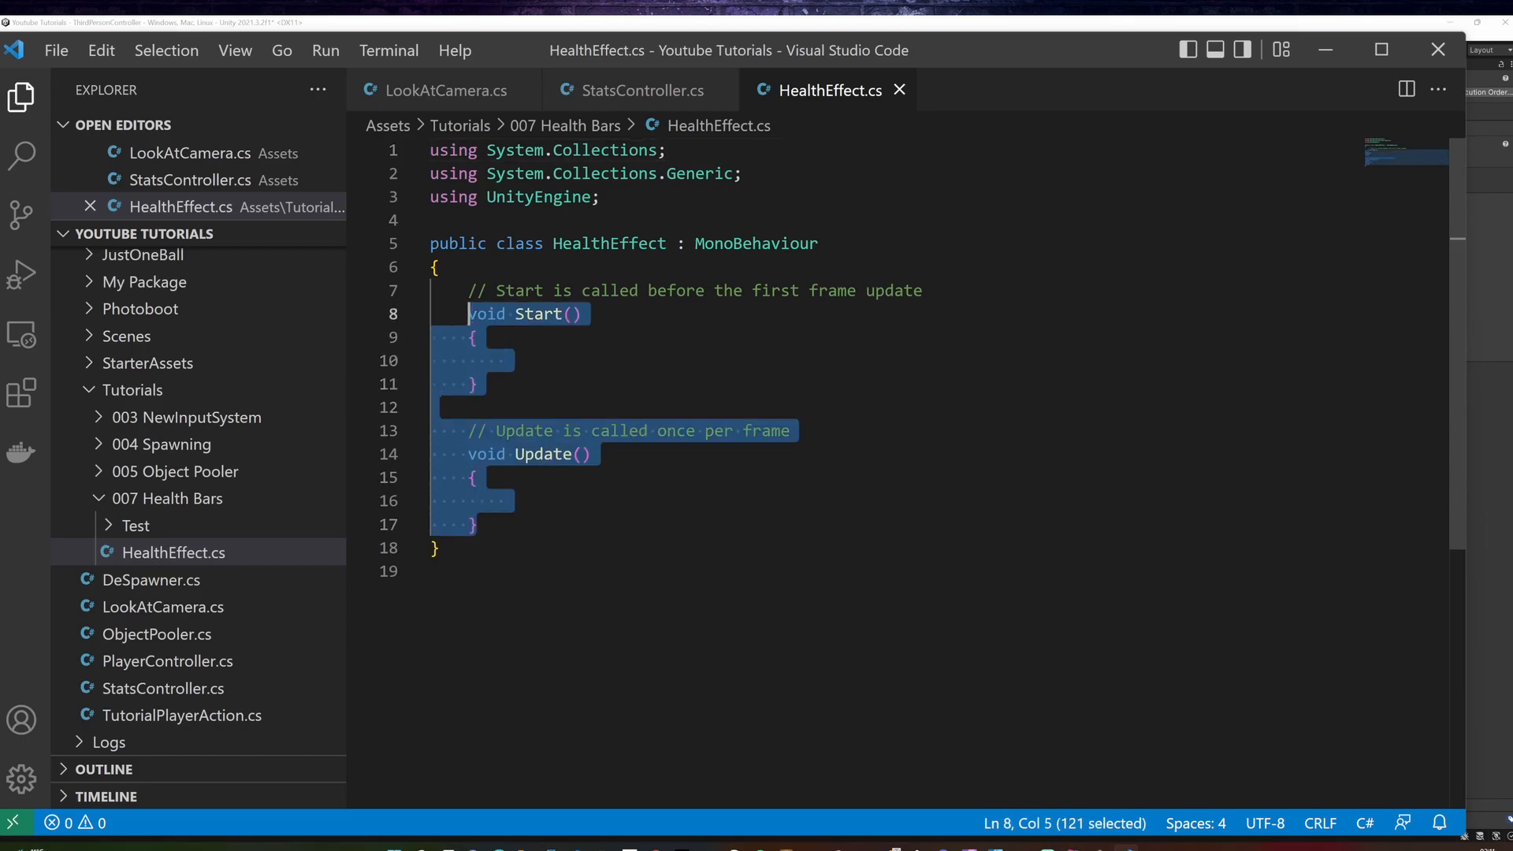
{"action": "type", "text": "public int healthEffect;"}
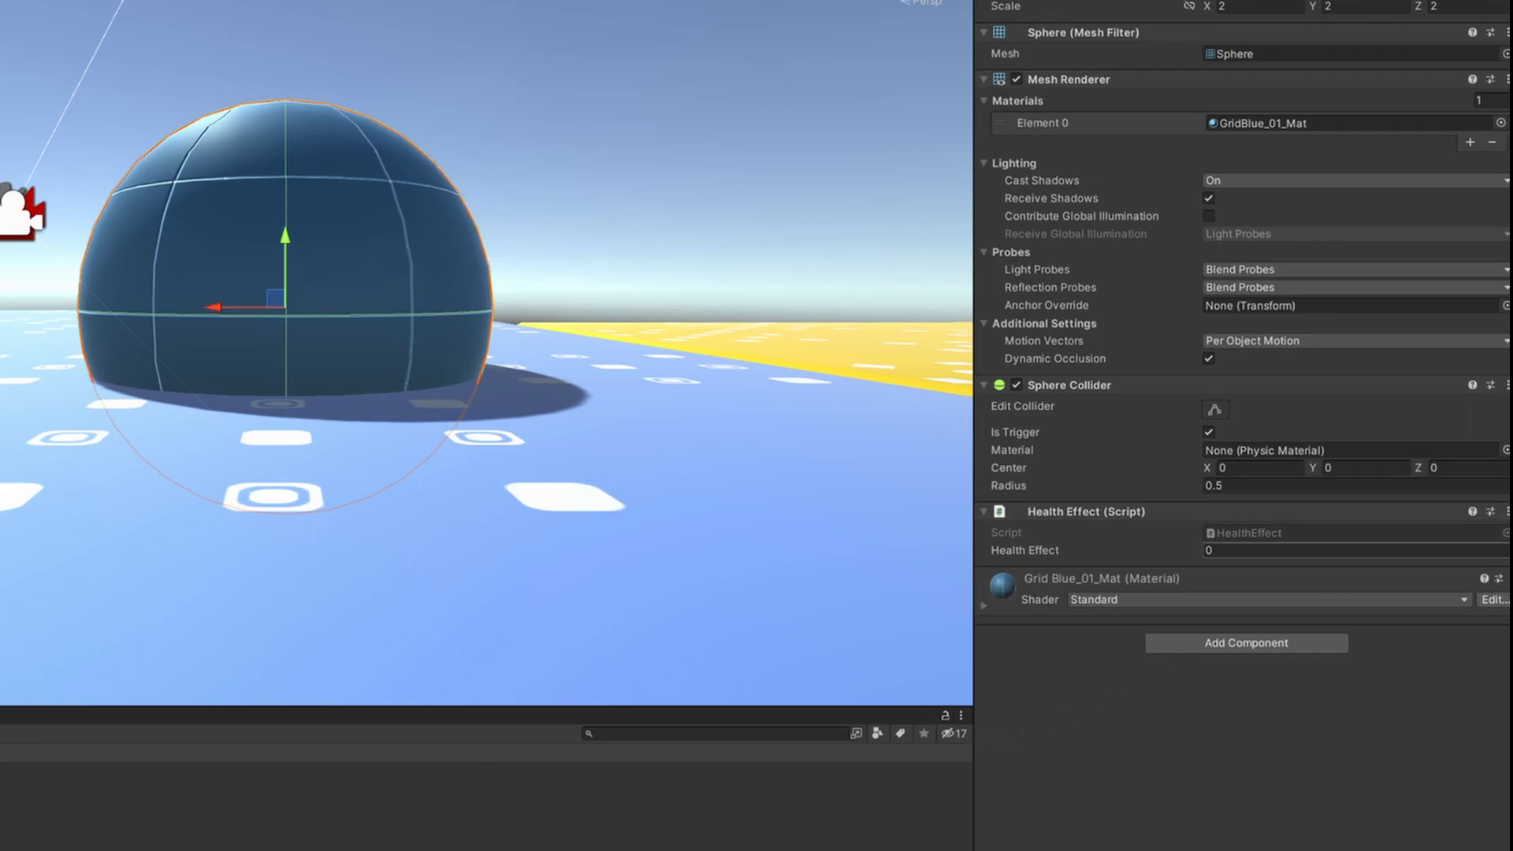
Step: Set the sphere's Health Effect value to -2
{"action": "type", "text": "-2"}
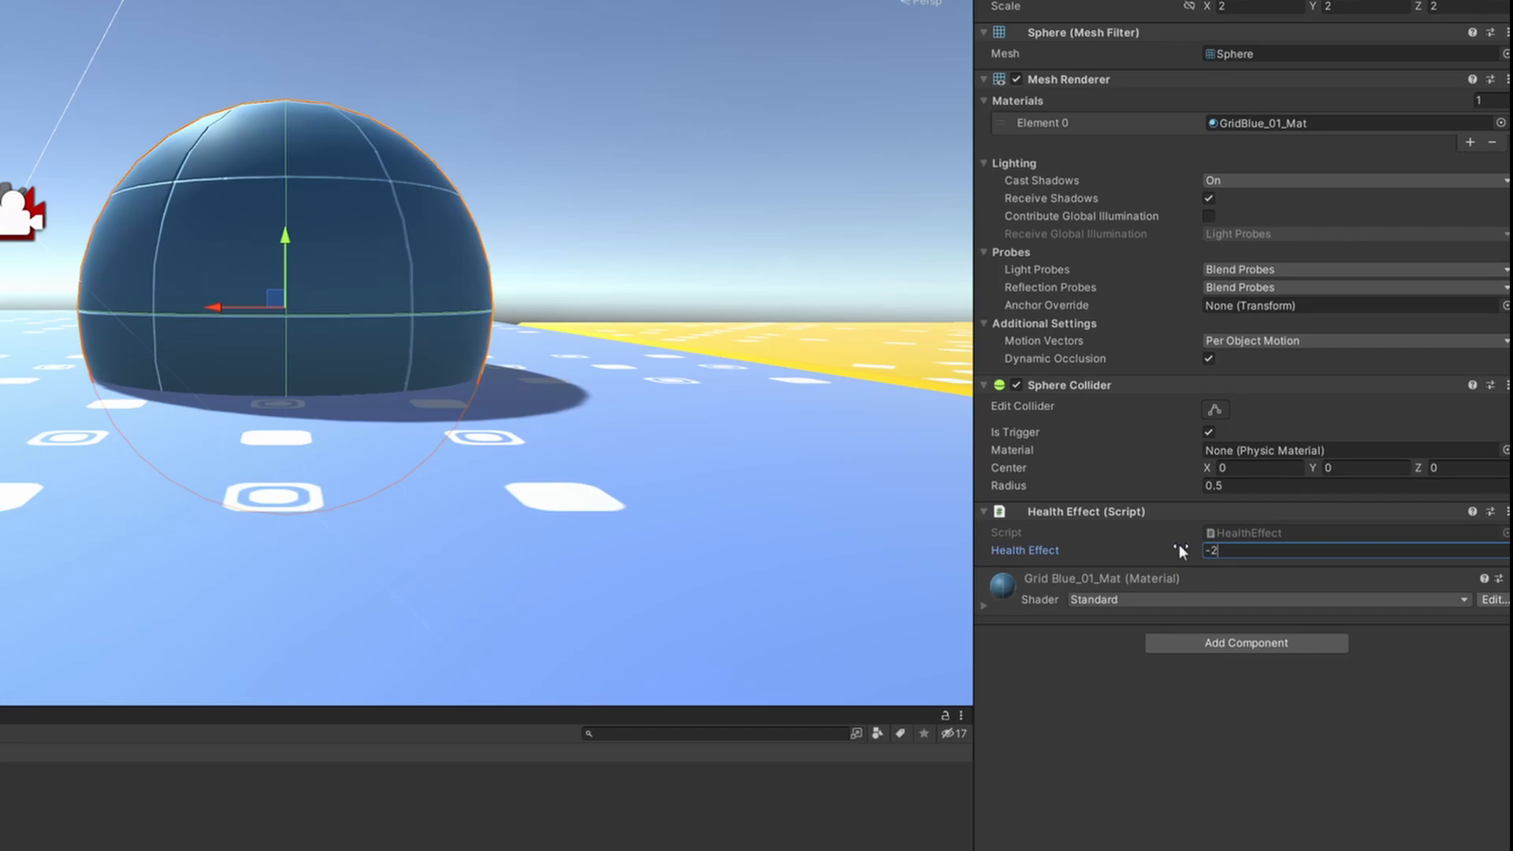